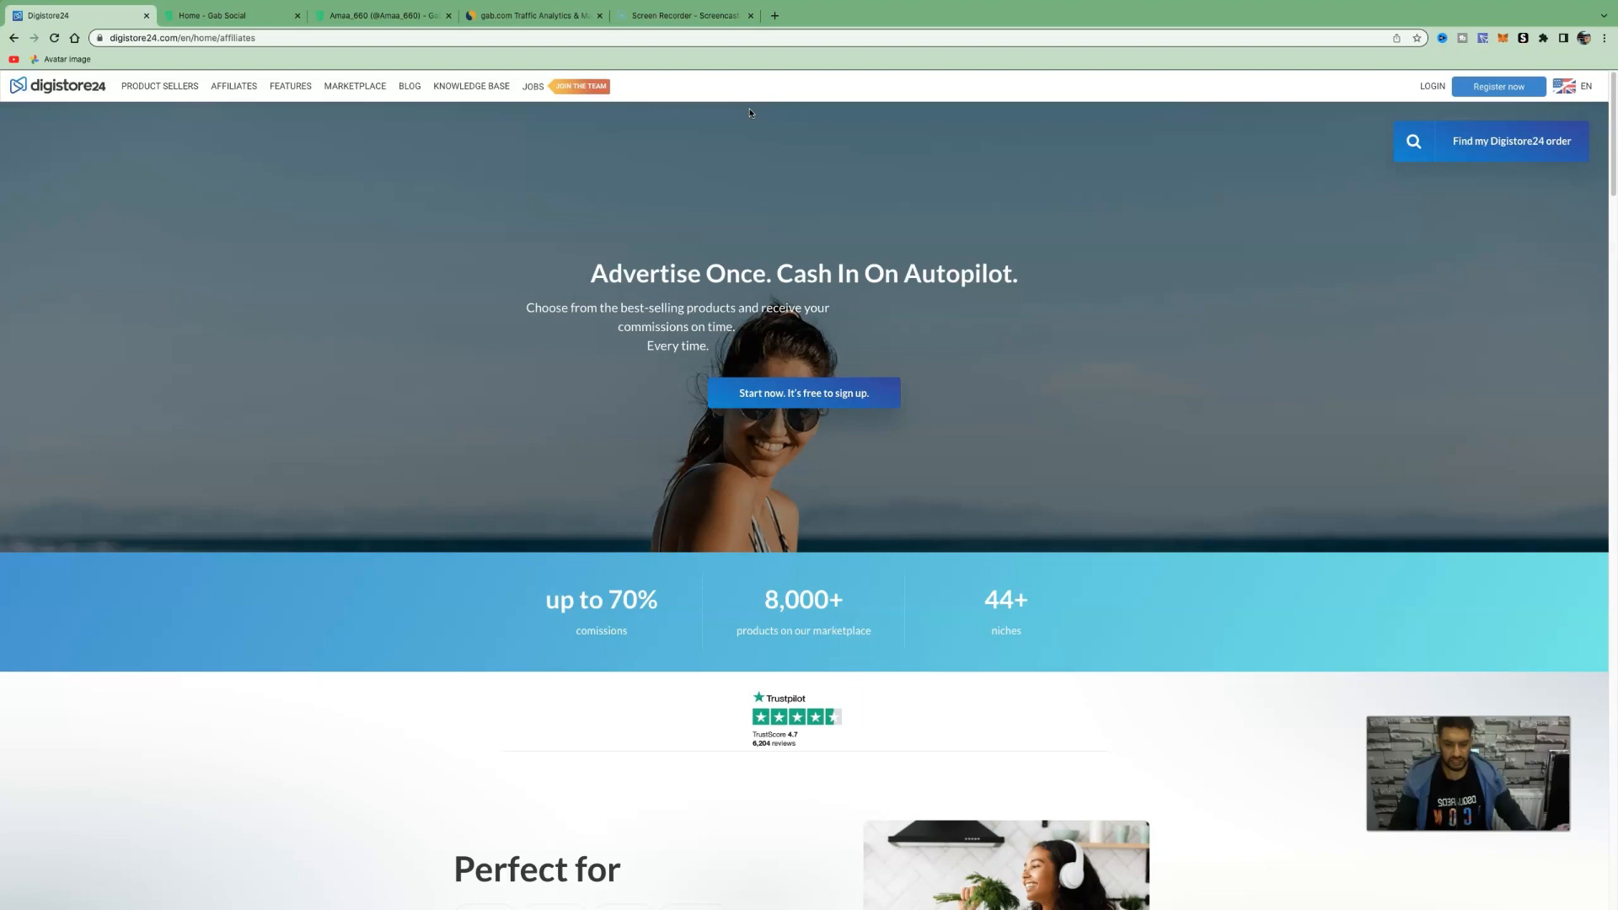
mouse_move(794, 126)
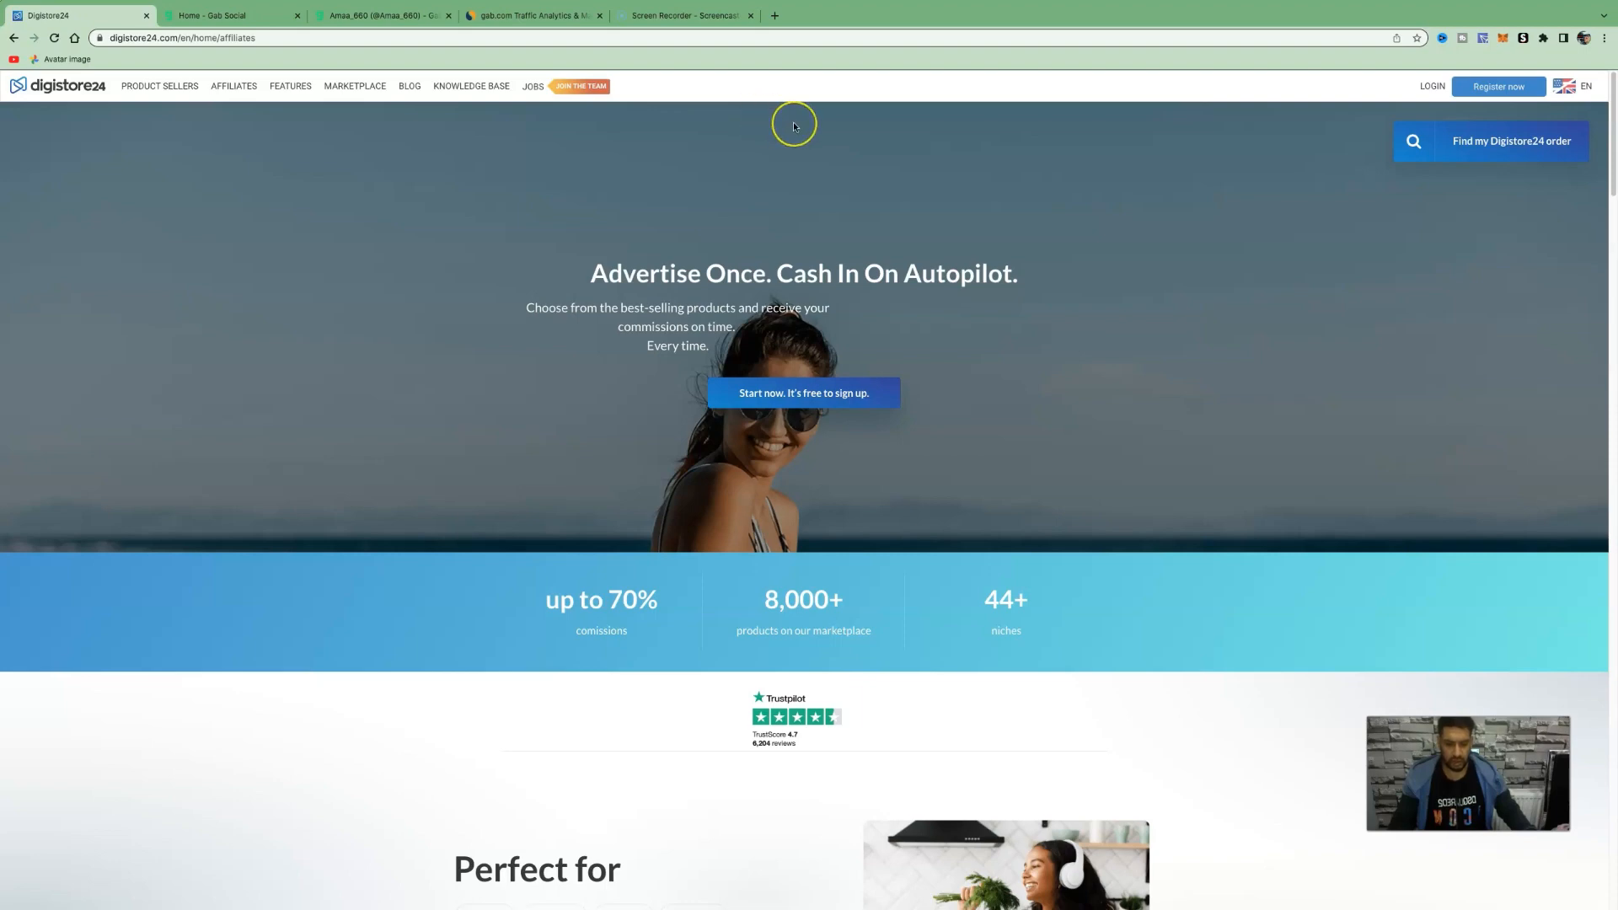
mouse_move(794, 127)
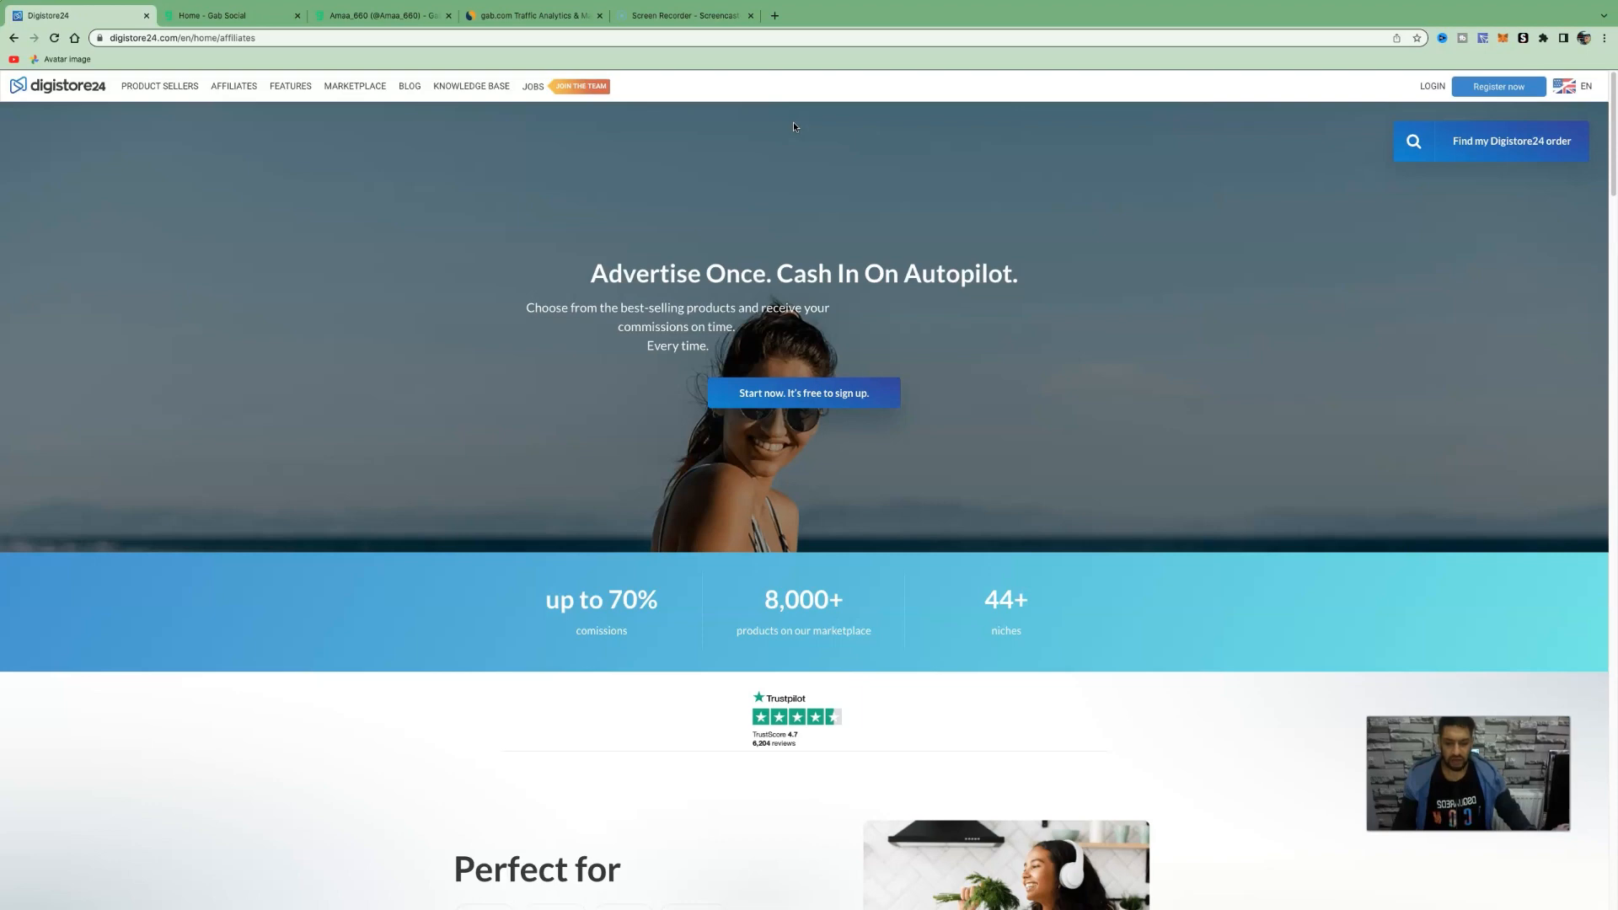
mouse_move(916, 145)
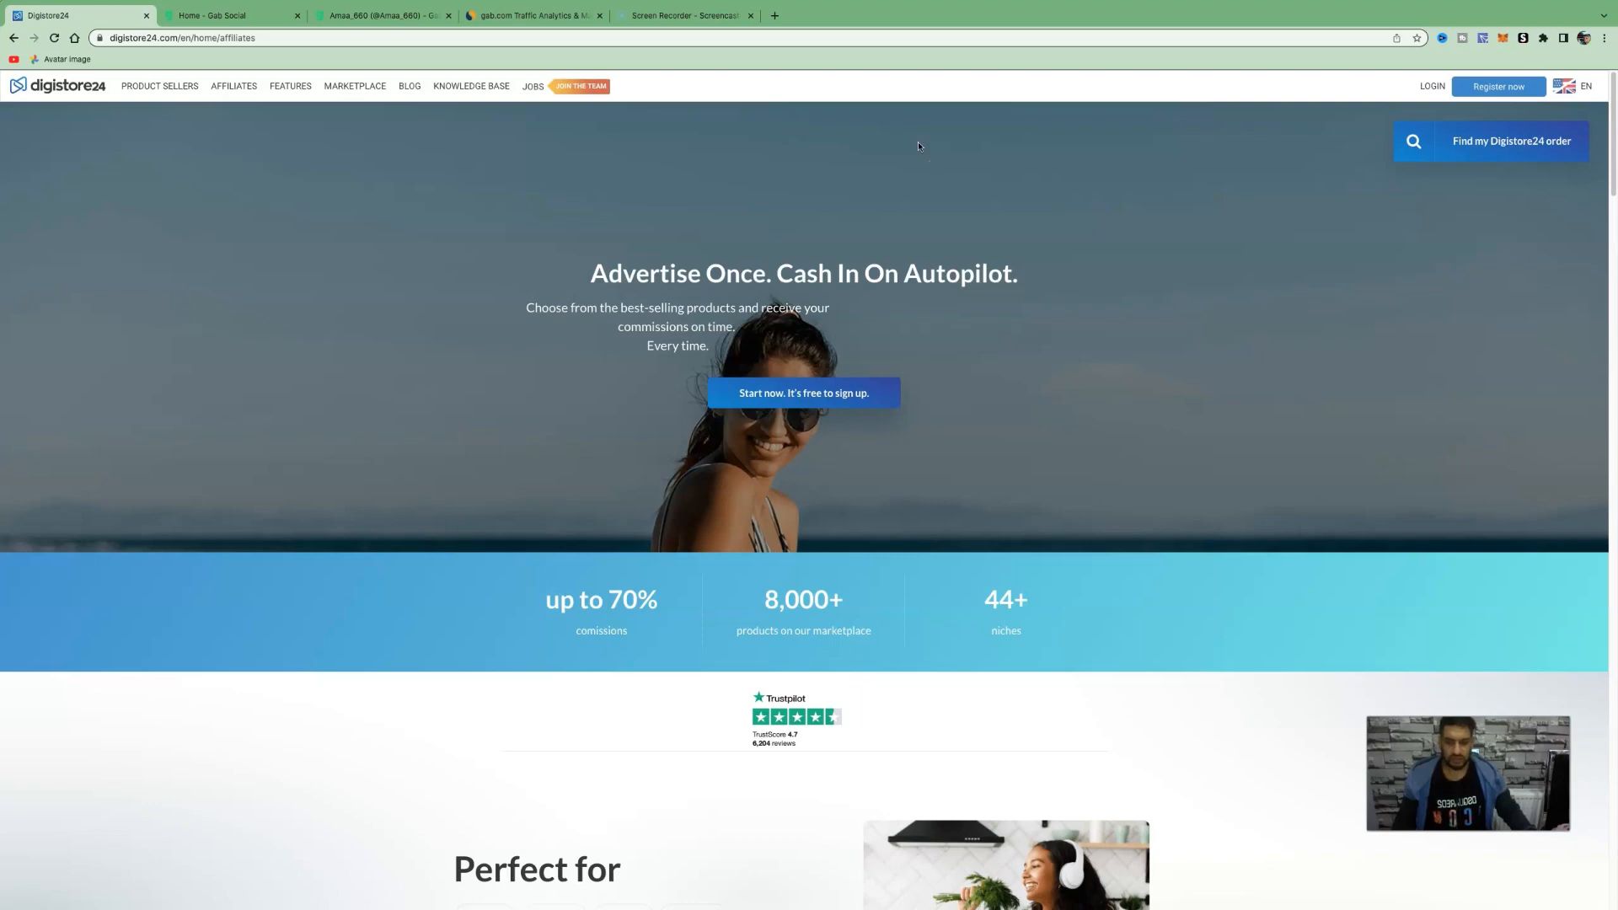
mouse_move(394, 135)
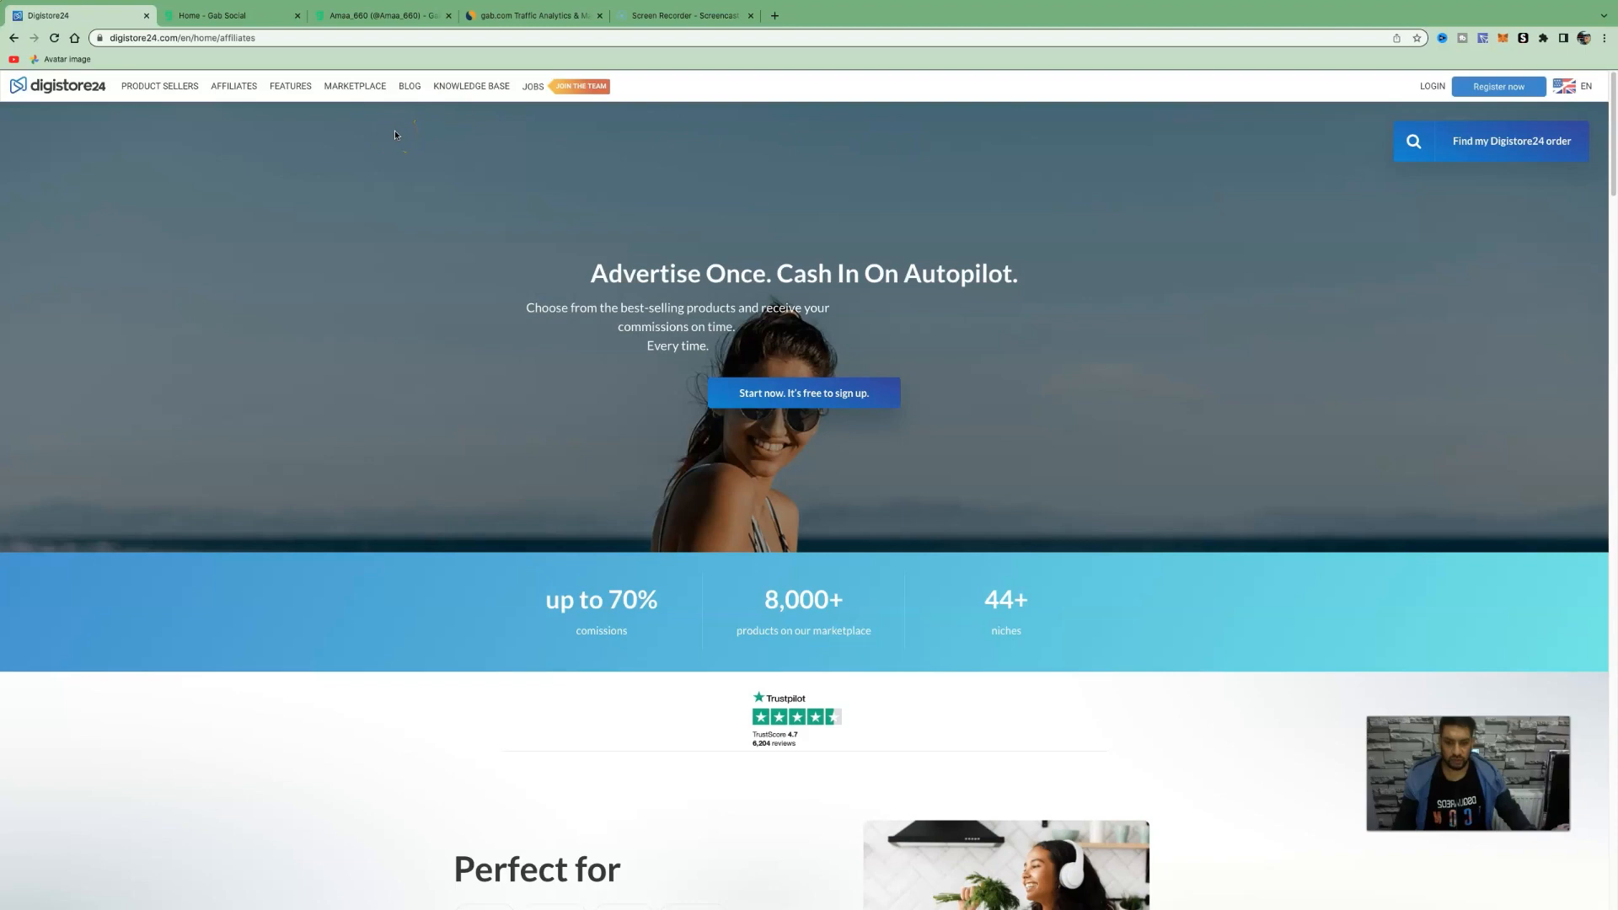
Use Register now to reach the free Digistore24 account signup form
scroll("down", 3)
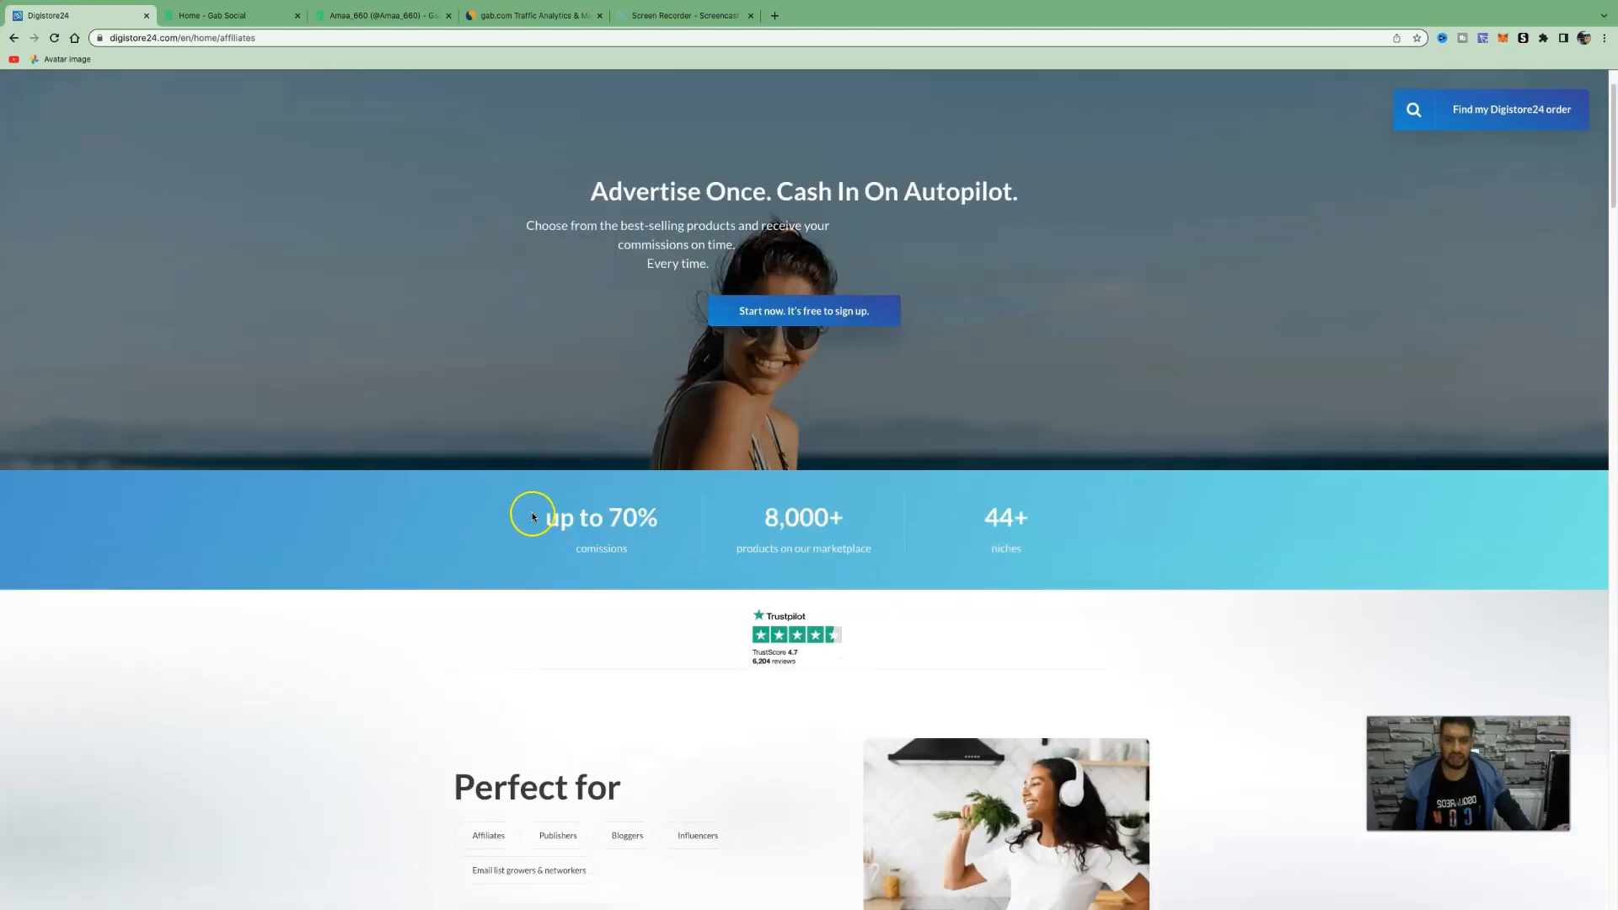
scroll("down", 3)
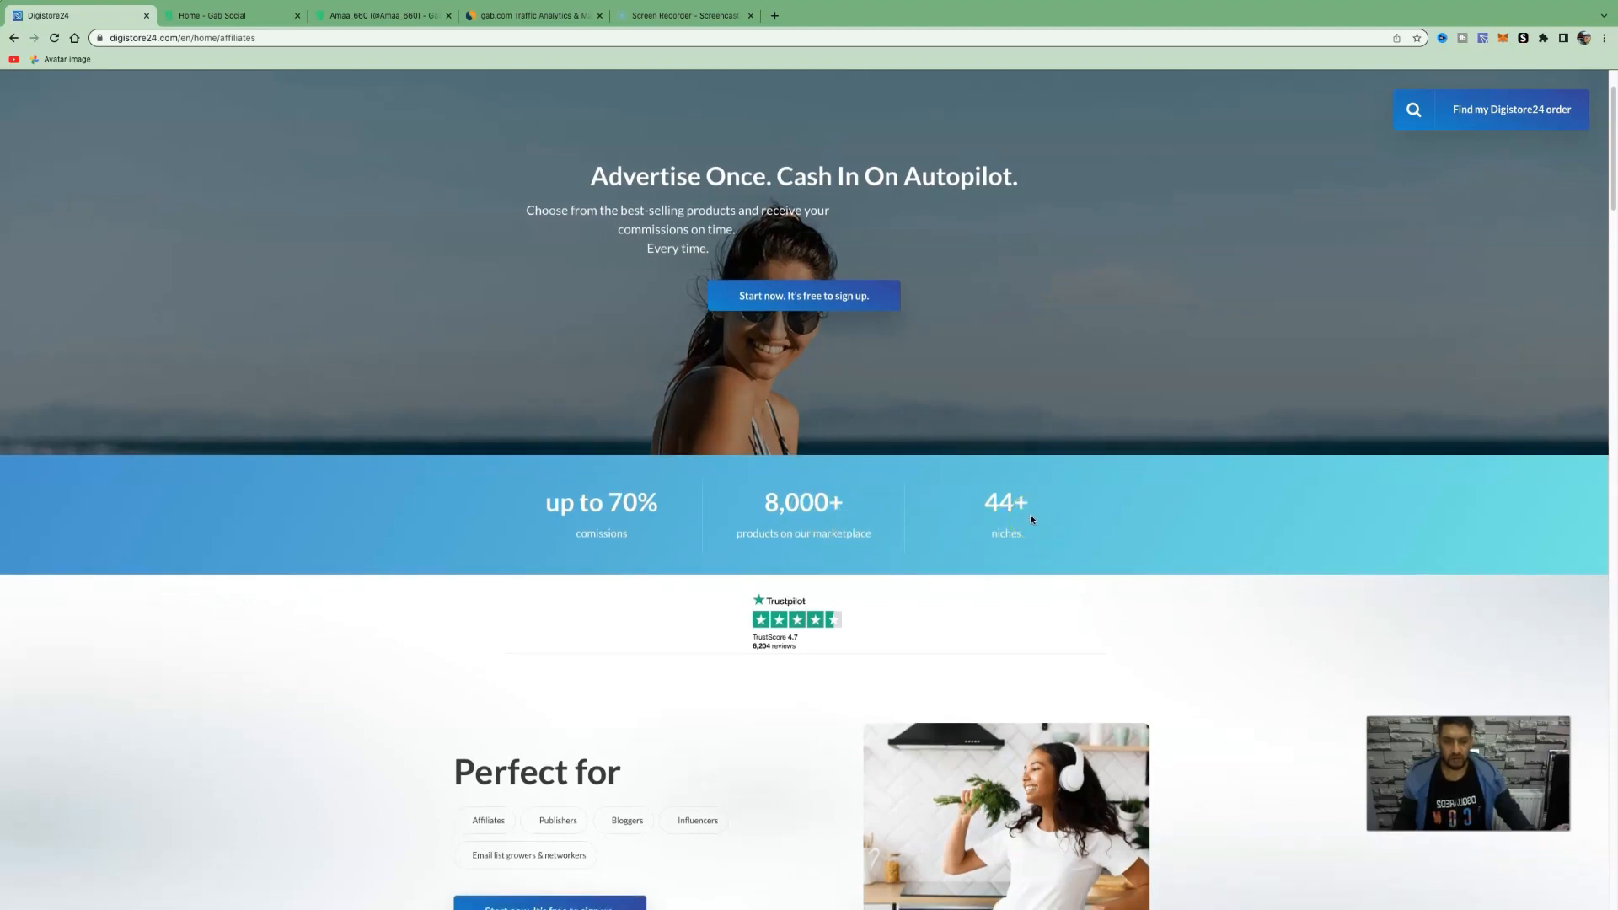
scroll("up", 3)
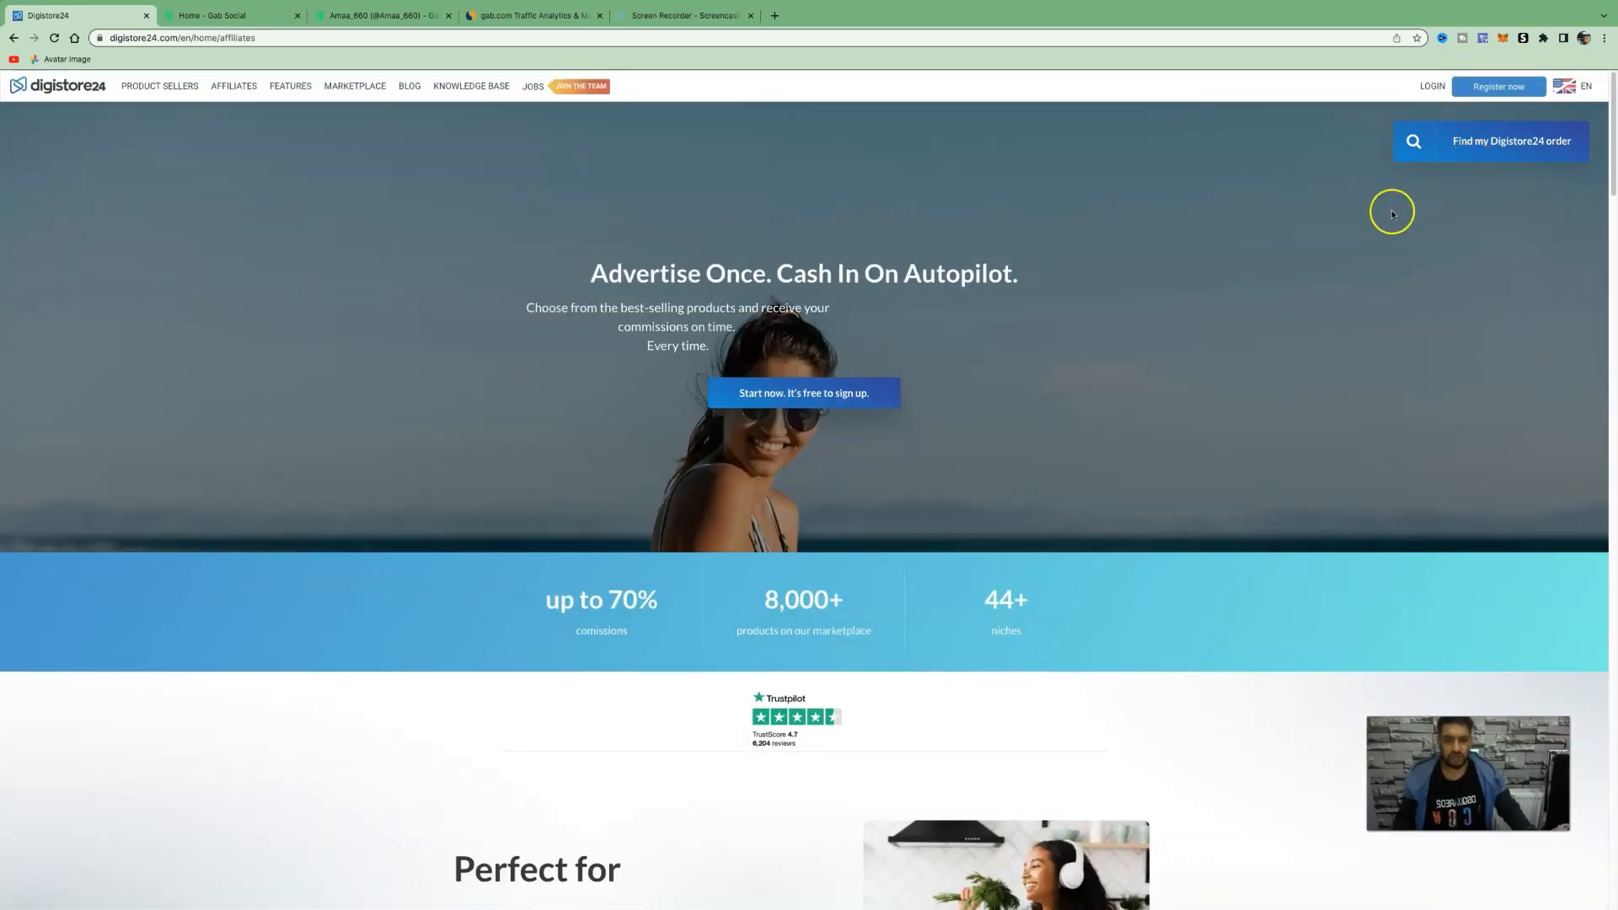
mouse_move(1498, 86)
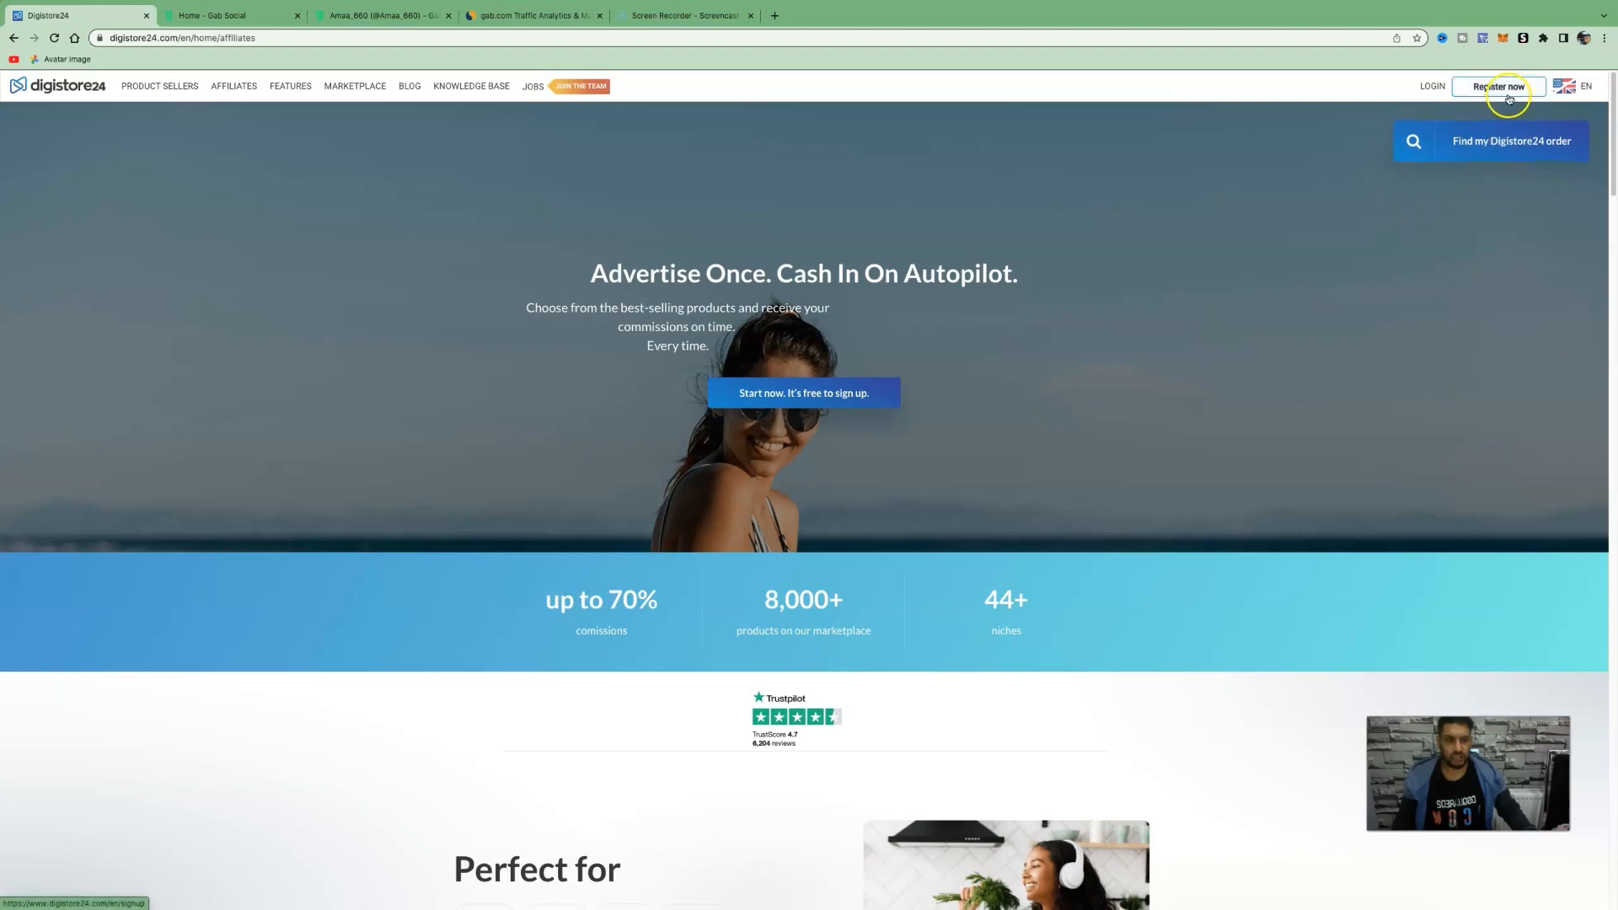
left_click(1497, 86)
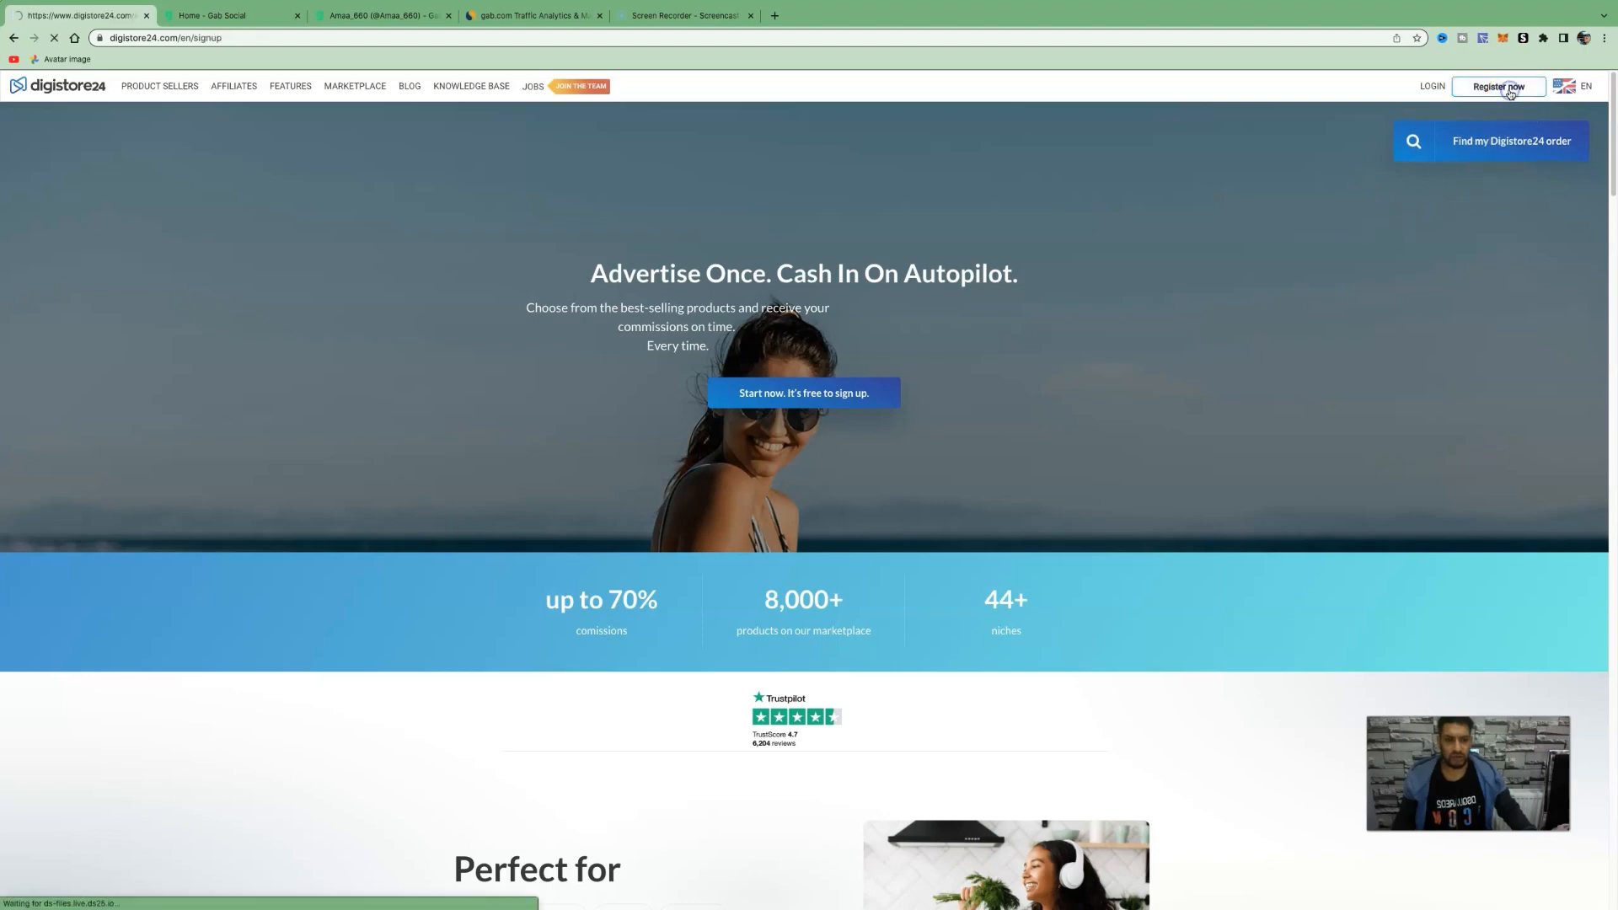
left_click(1498, 86)
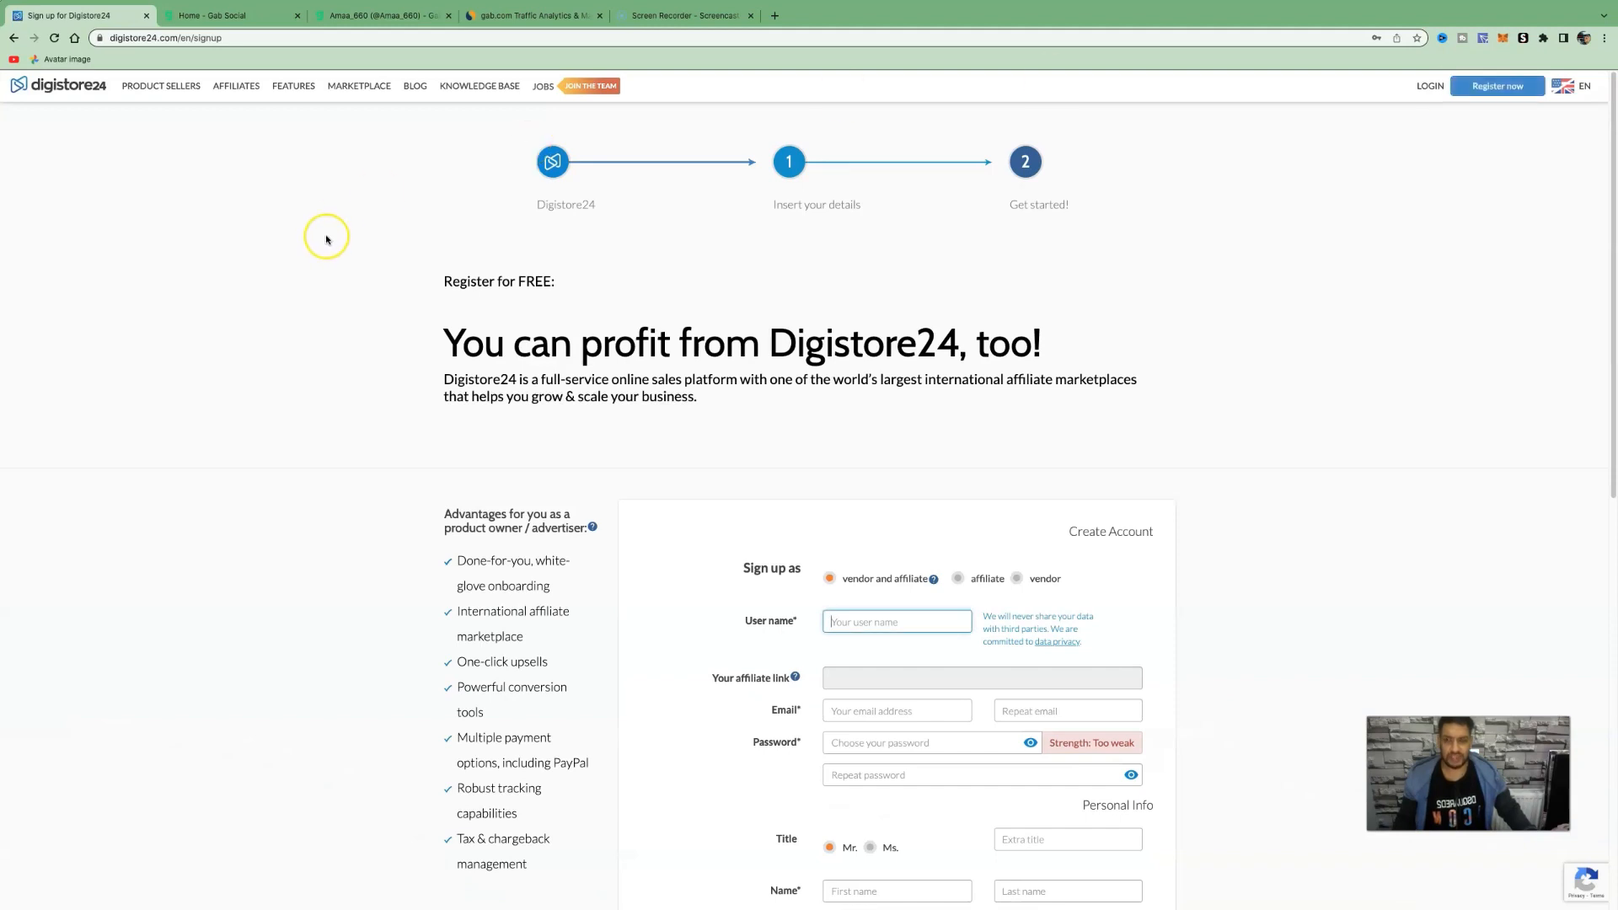
mouse_move(325, 239)
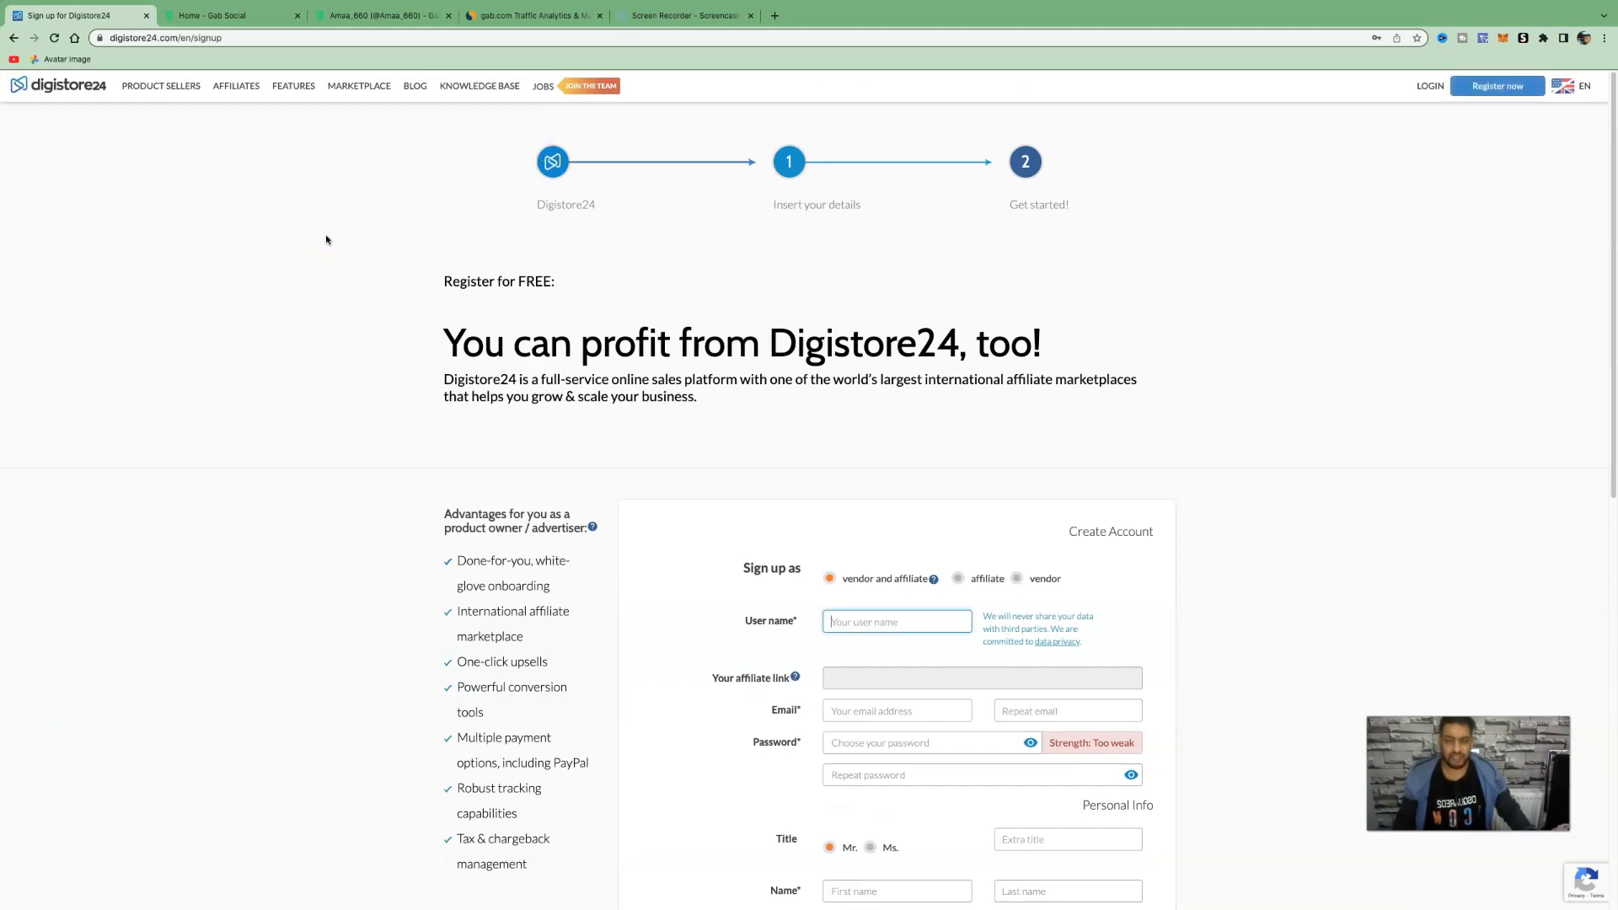
mouse_move(357, 86)
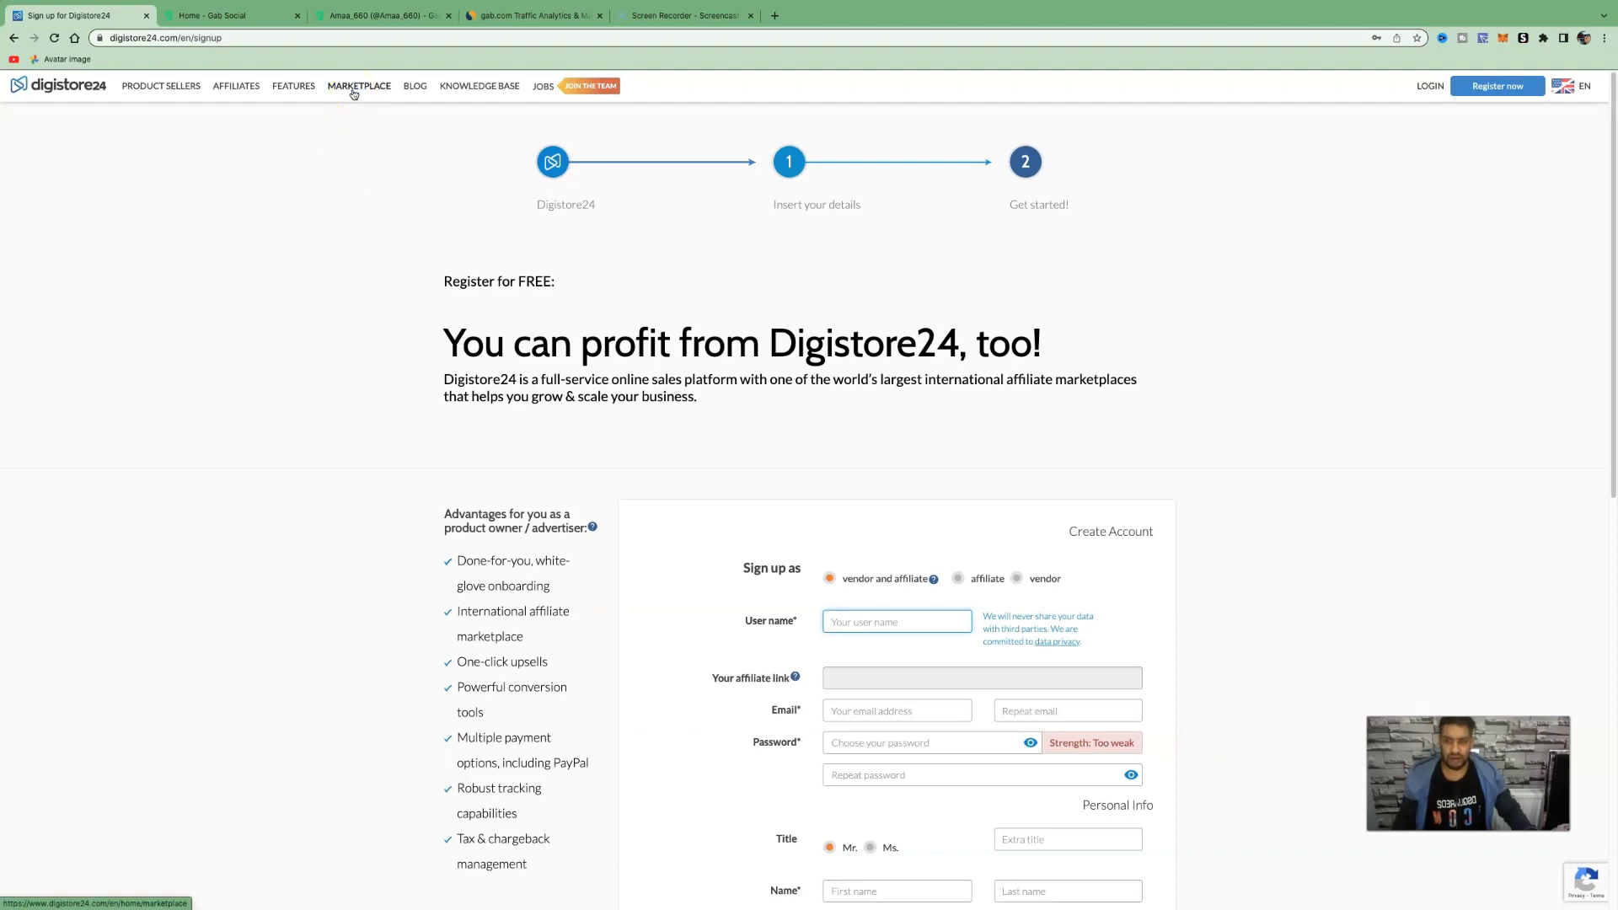
Filter the marketplace to Internetmarketing & E-Business, sort by revenue, and reach 7 Figure Mastery
left_click(357, 86)
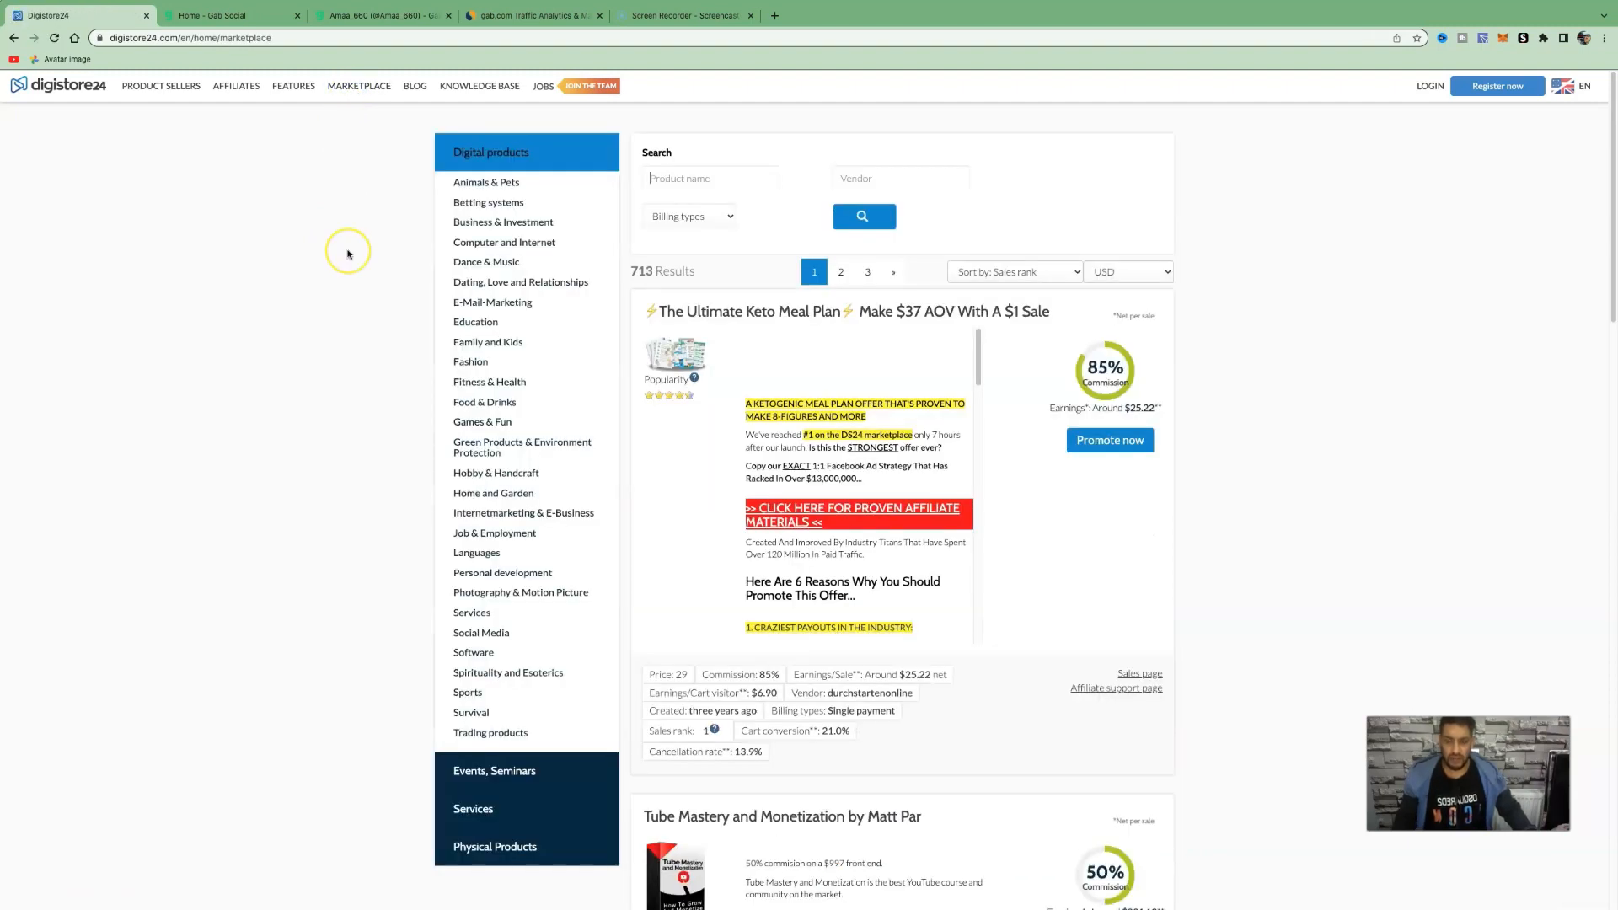
mouse_move(383, 254)
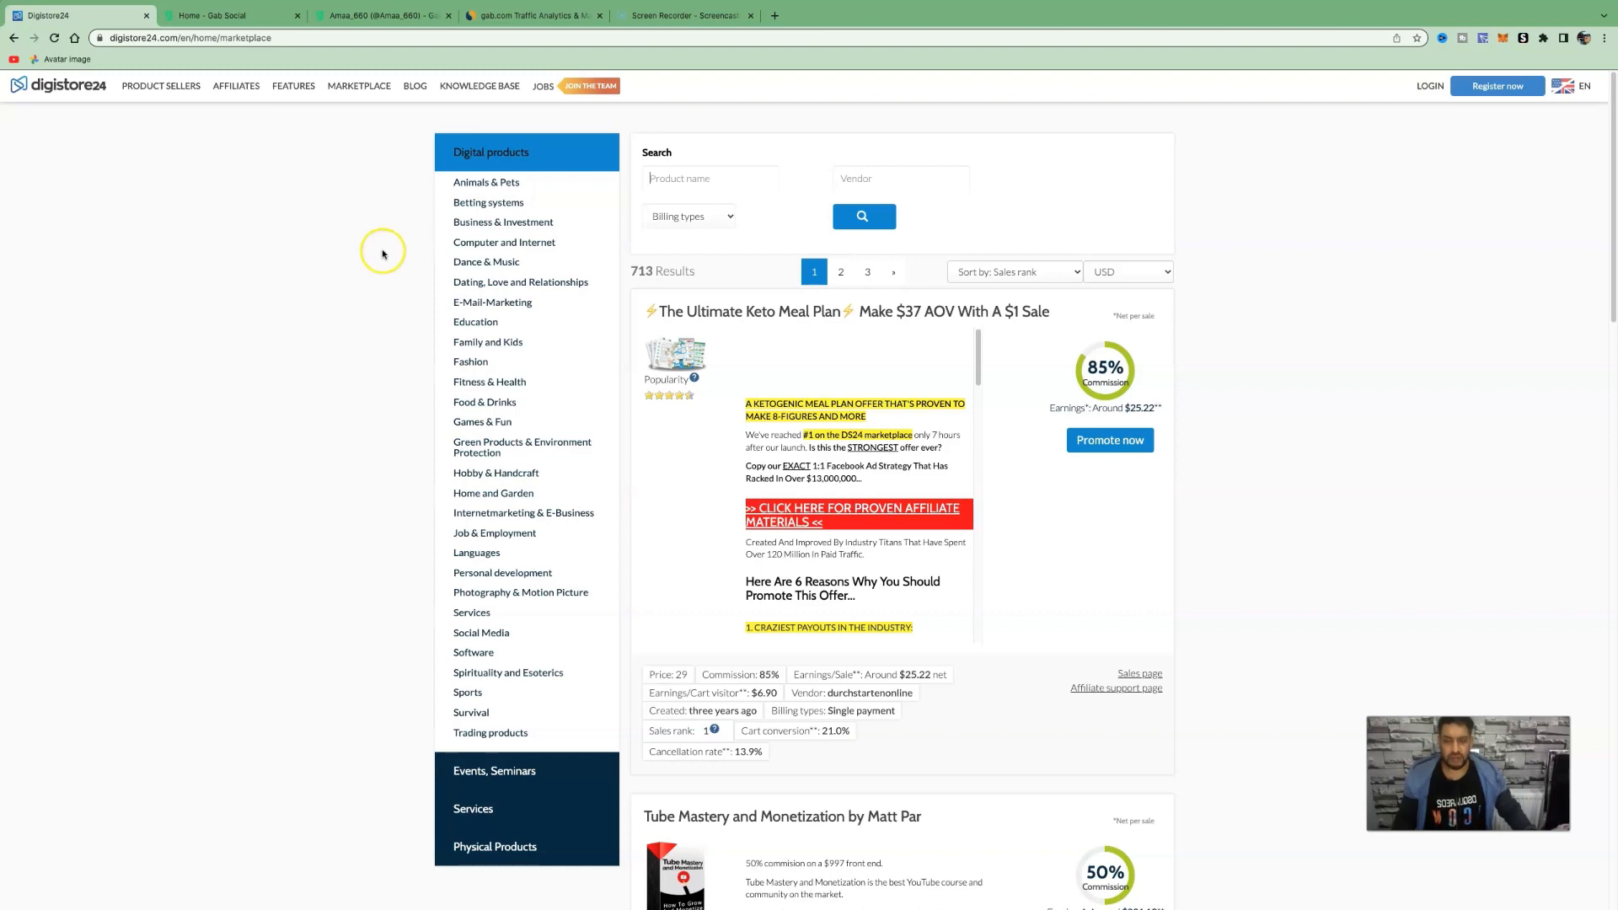
left_click(523, 512)
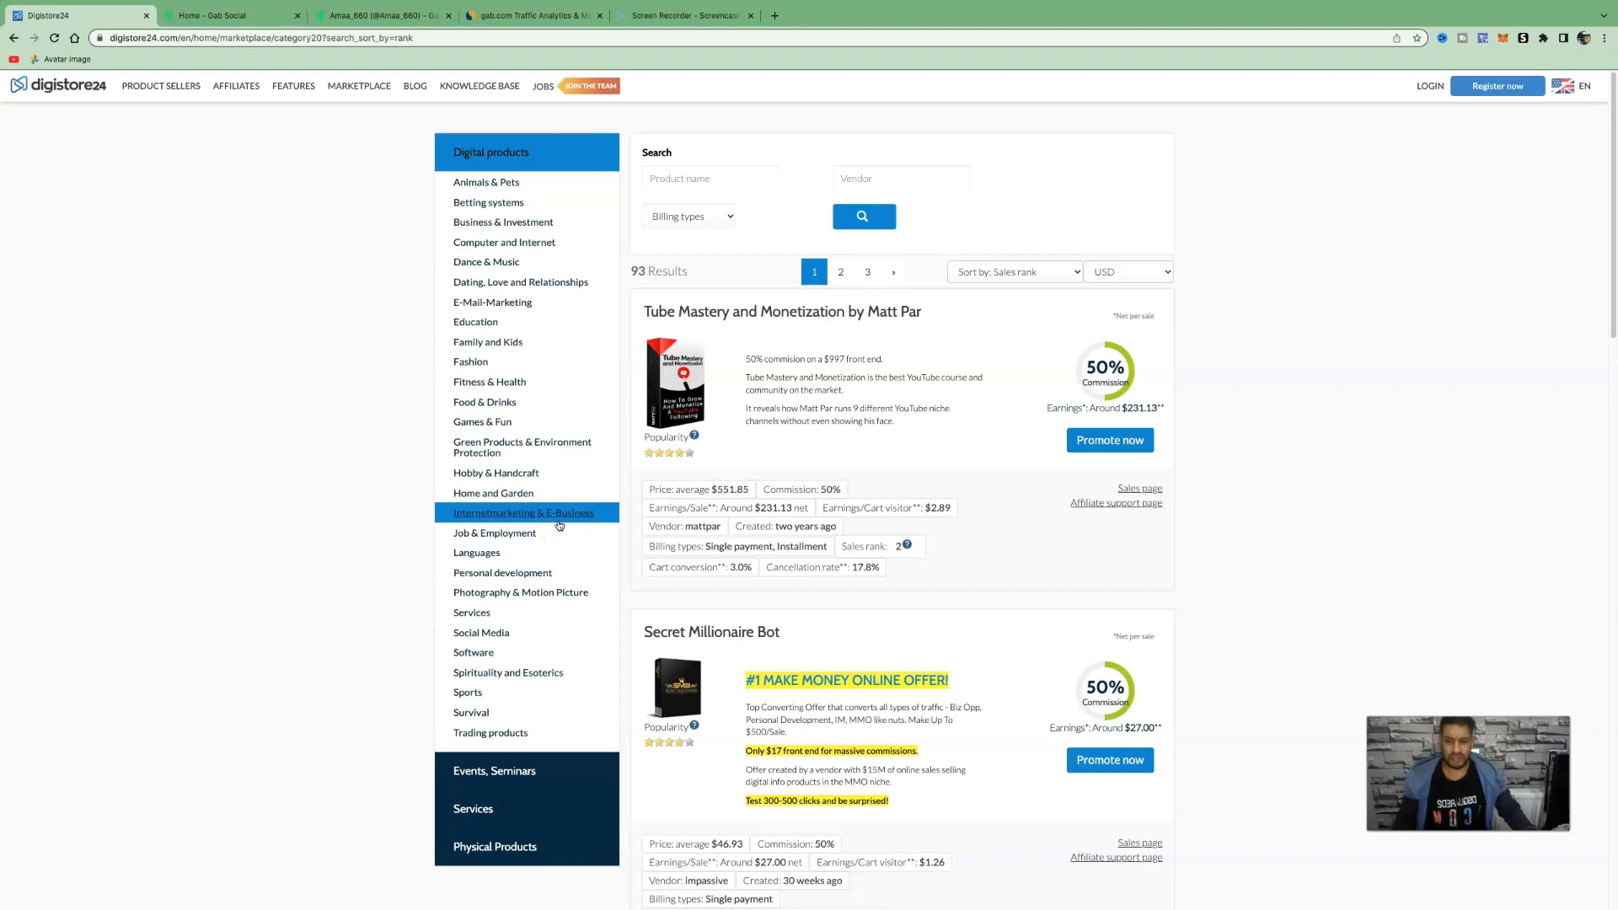
mouse_move(984, 316)
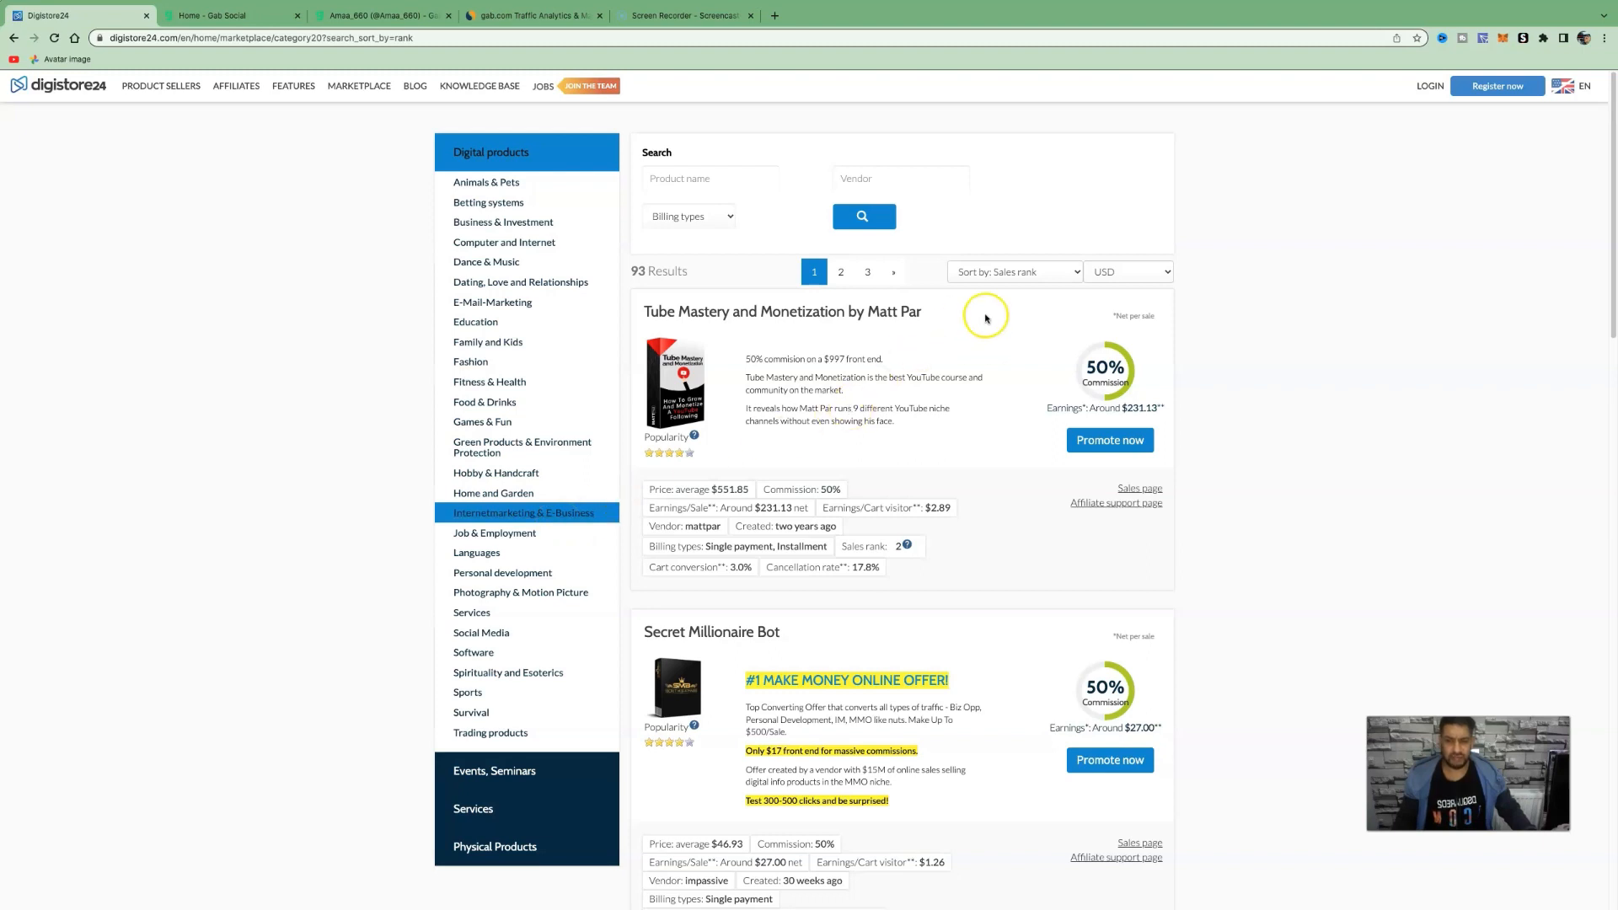
left_click(1013, 271)
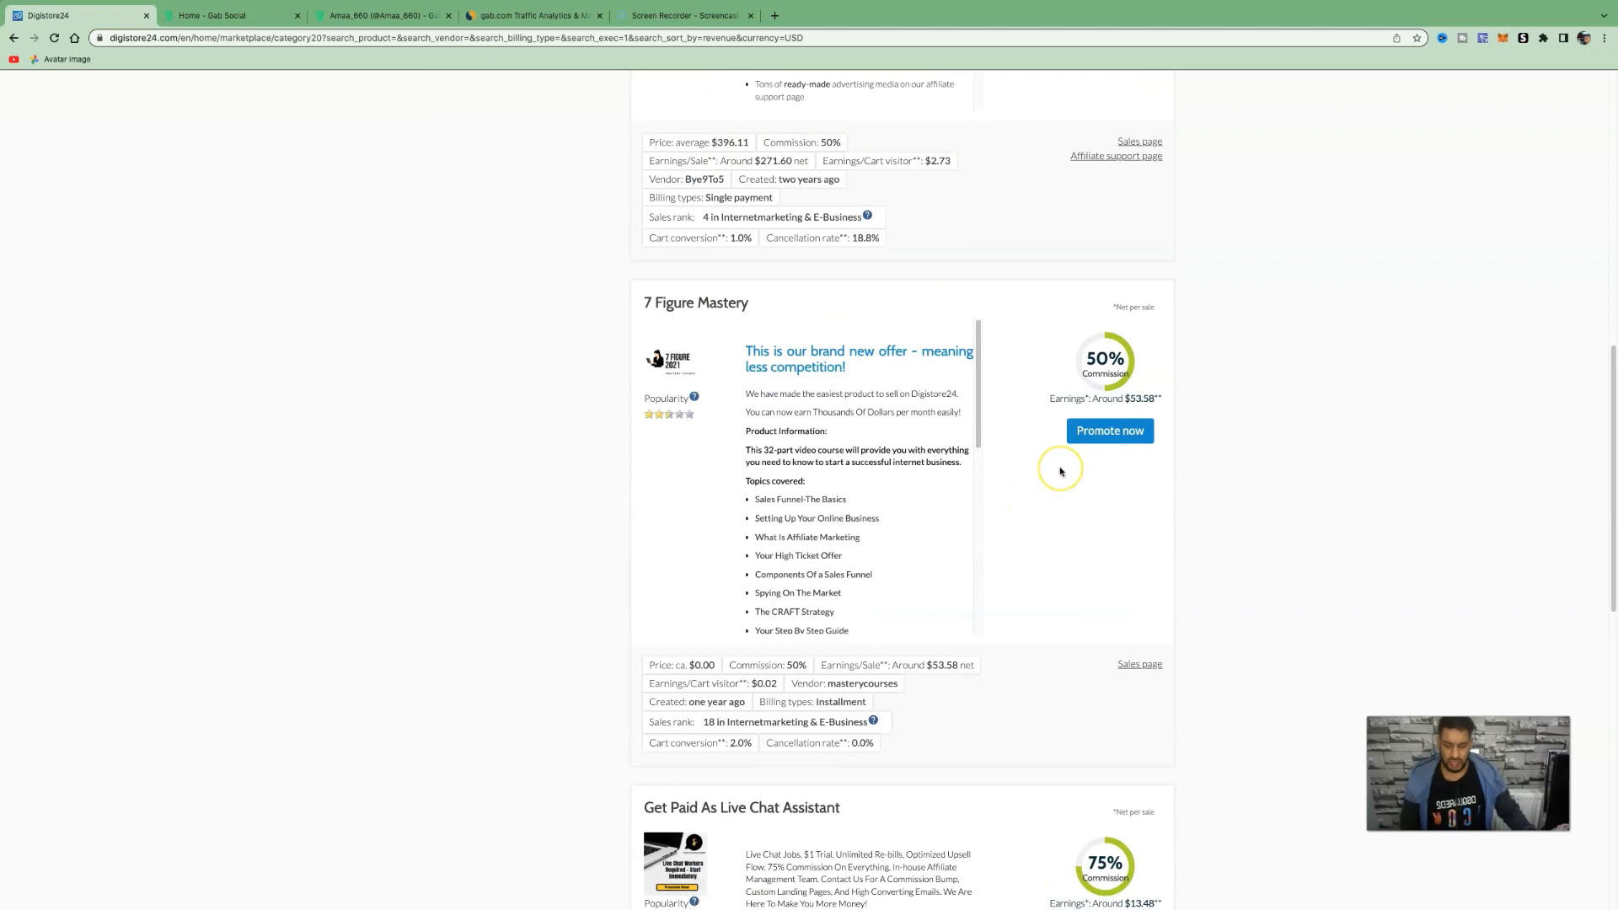
mouse_move(1074, 401)
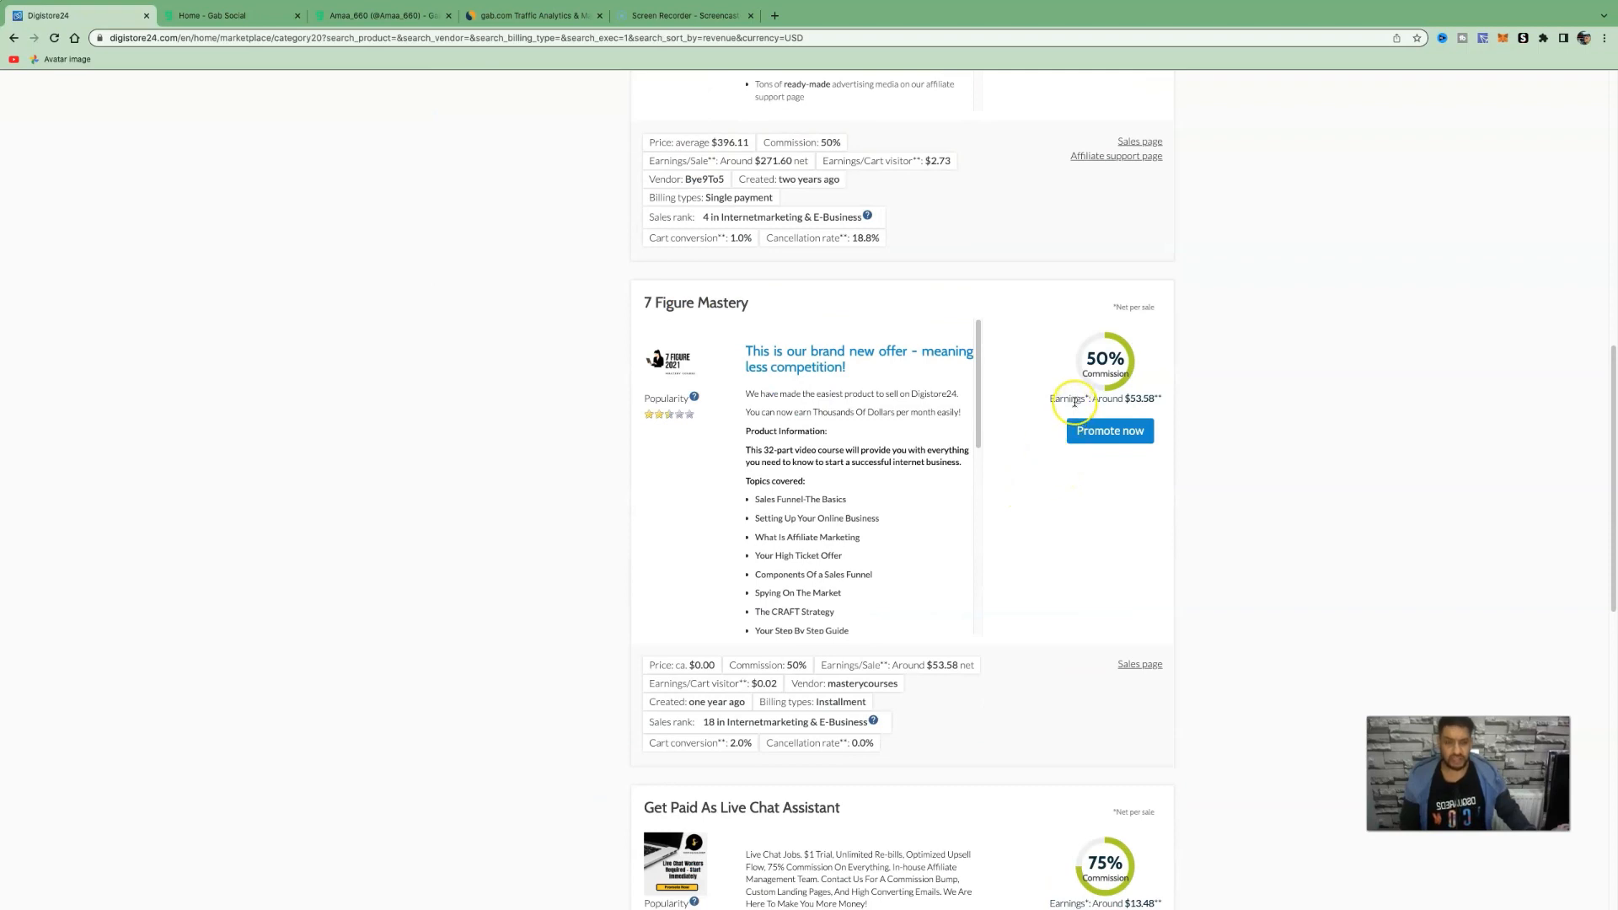
mouse_move(794, 366)
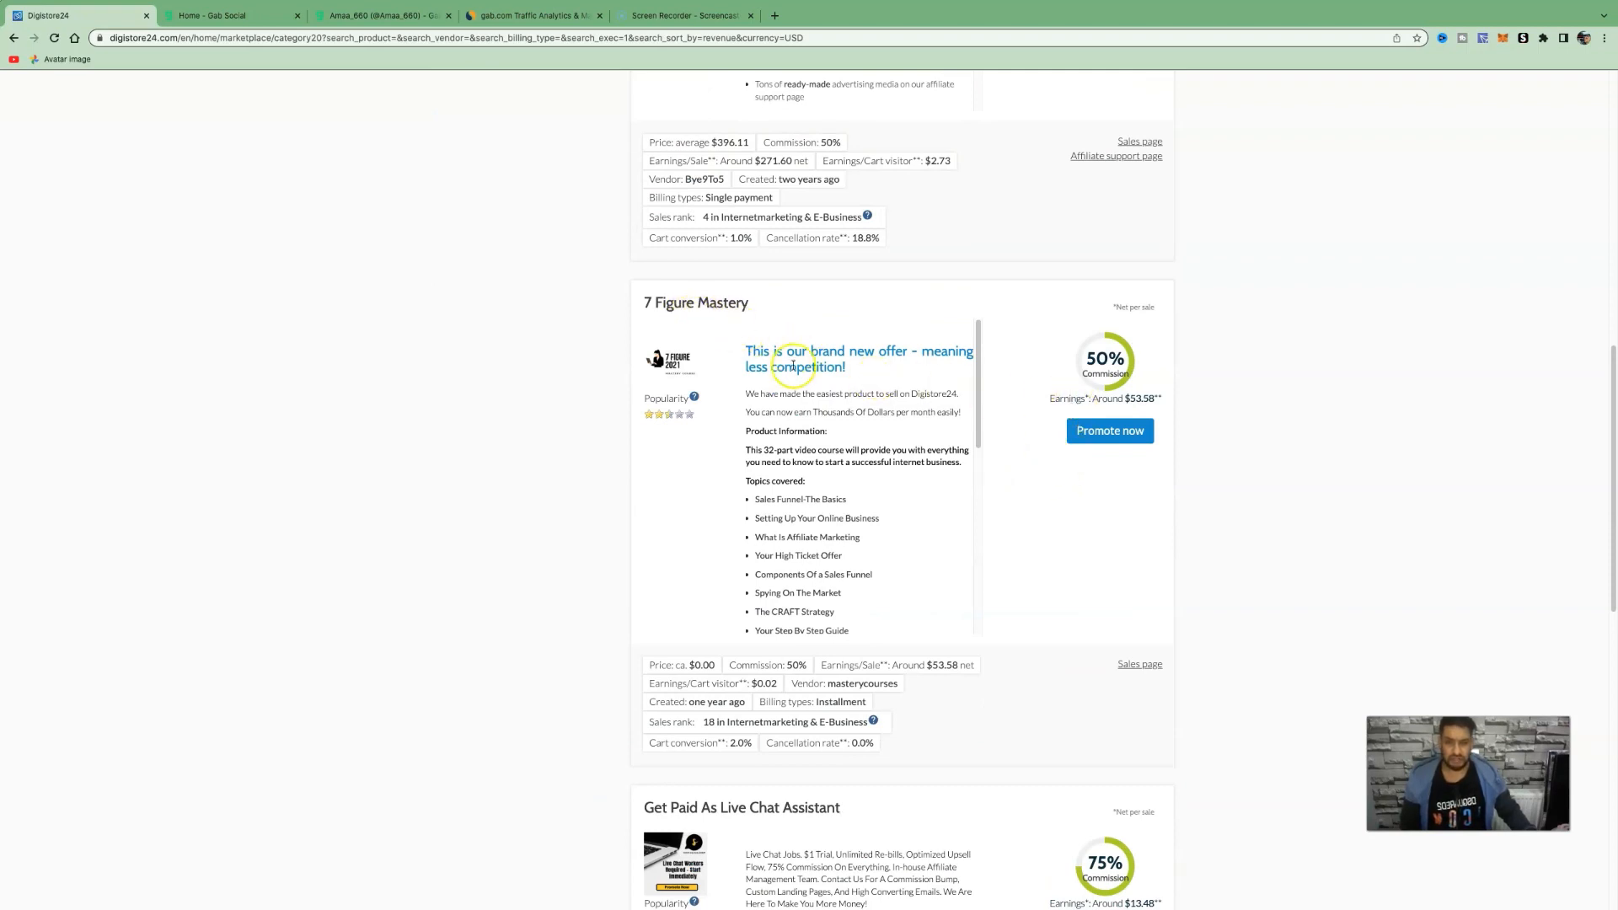
mouse_move(854, 407)
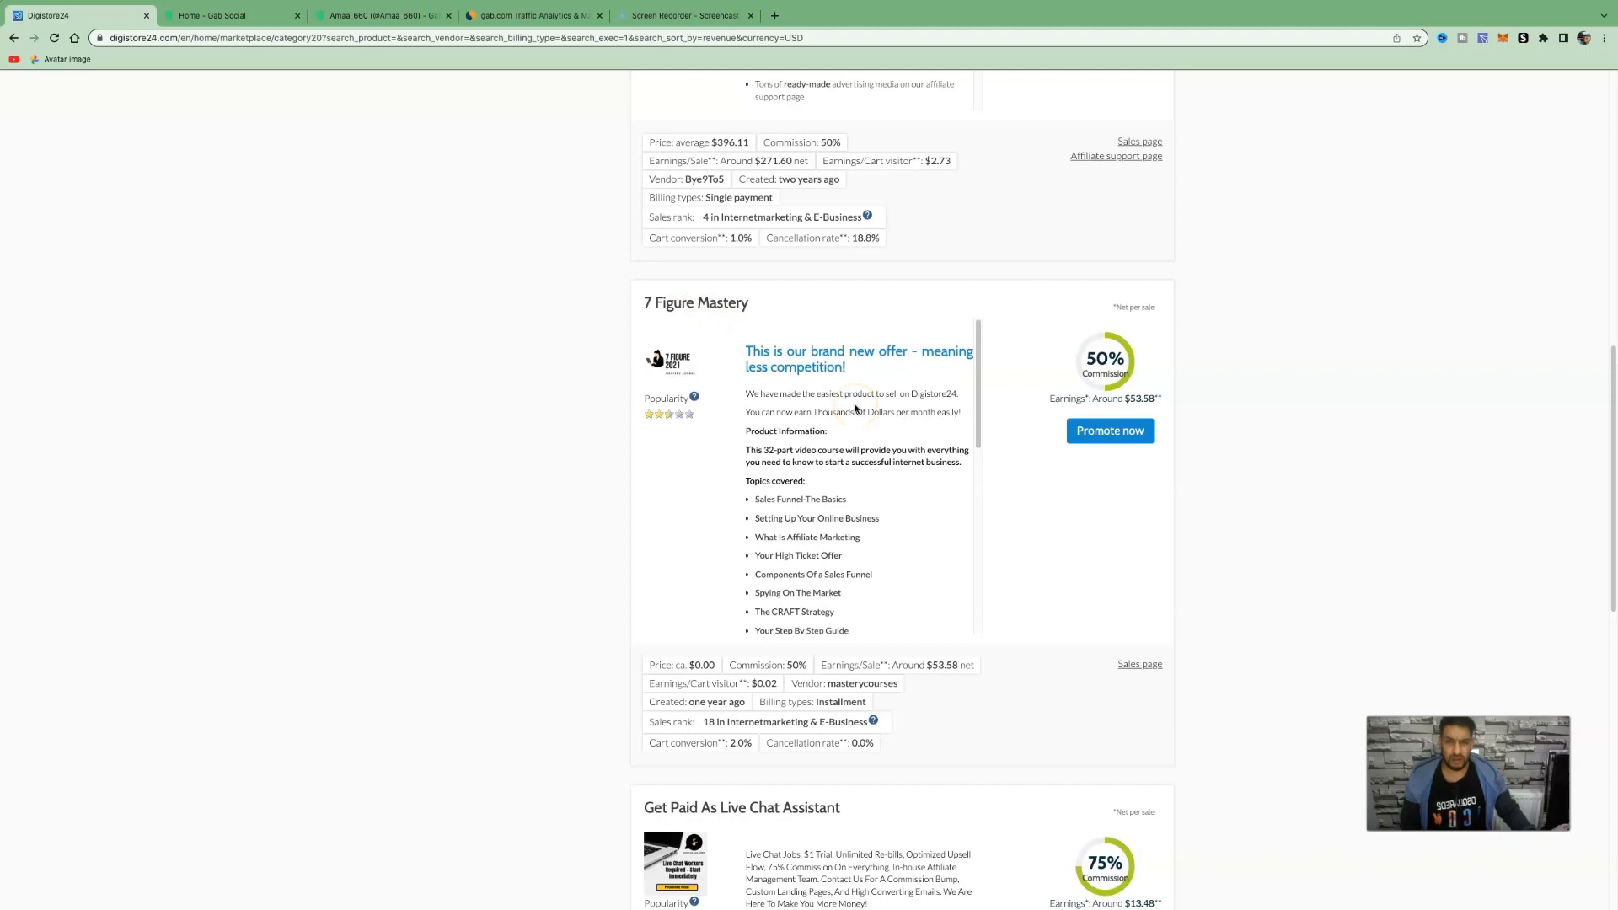
mouse_move(933, 435)
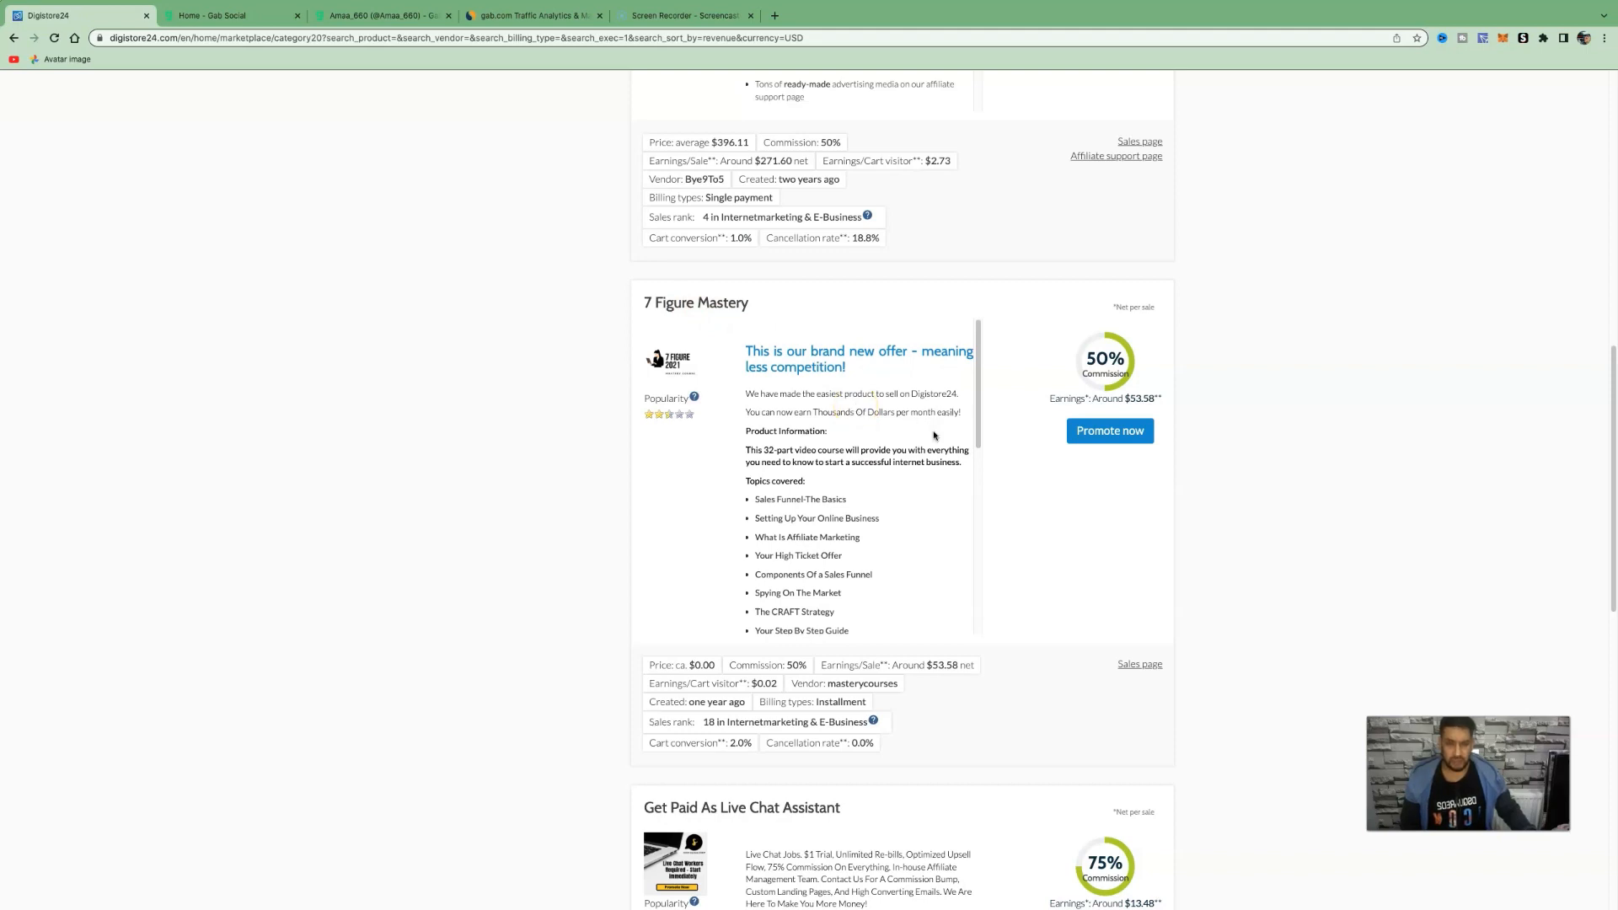
scroll("down", 3)
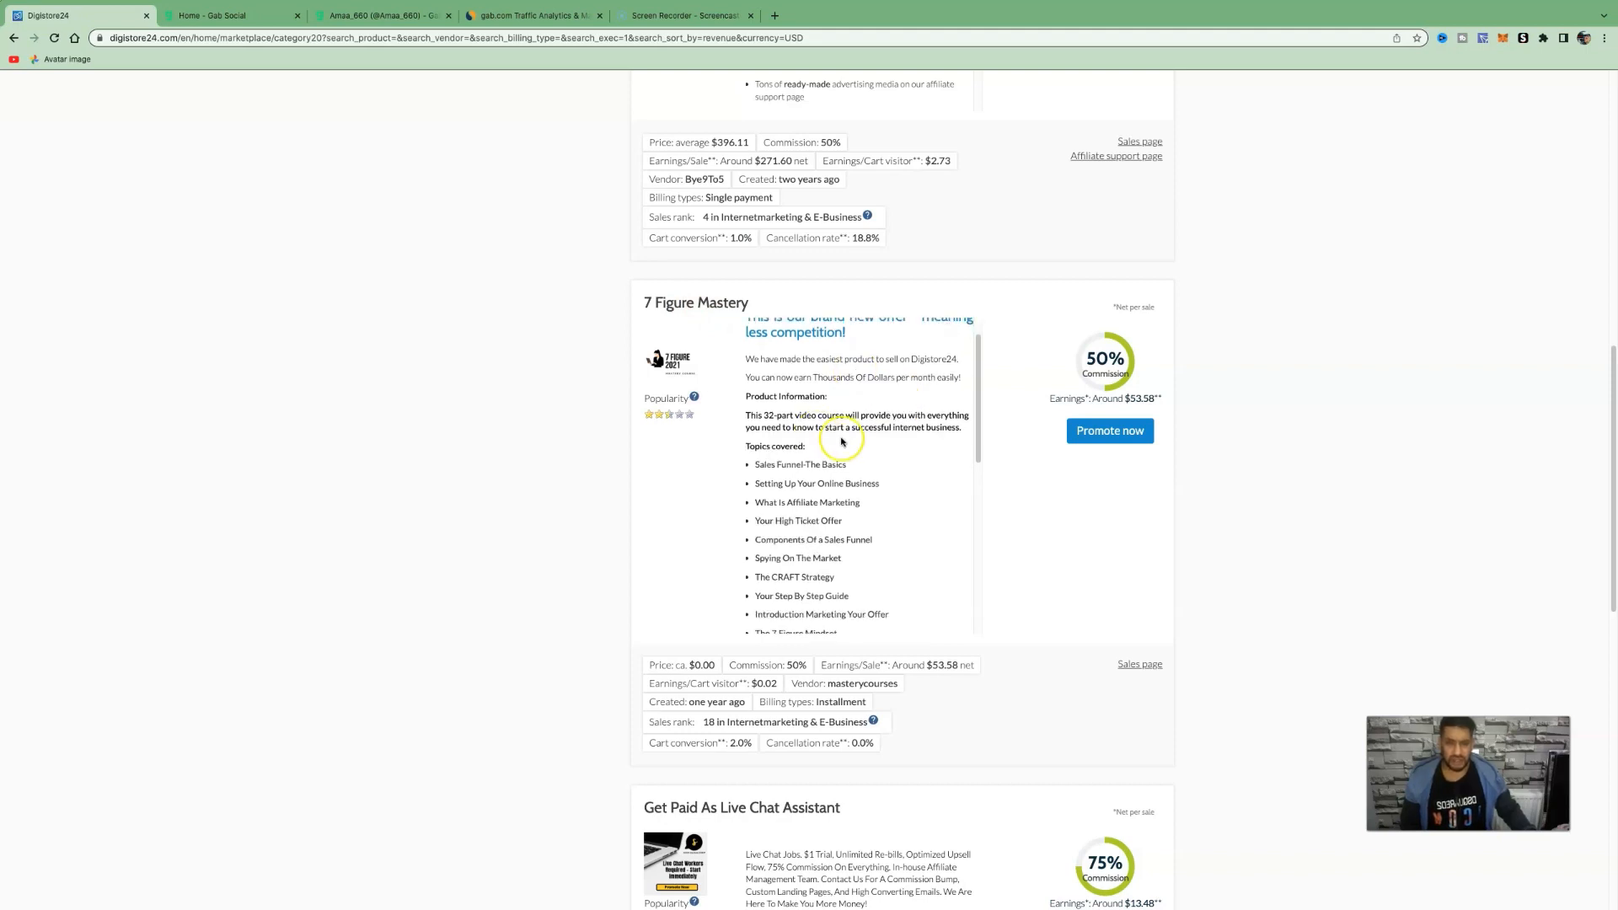
mouse_move(850, 442)
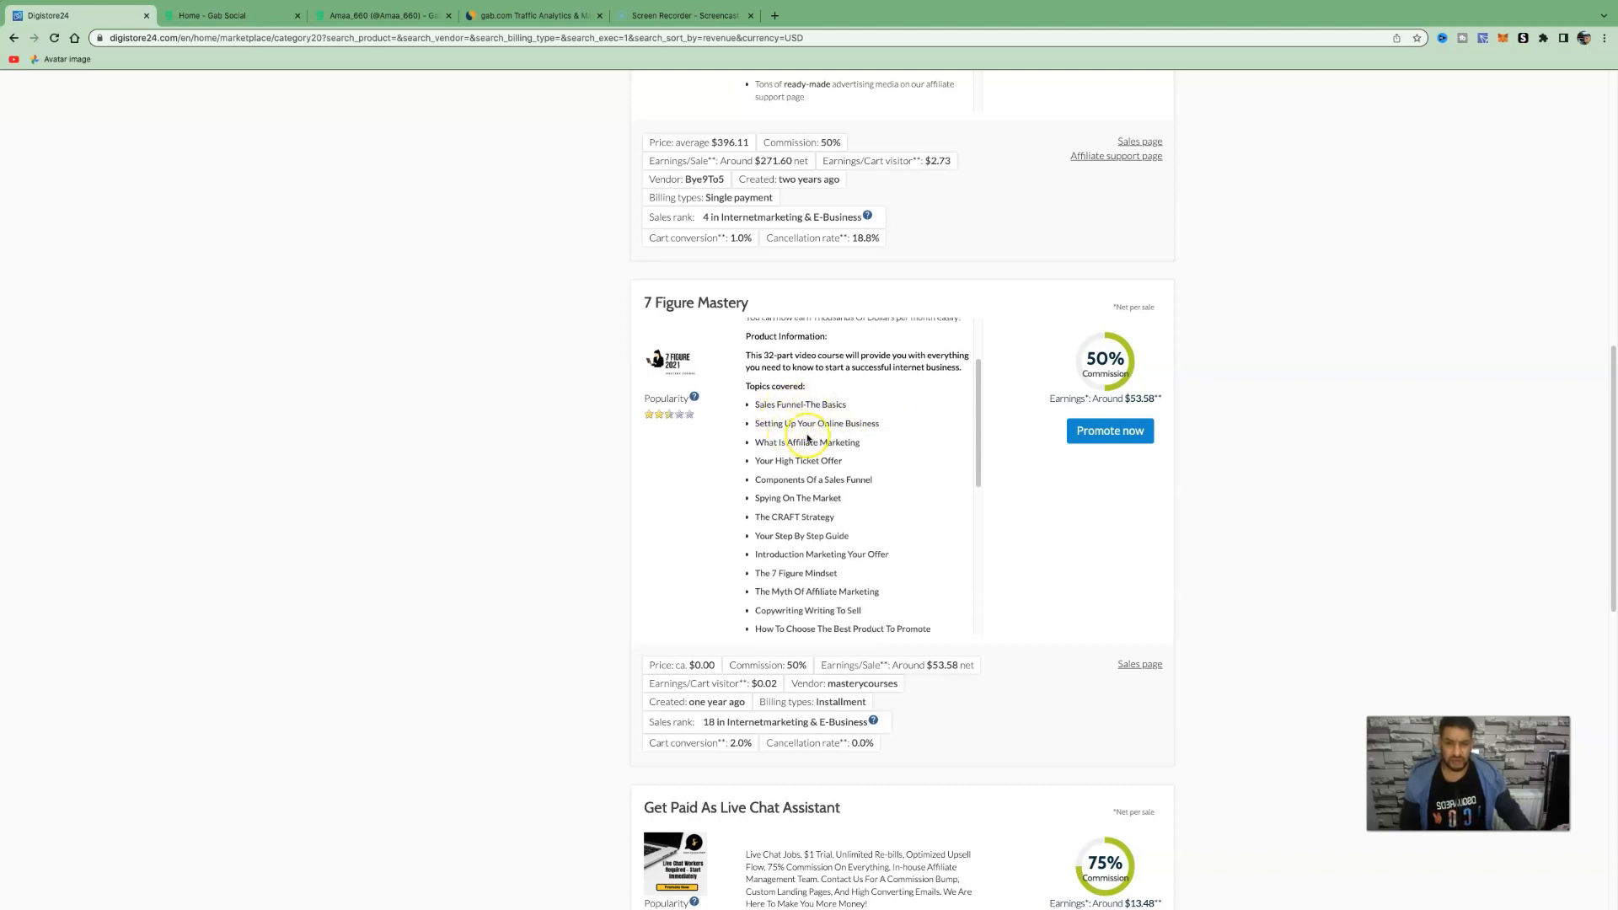
scroll("down", 3)
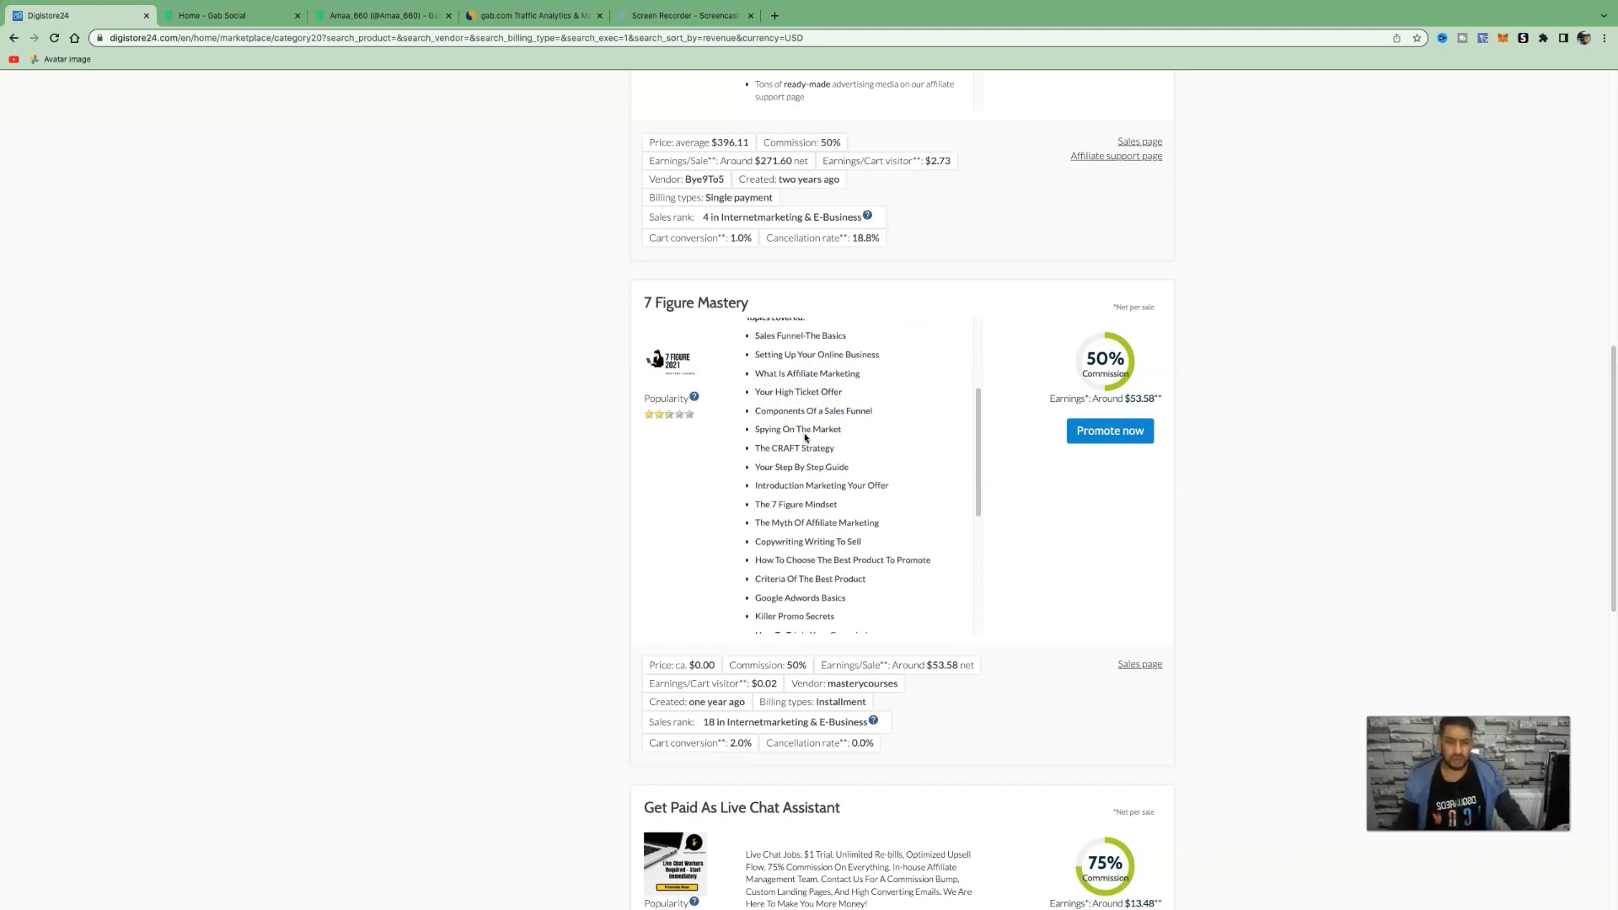
scroll("down", 3)
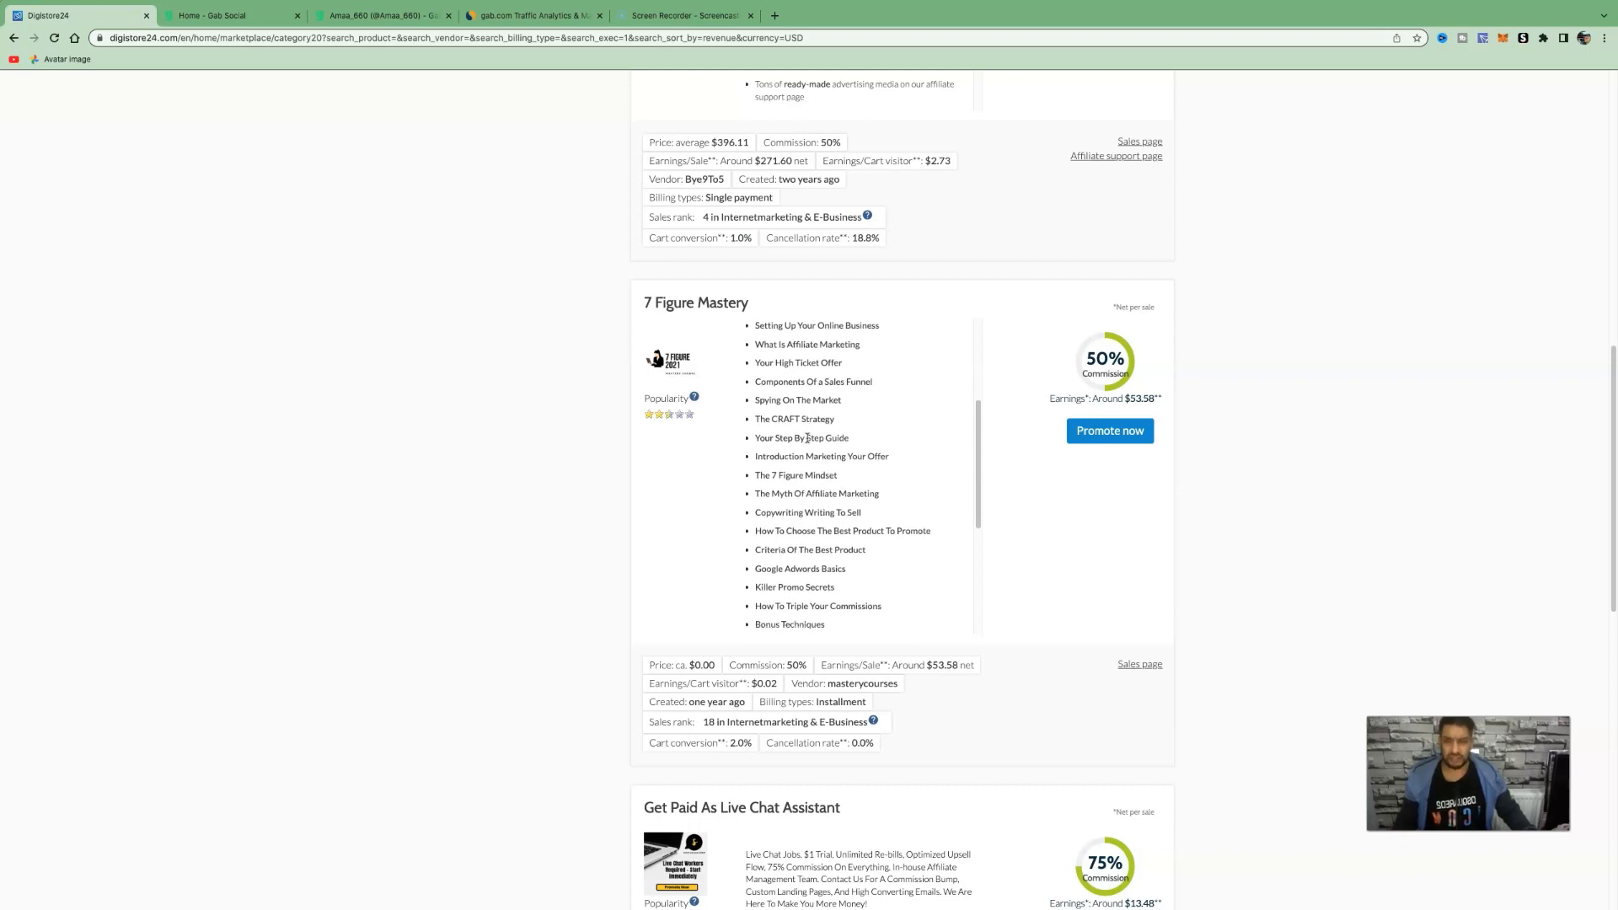
left_click(533, 15)
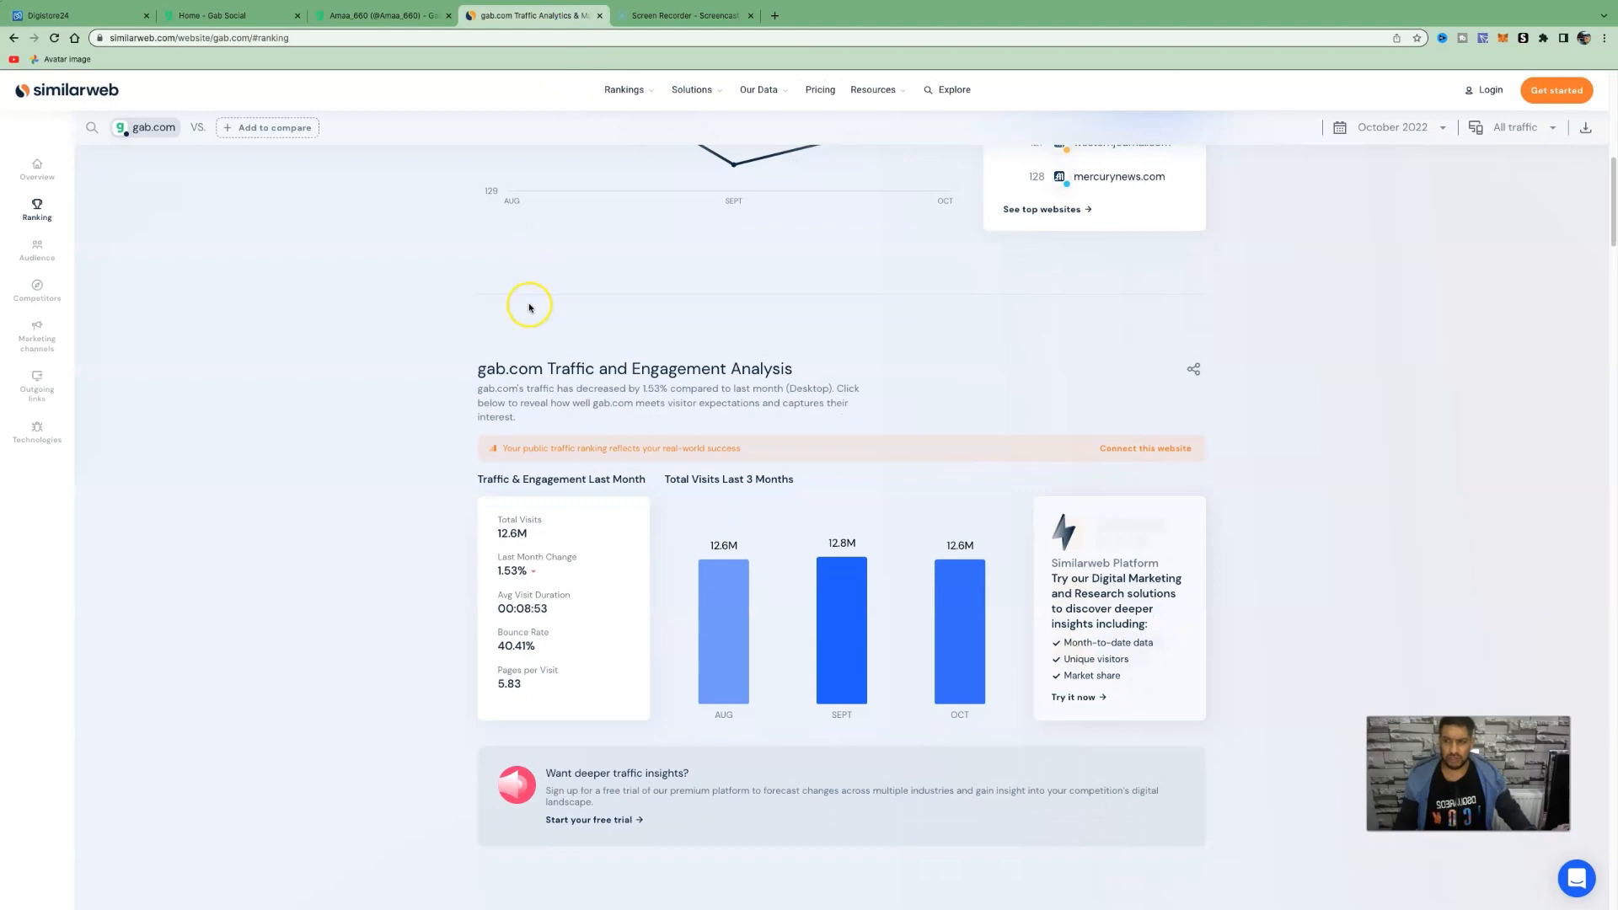
scroll("down", 3)
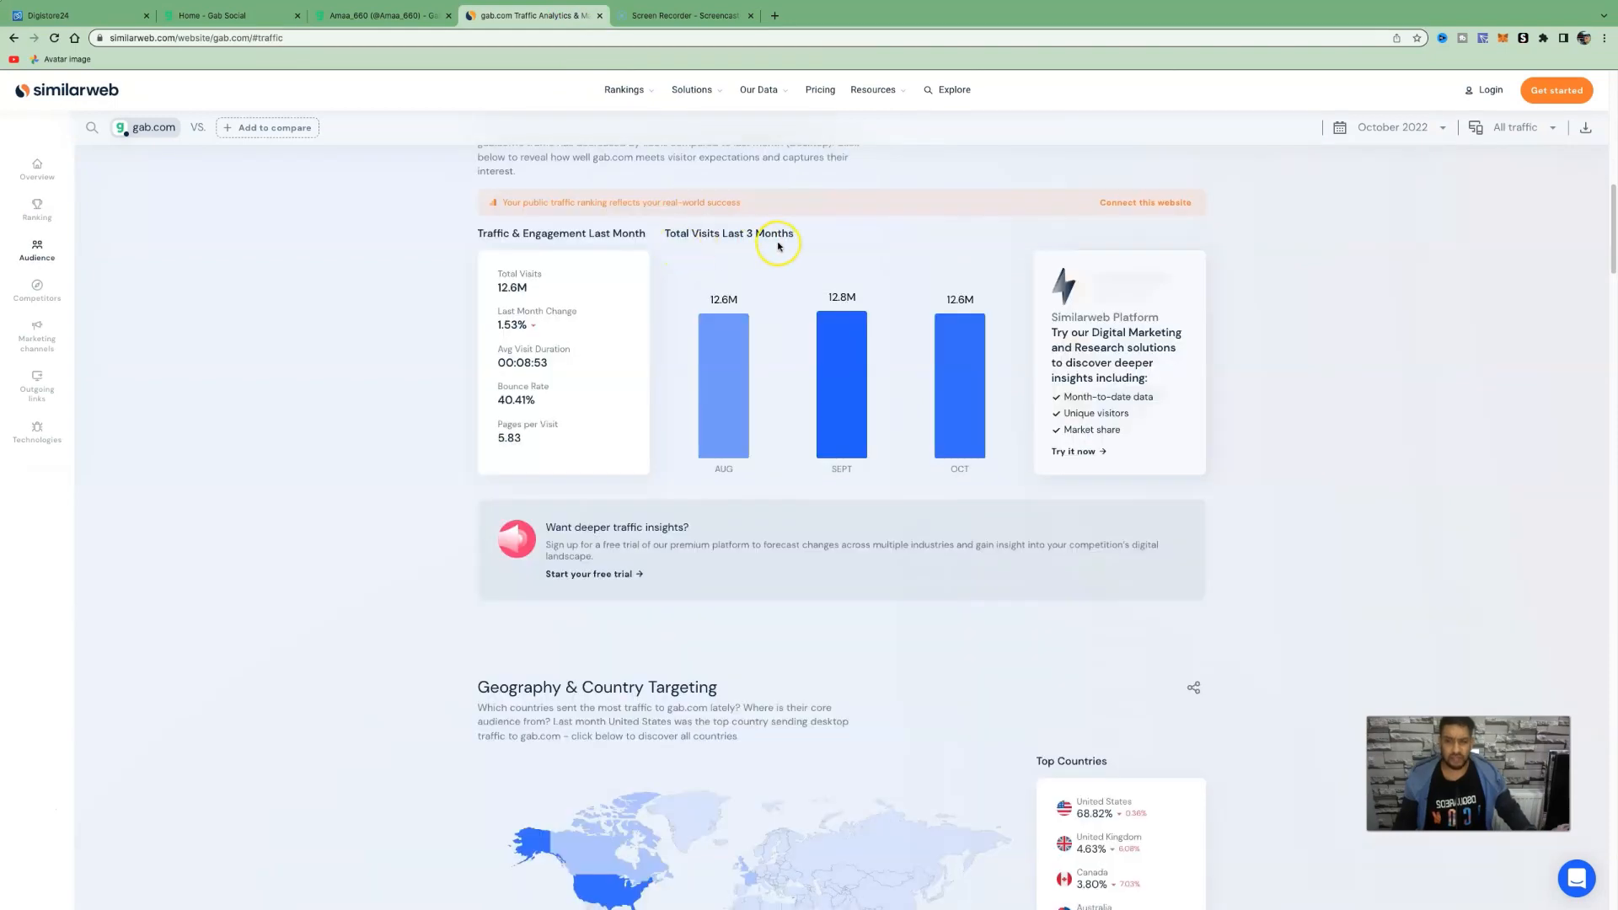
mouse_move(720, 318)
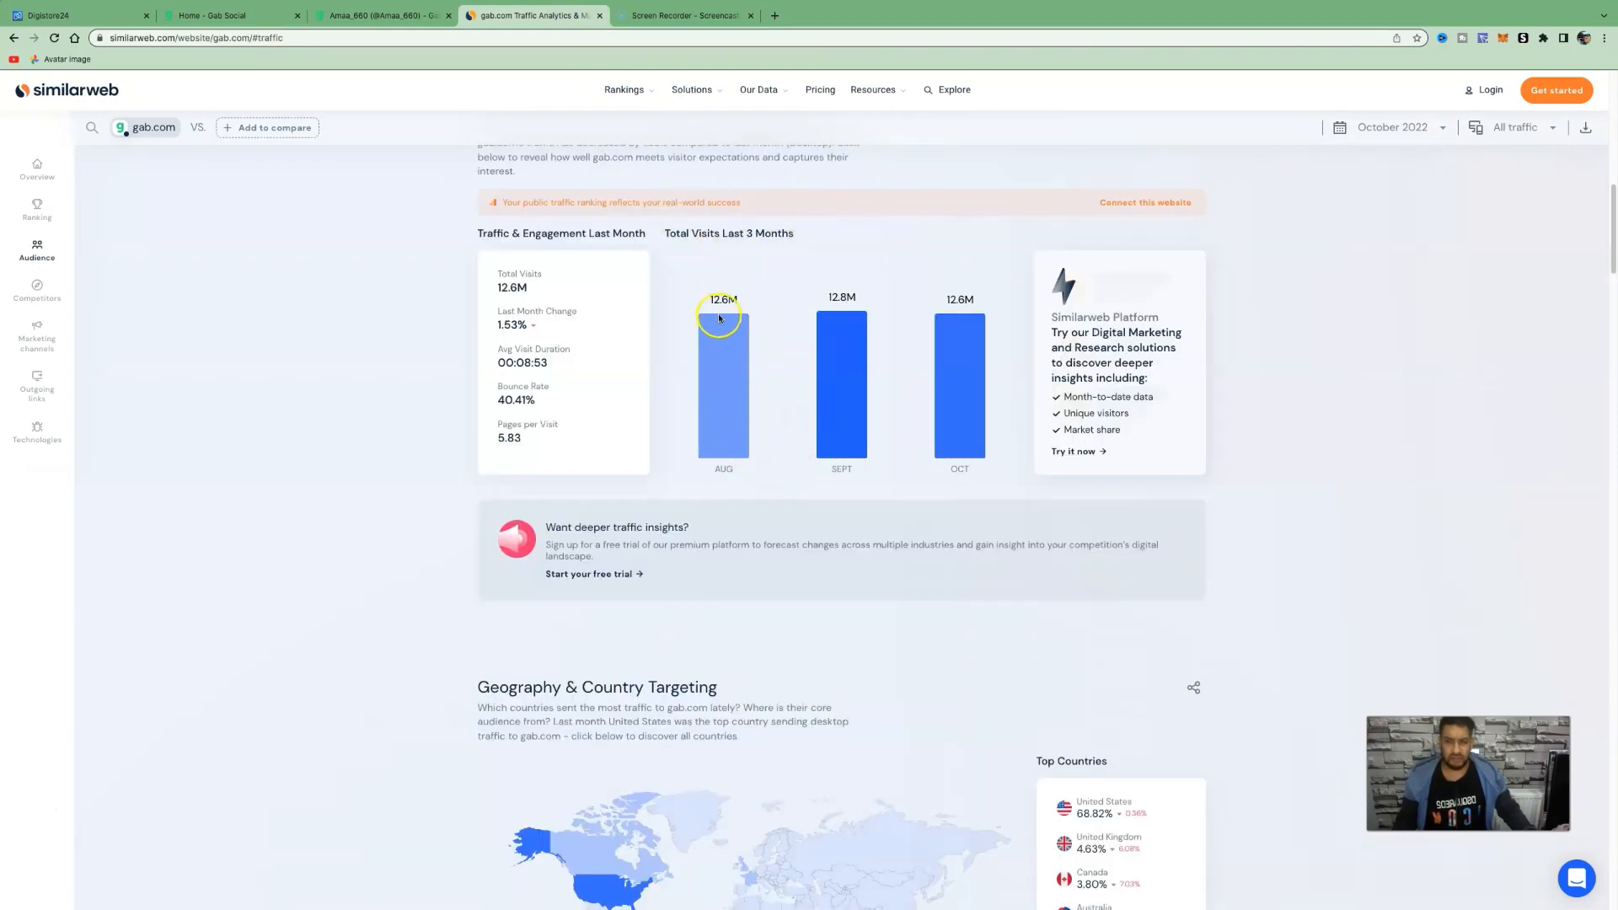
scroll("down", 3)
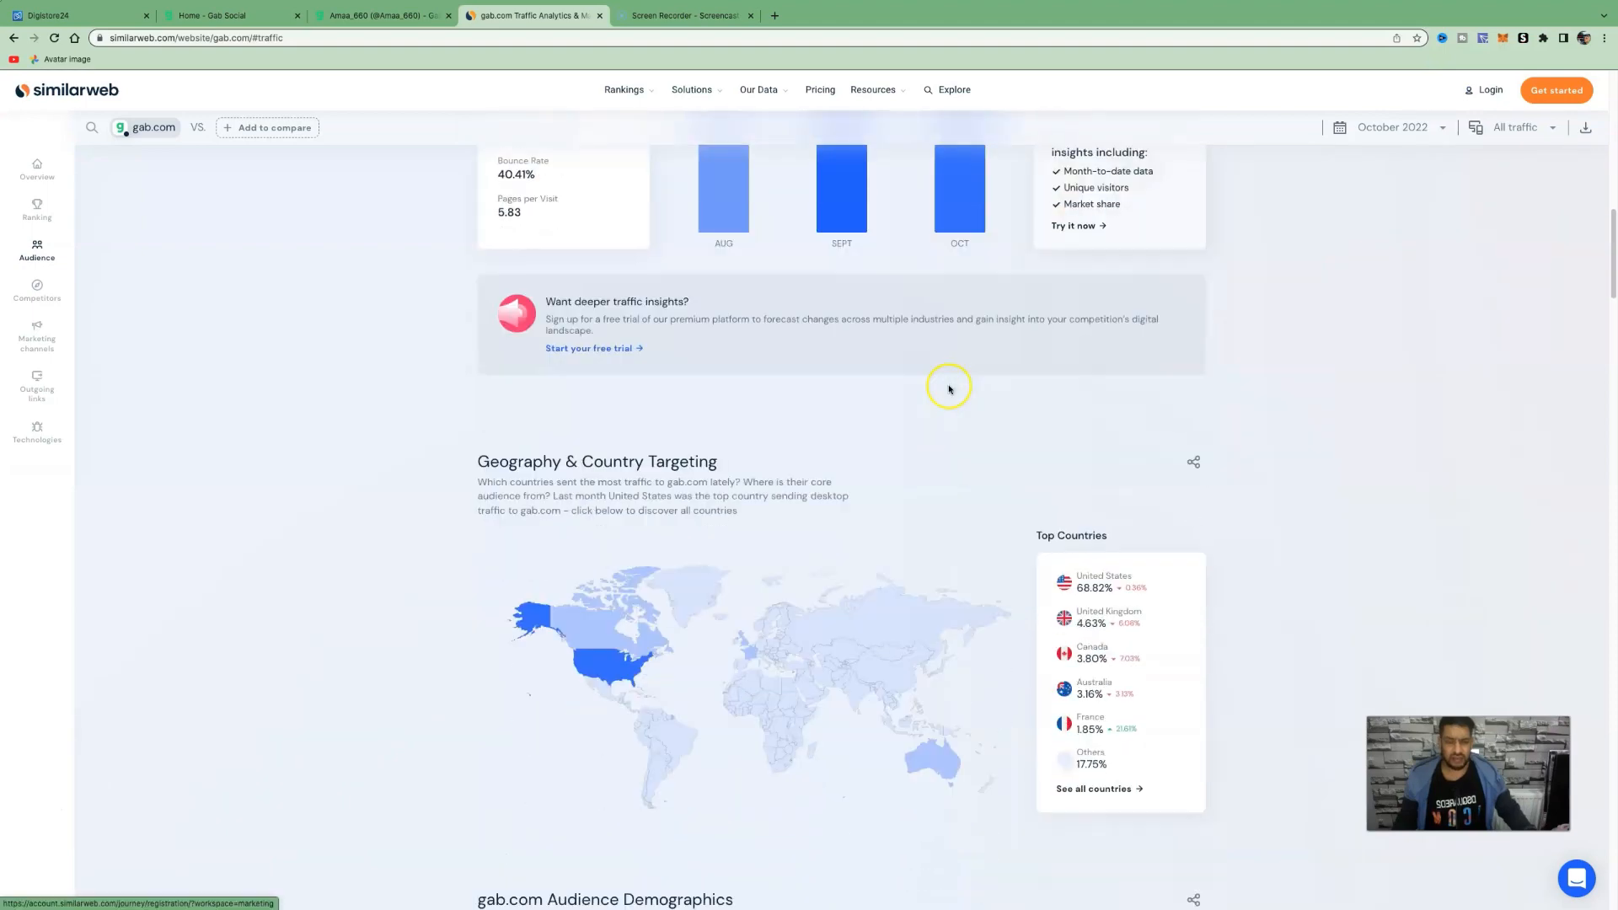
scroll("down", 3)
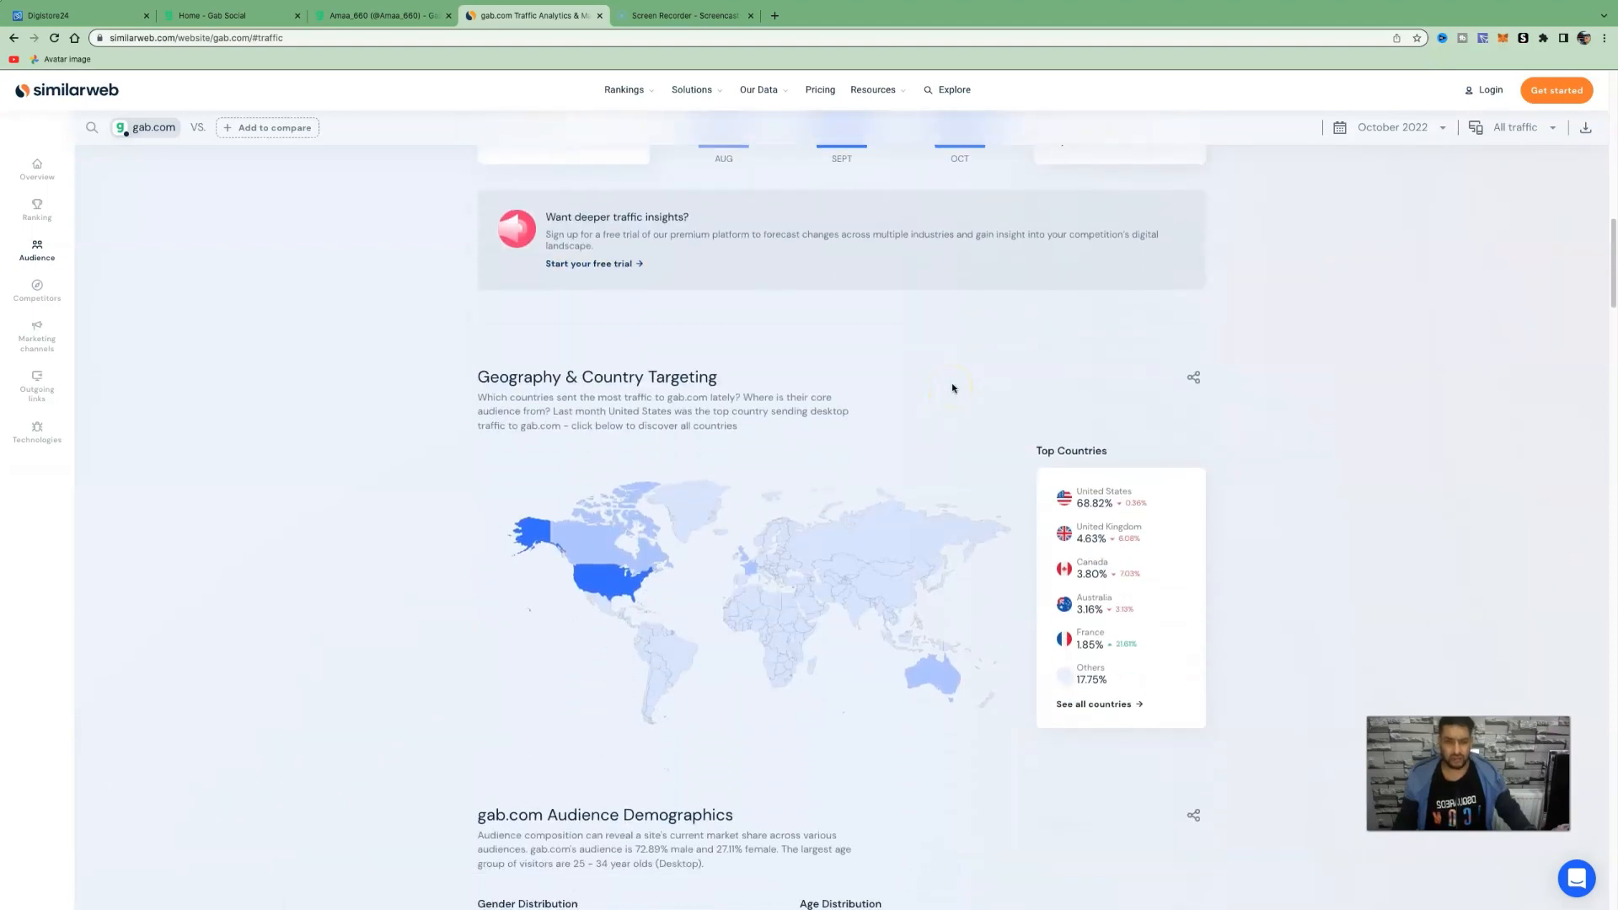
scroll("down", 3)
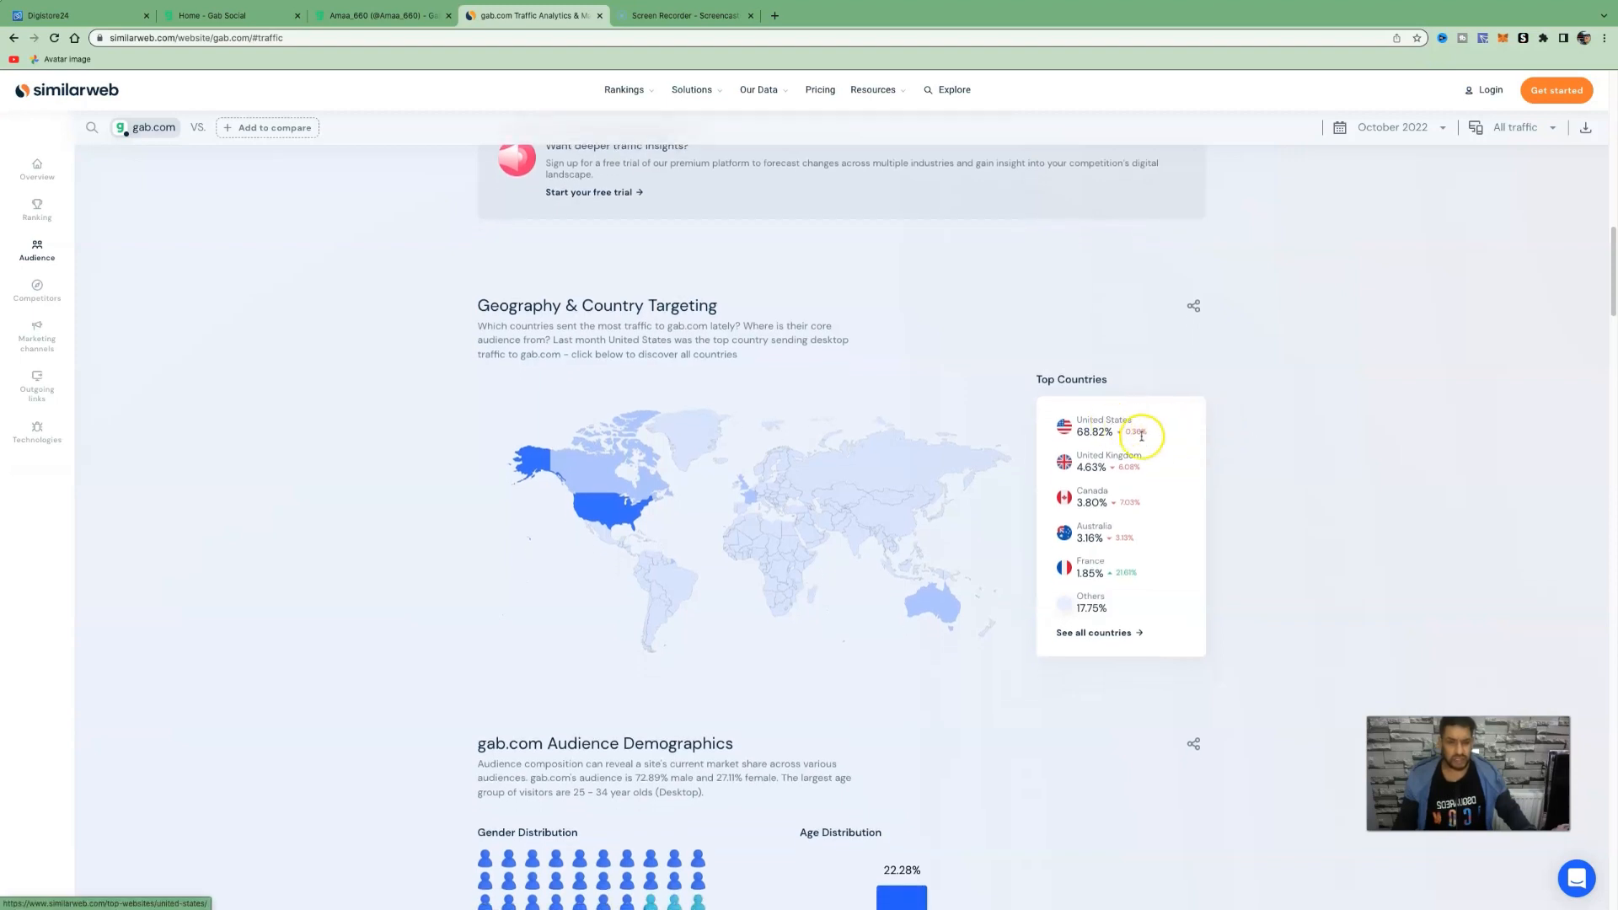
mouse_move(1117, 540)
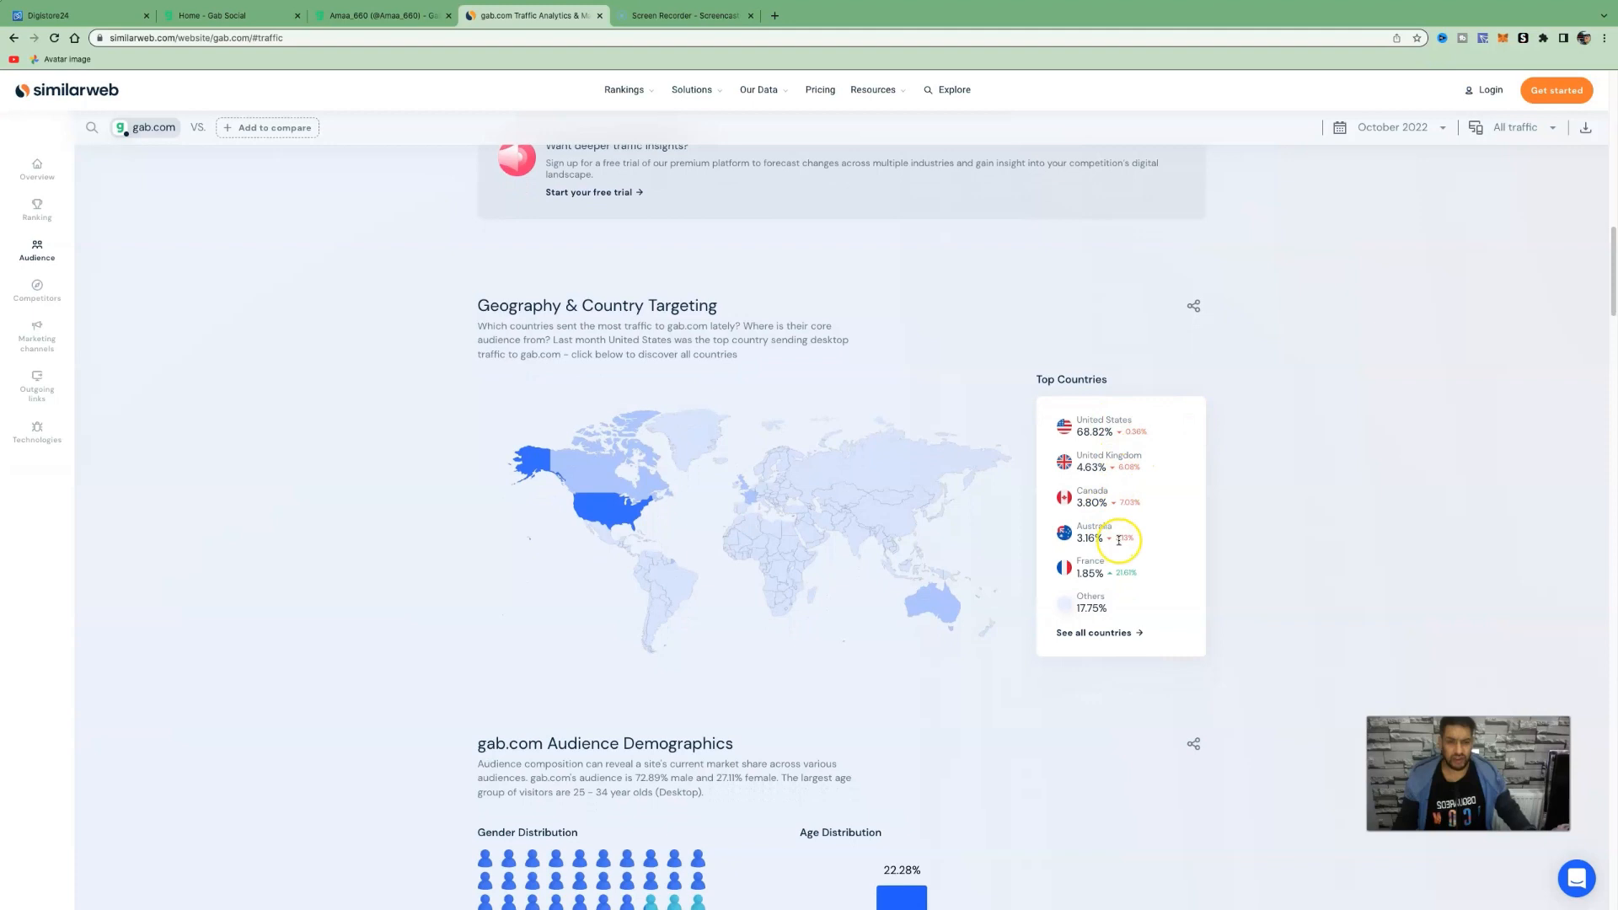
left_click(382, 15)
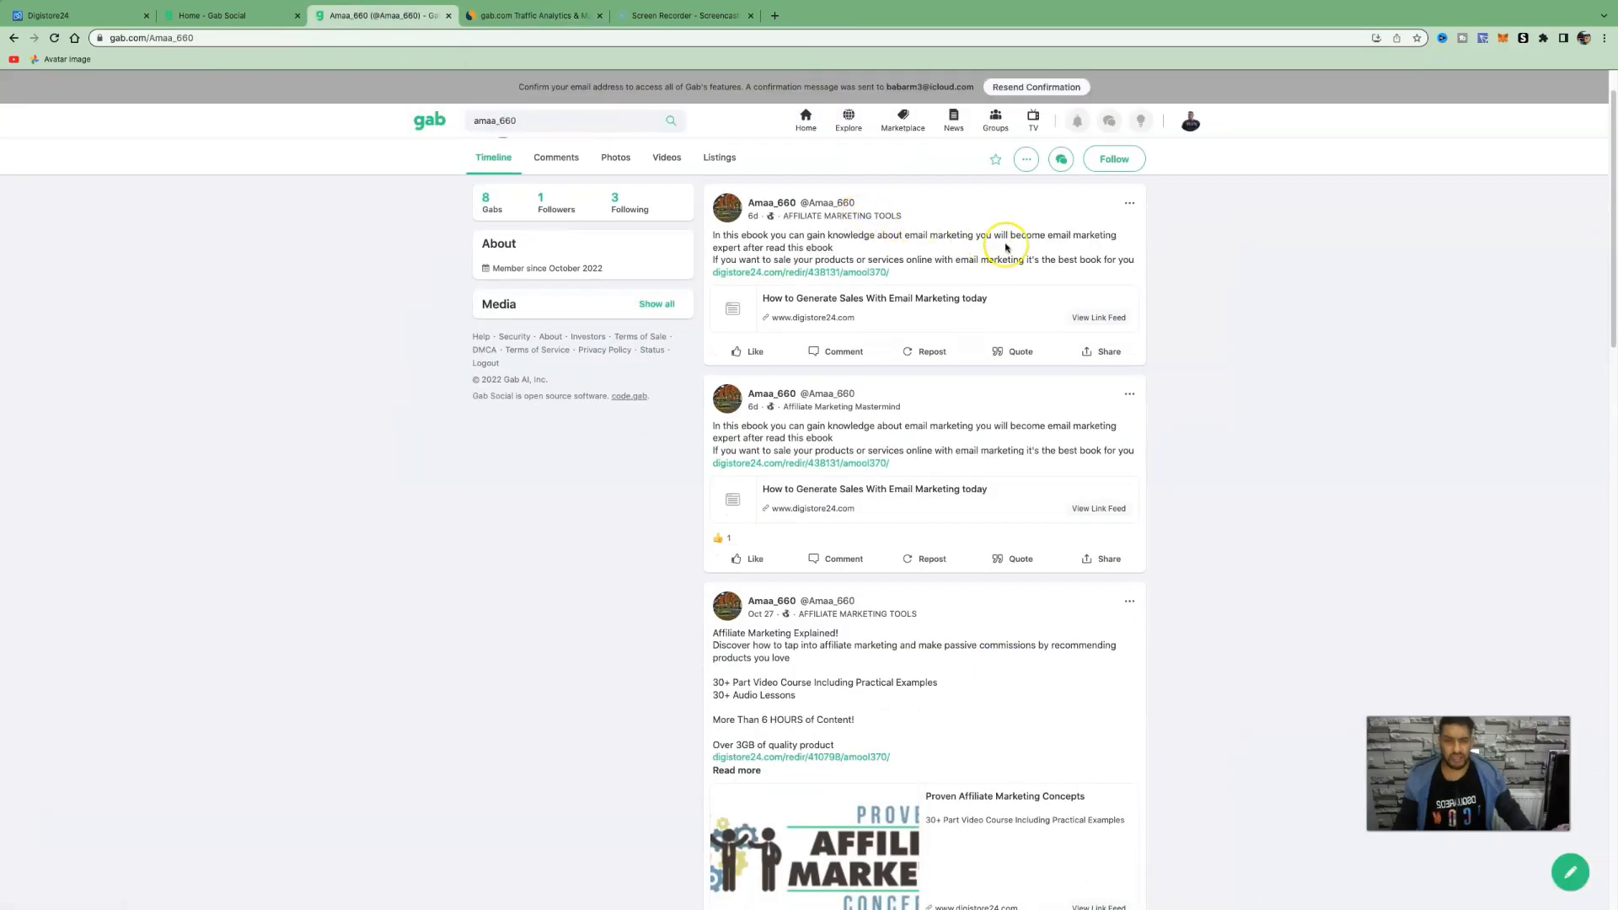
mouse_move(758, 278)
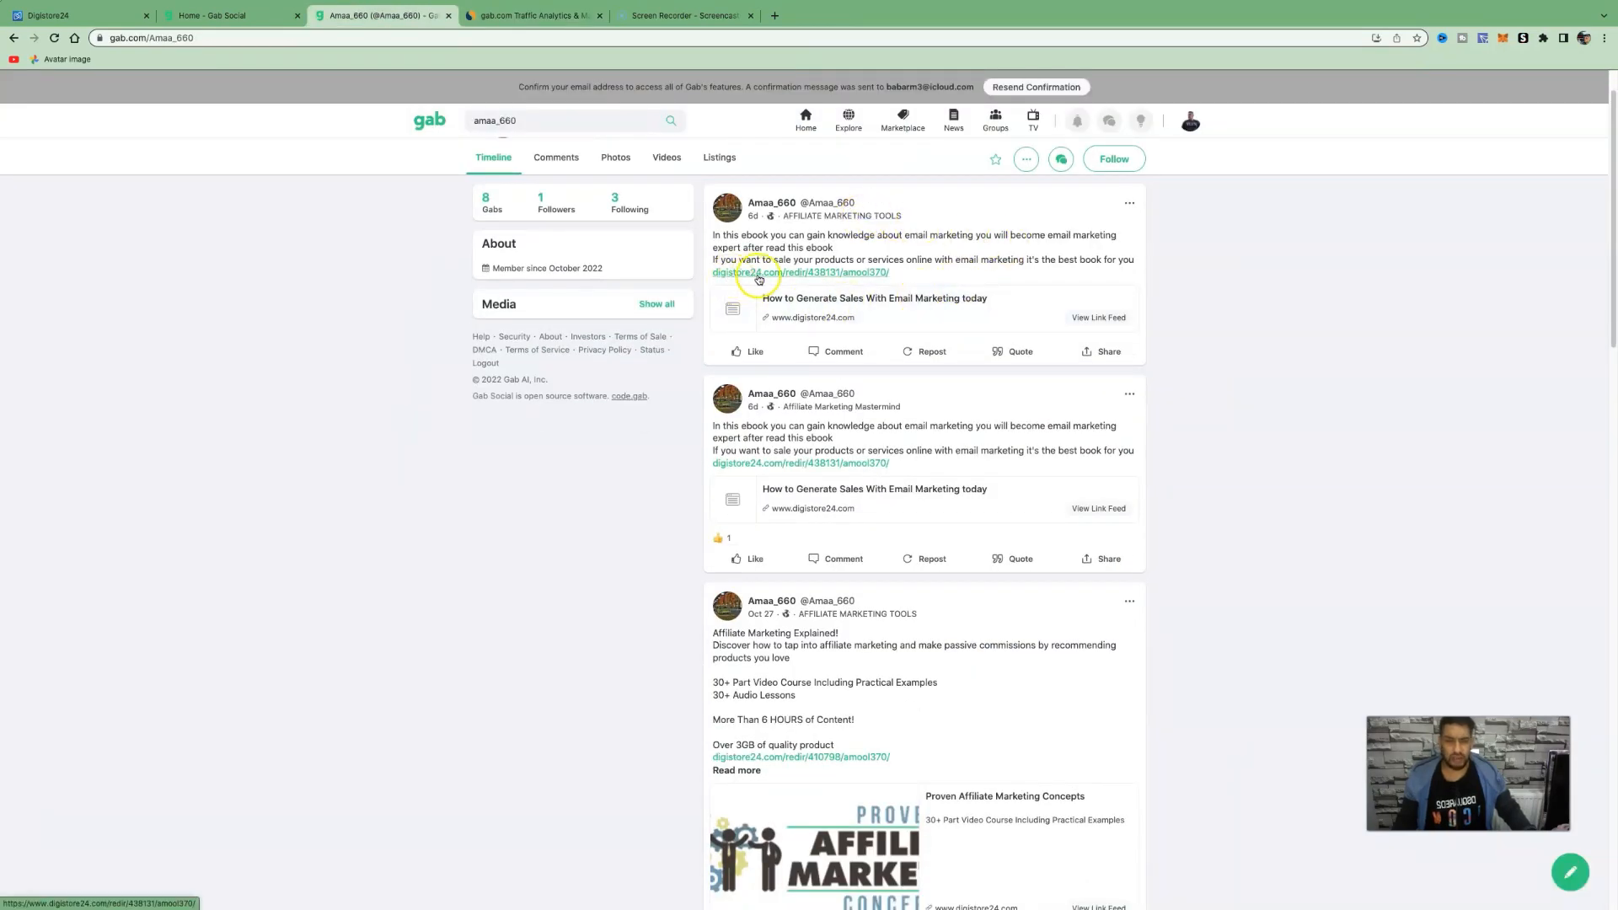
scroll("down", 3)
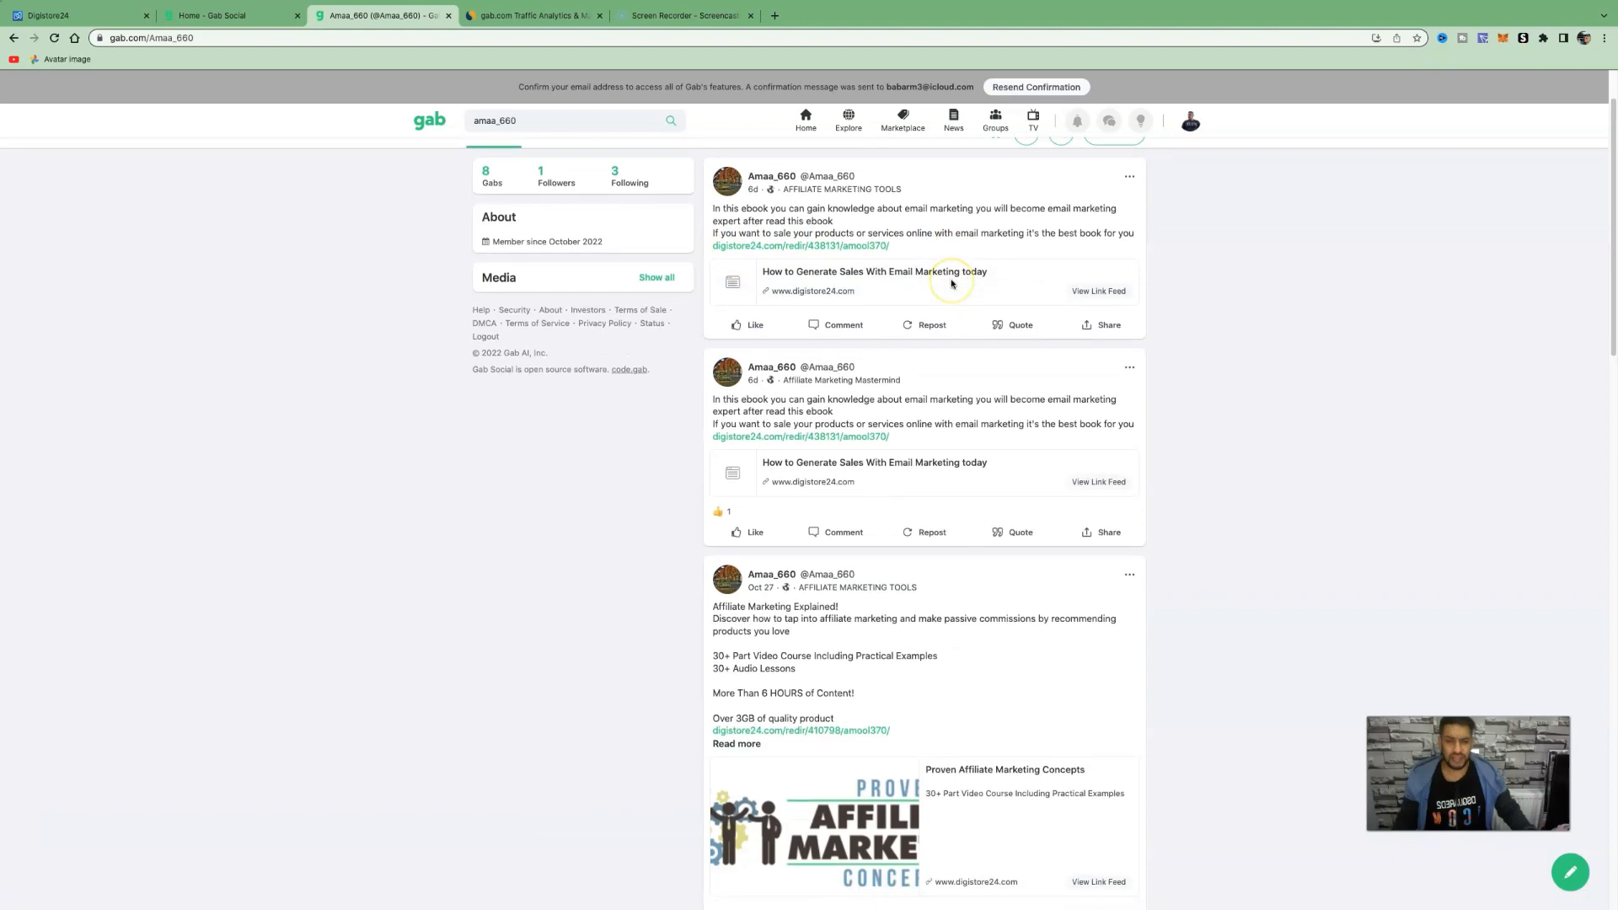
mouse_move(950, 283)
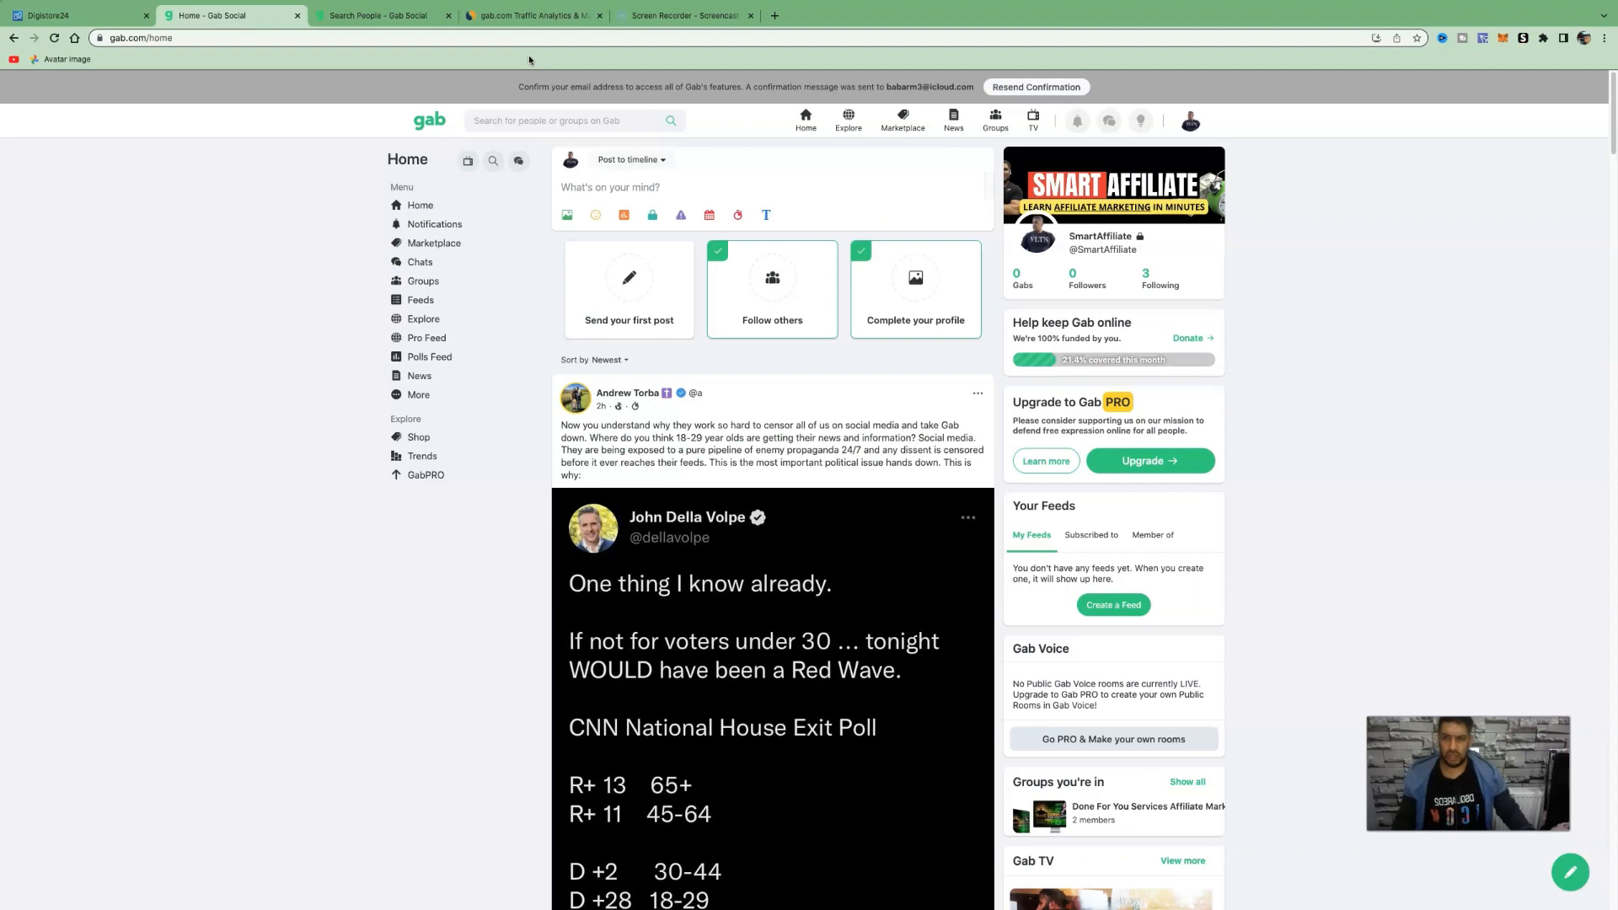
mouse_move(534, 140)
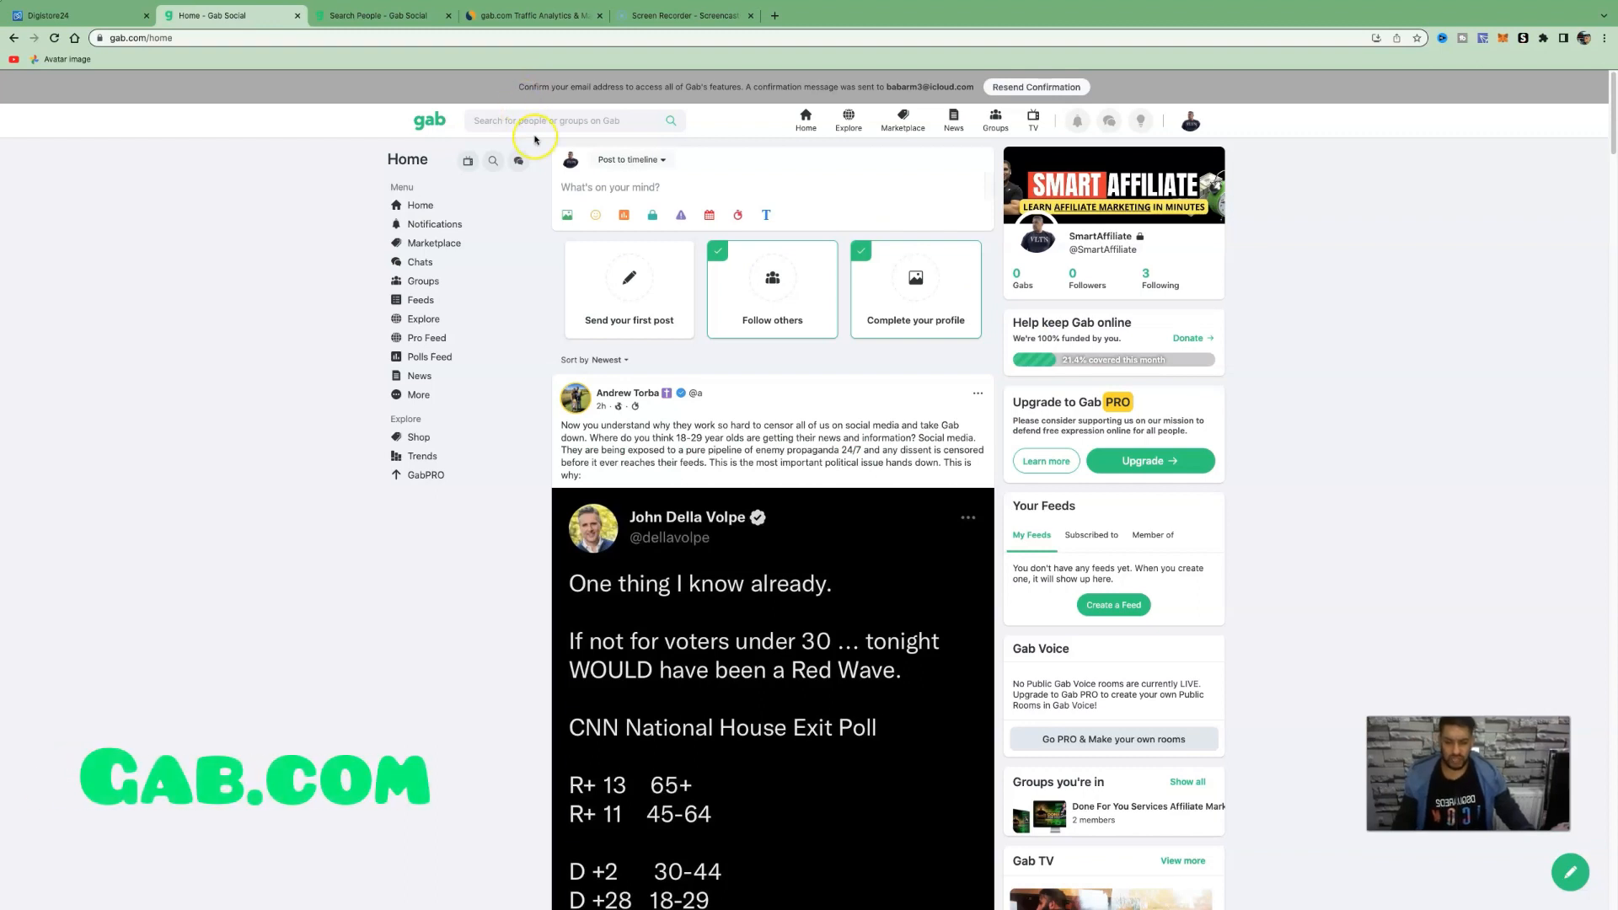
mouse_move(529, 157)
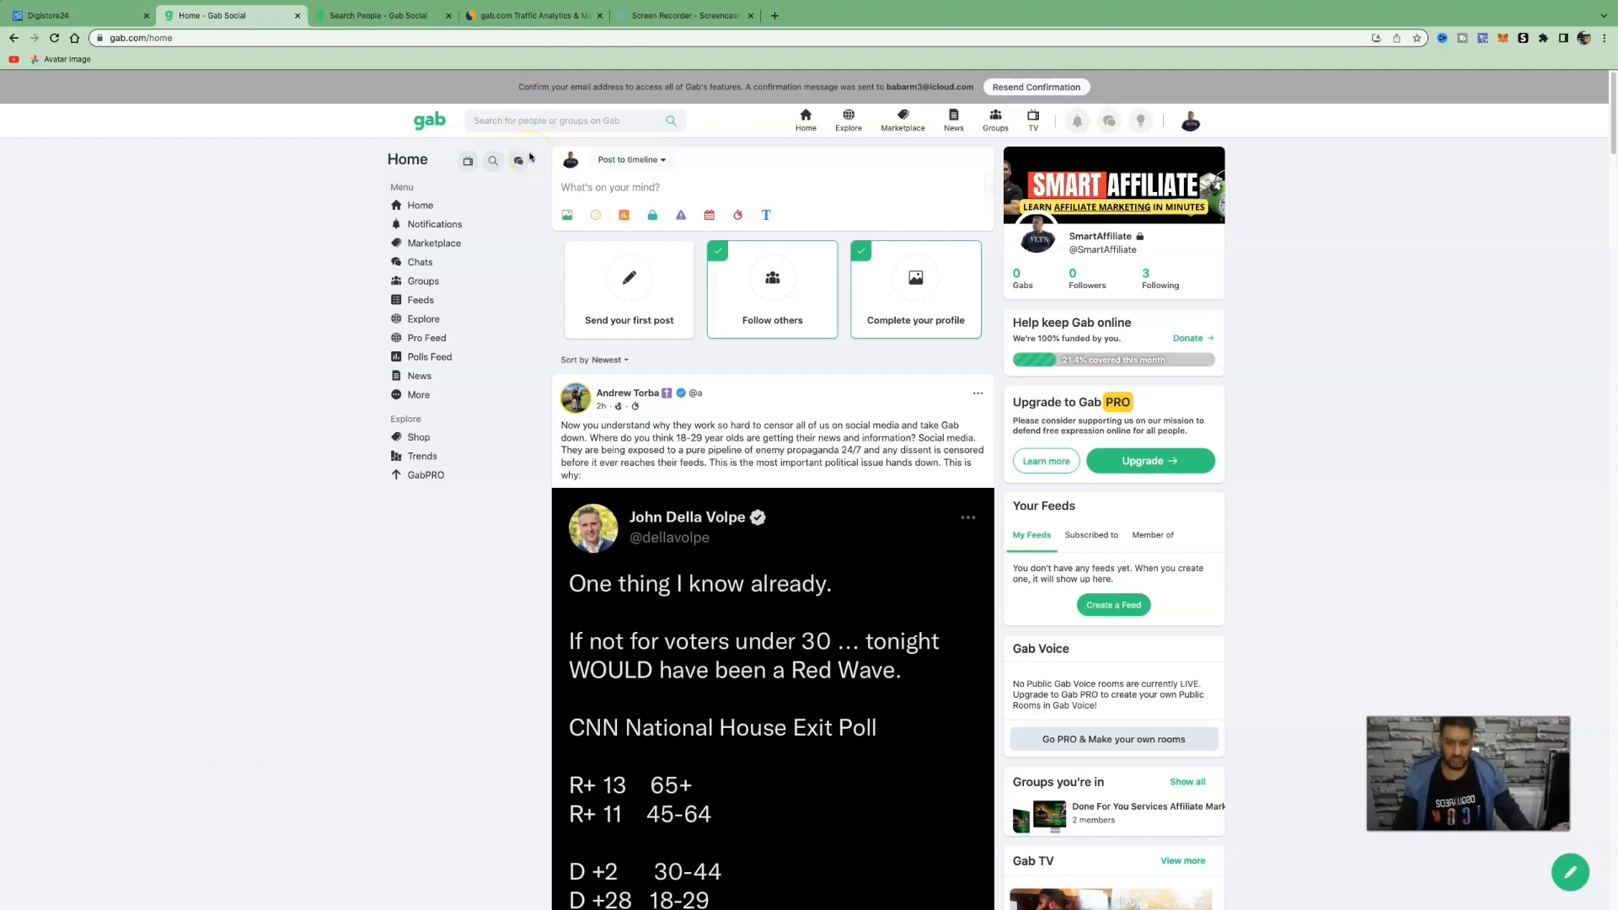
scroll("down", 3)
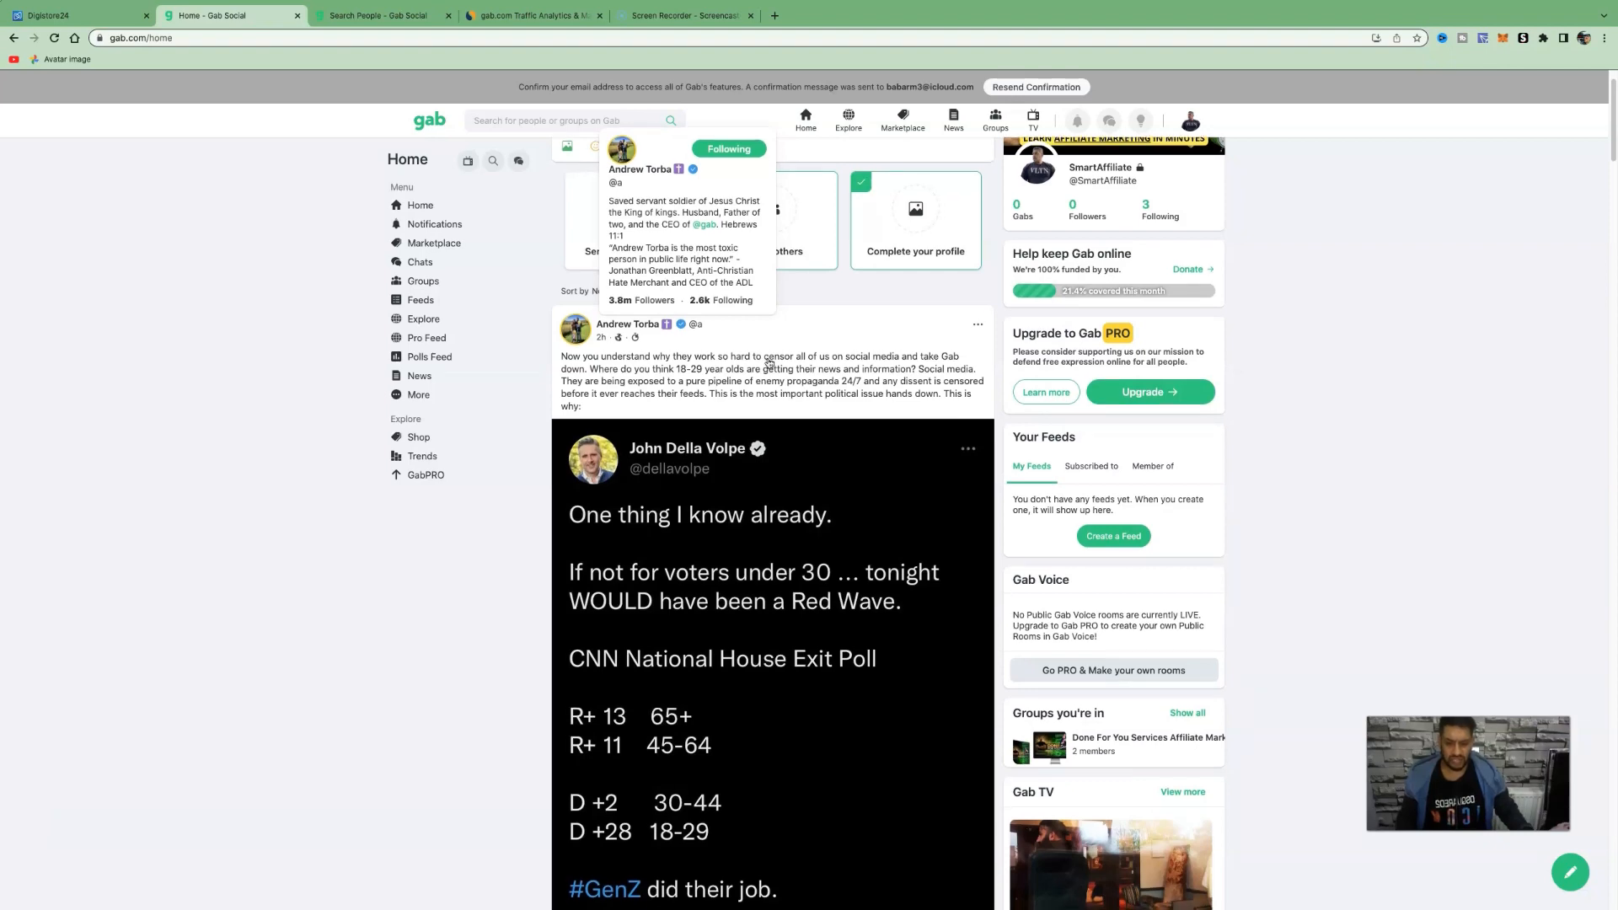
left_click(383, 15)
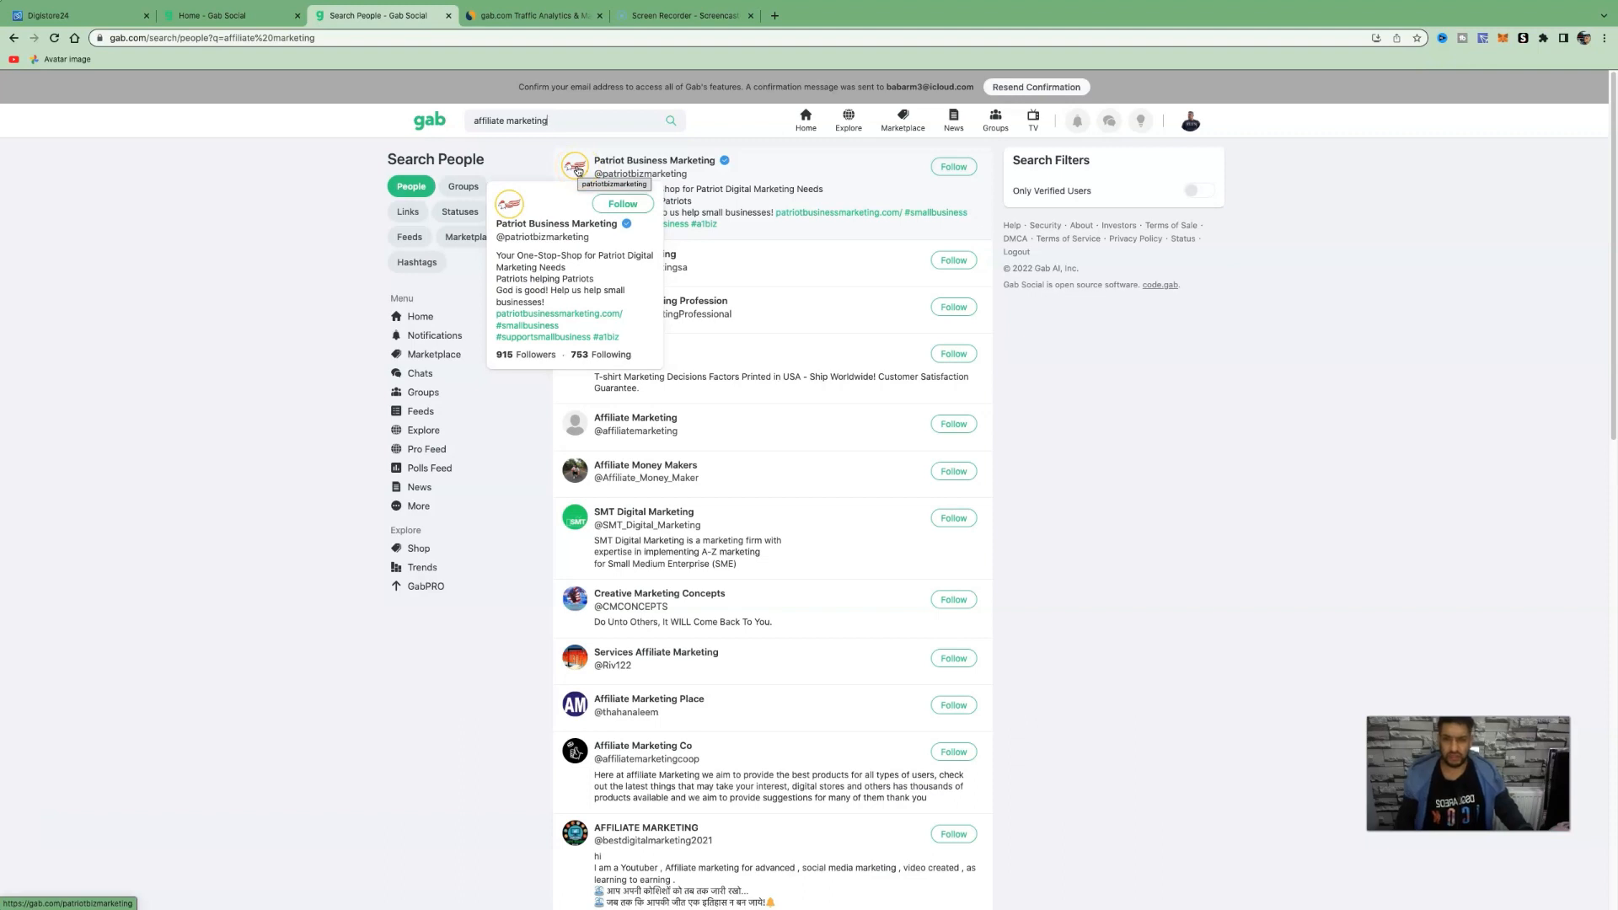
mouse_move(574, 472)
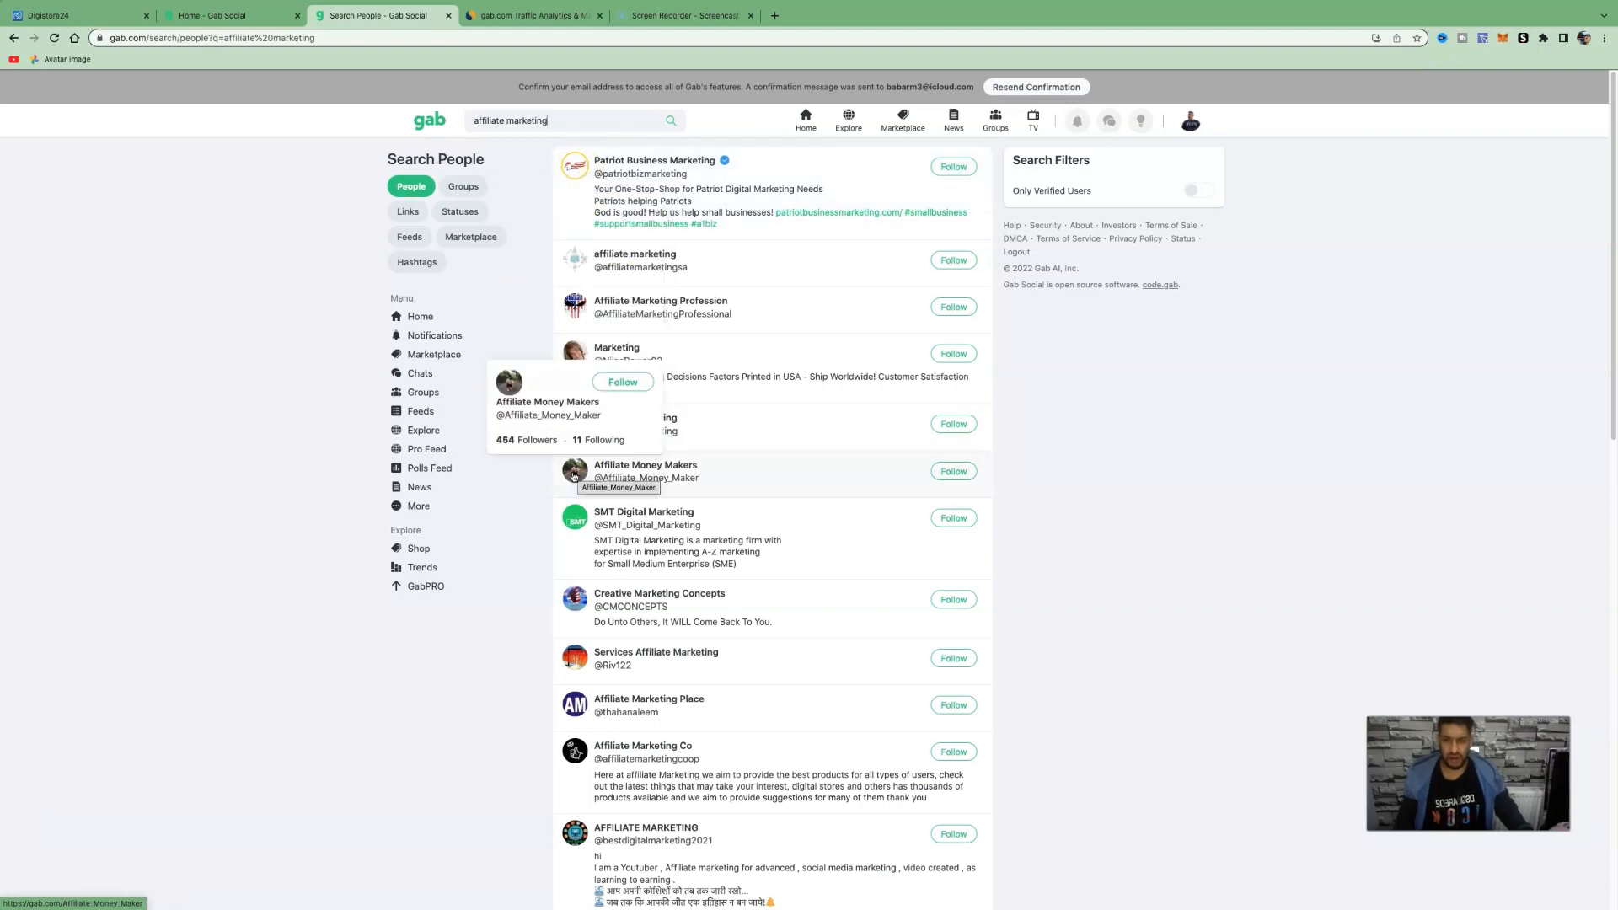
View an Affiliate Money Makers post, then list Gab groups matching 'affiliate marketing'
left_click(645, 470)
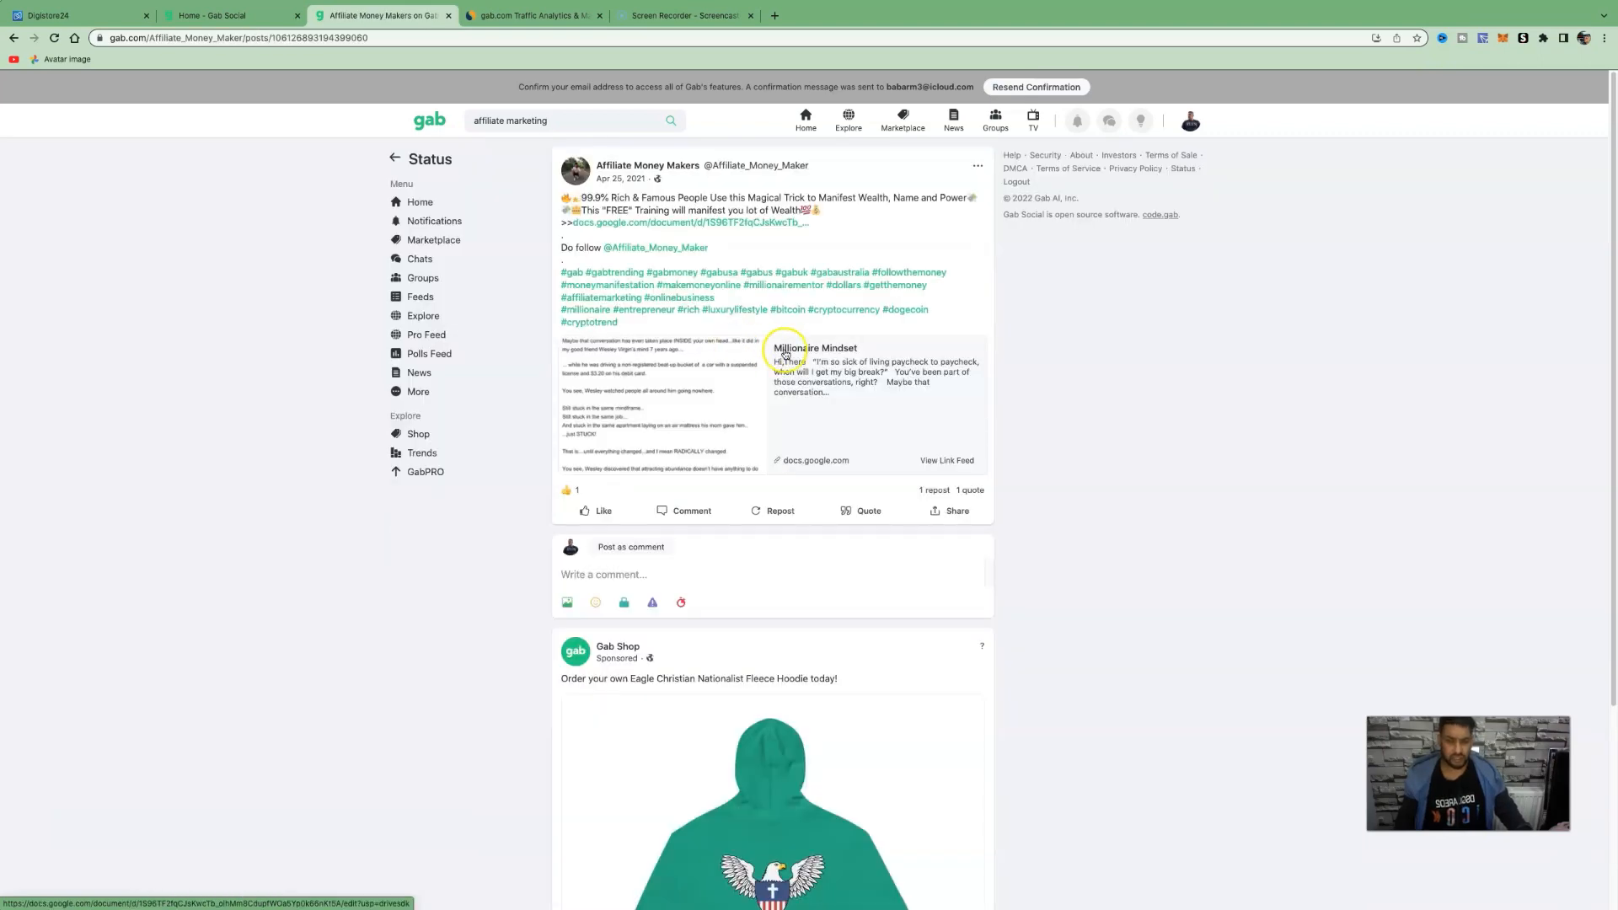
scroll("down", 3)
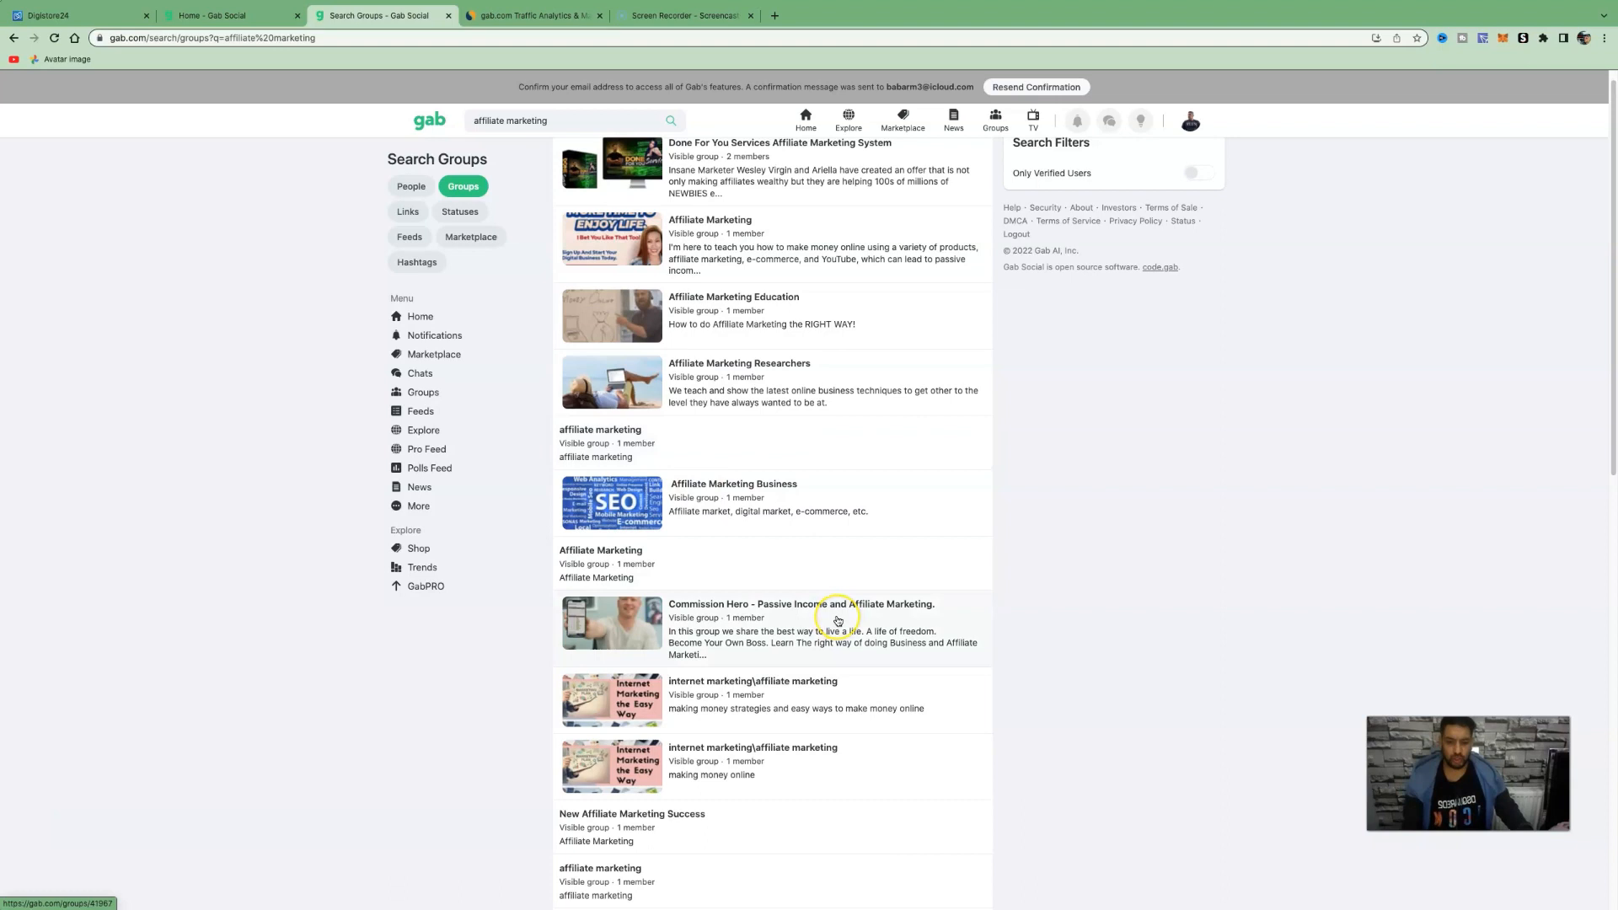
mouse_move(837, 618)
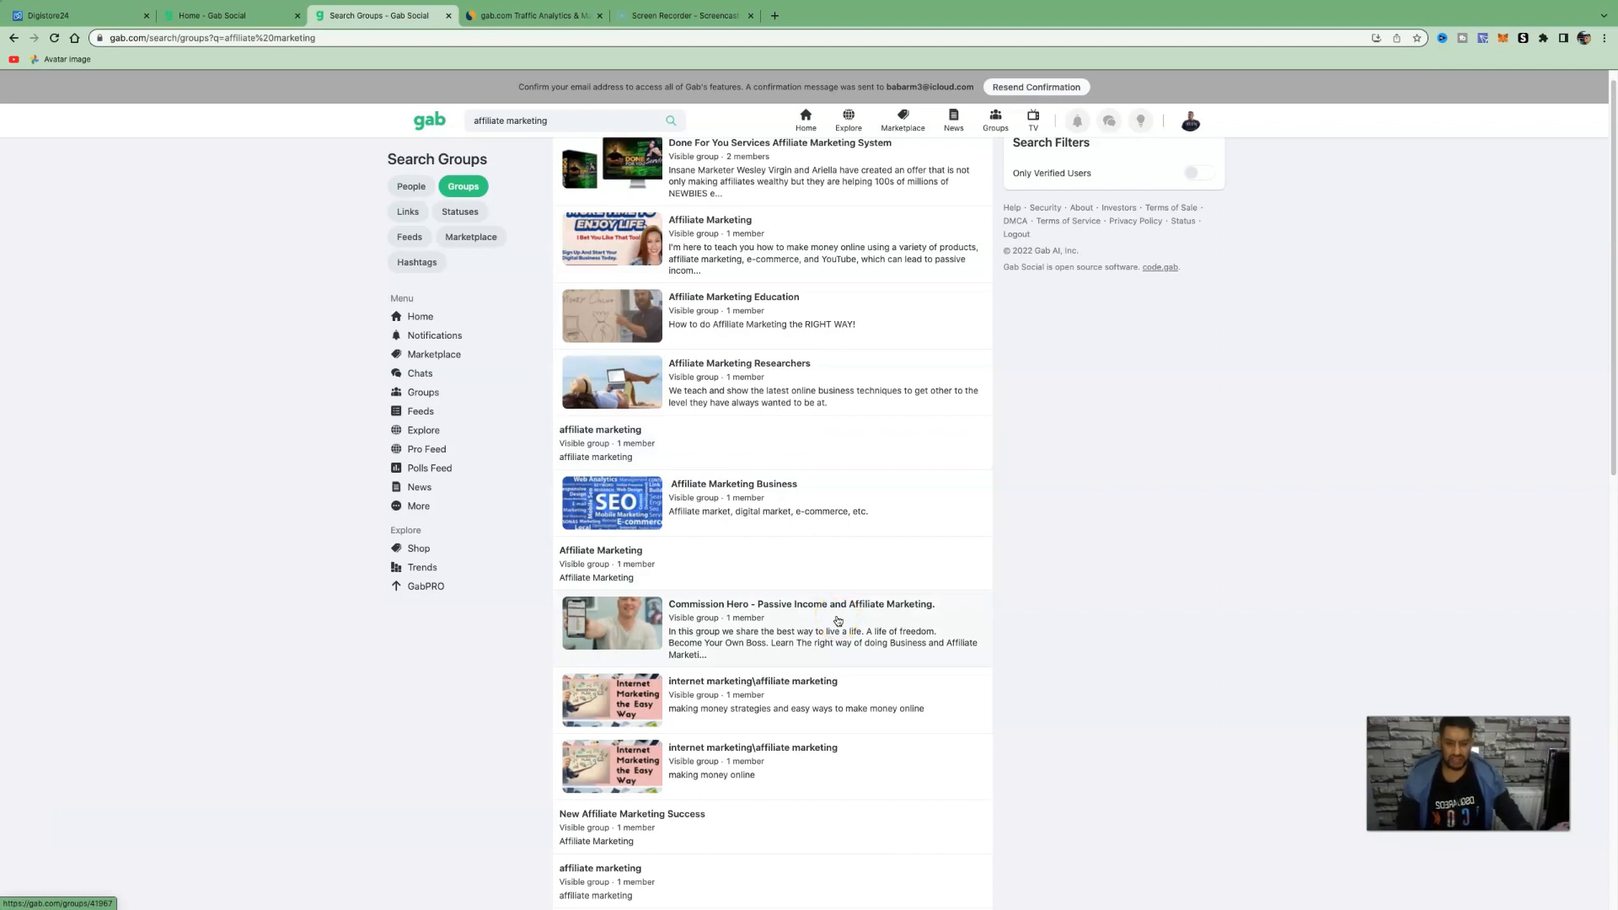
scroll("down", 3)
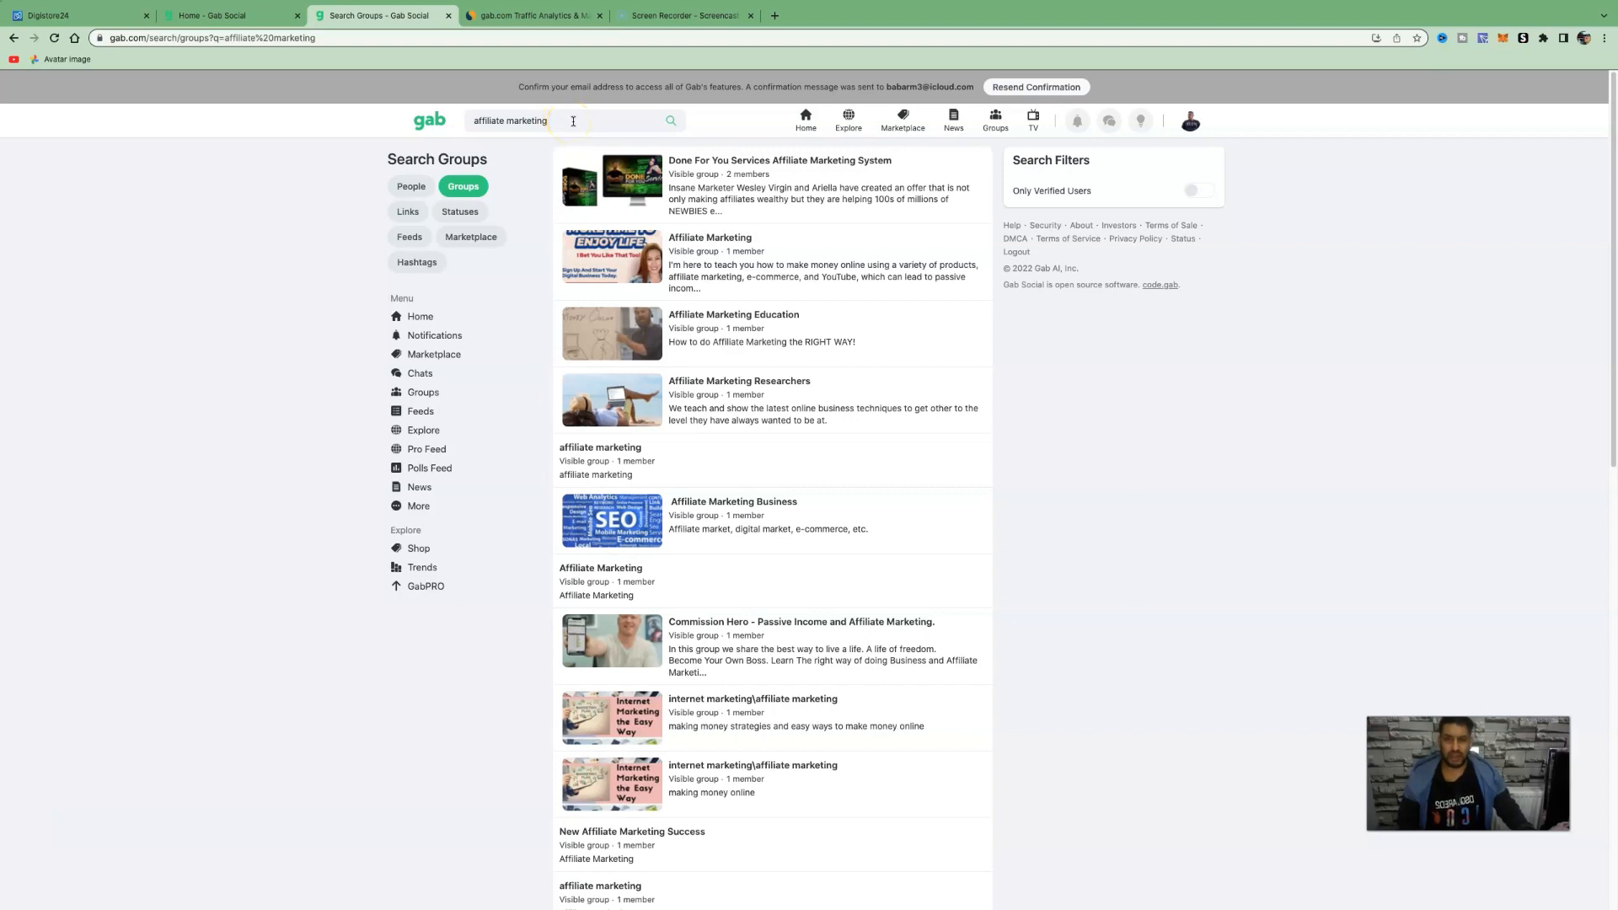
mouse_move(581, 162)
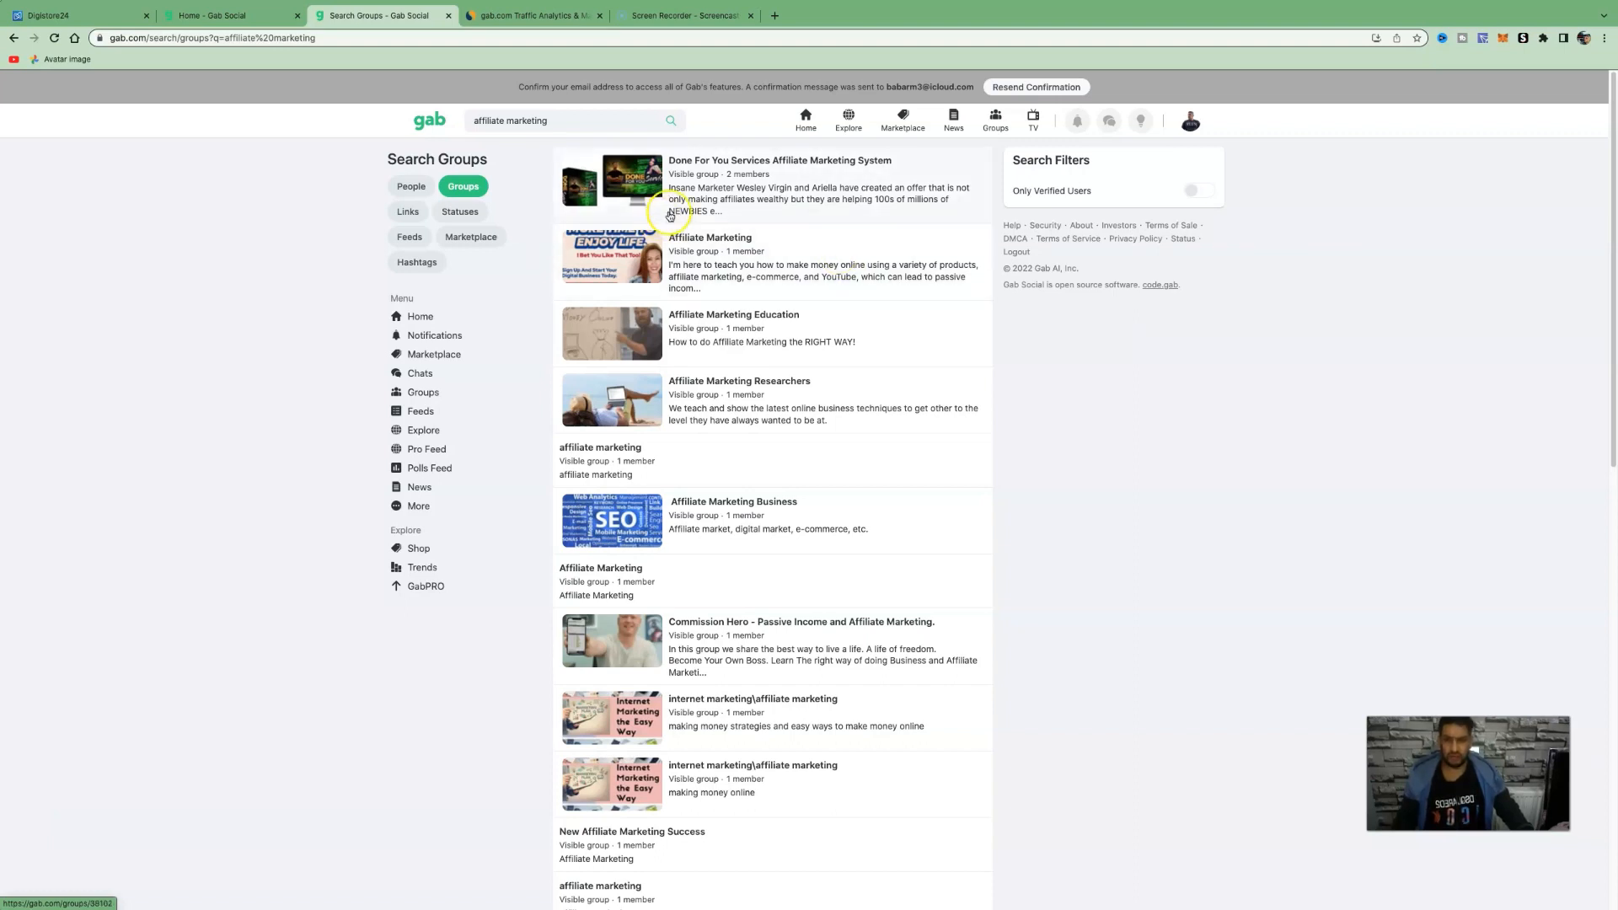
Start a new Gab group titled 'learn affiliate marketing'
left_click(996, 116)
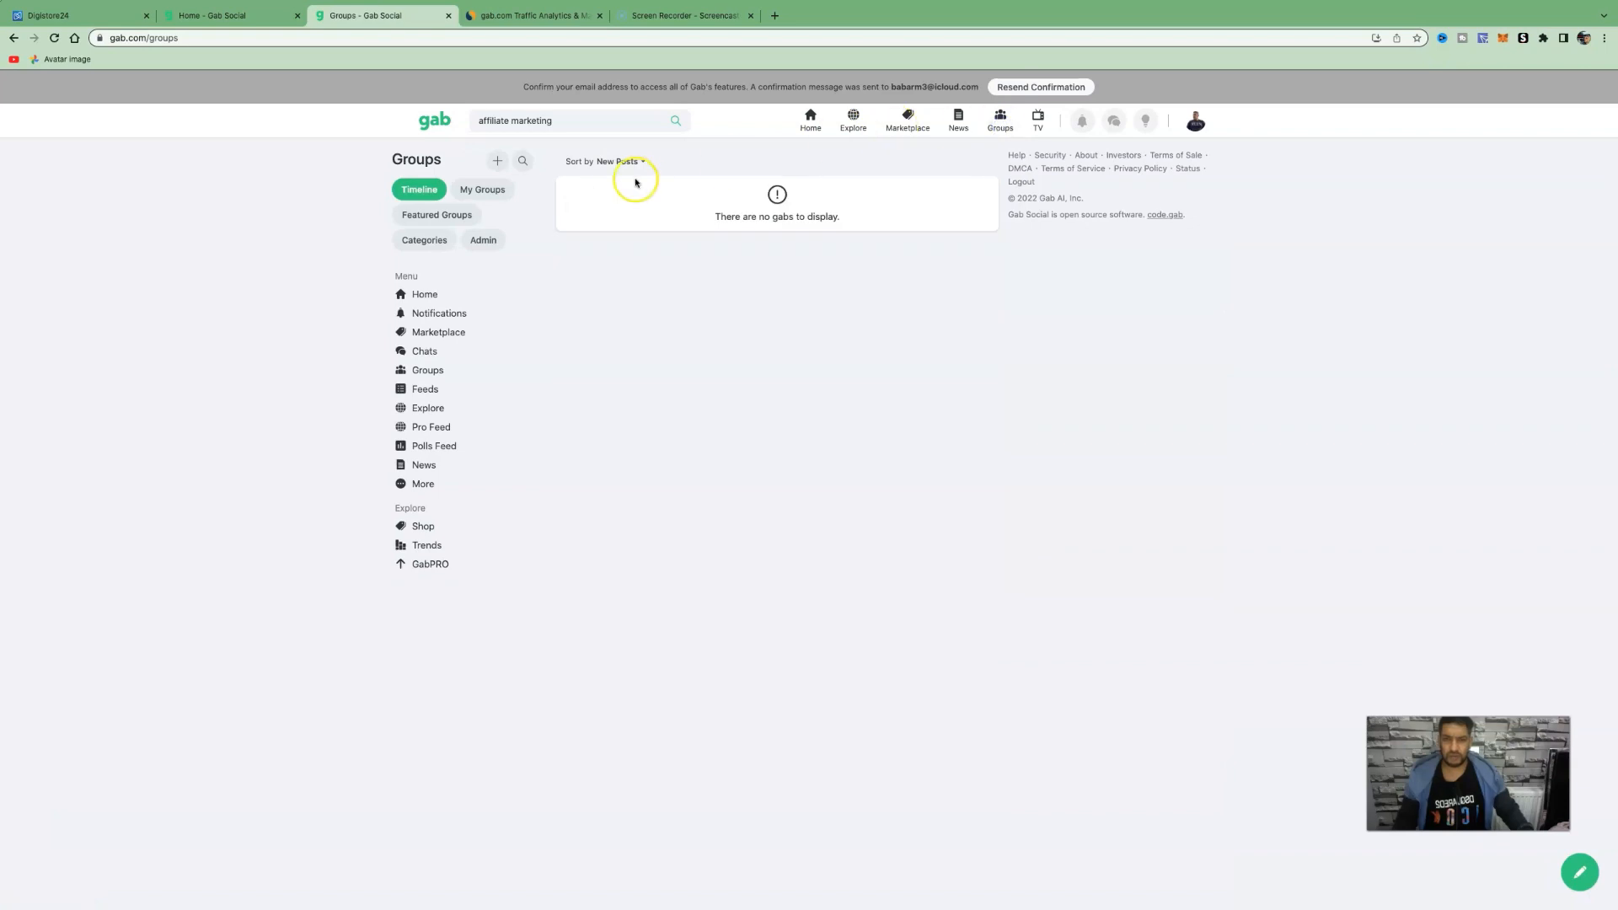
left_click(496, 161)
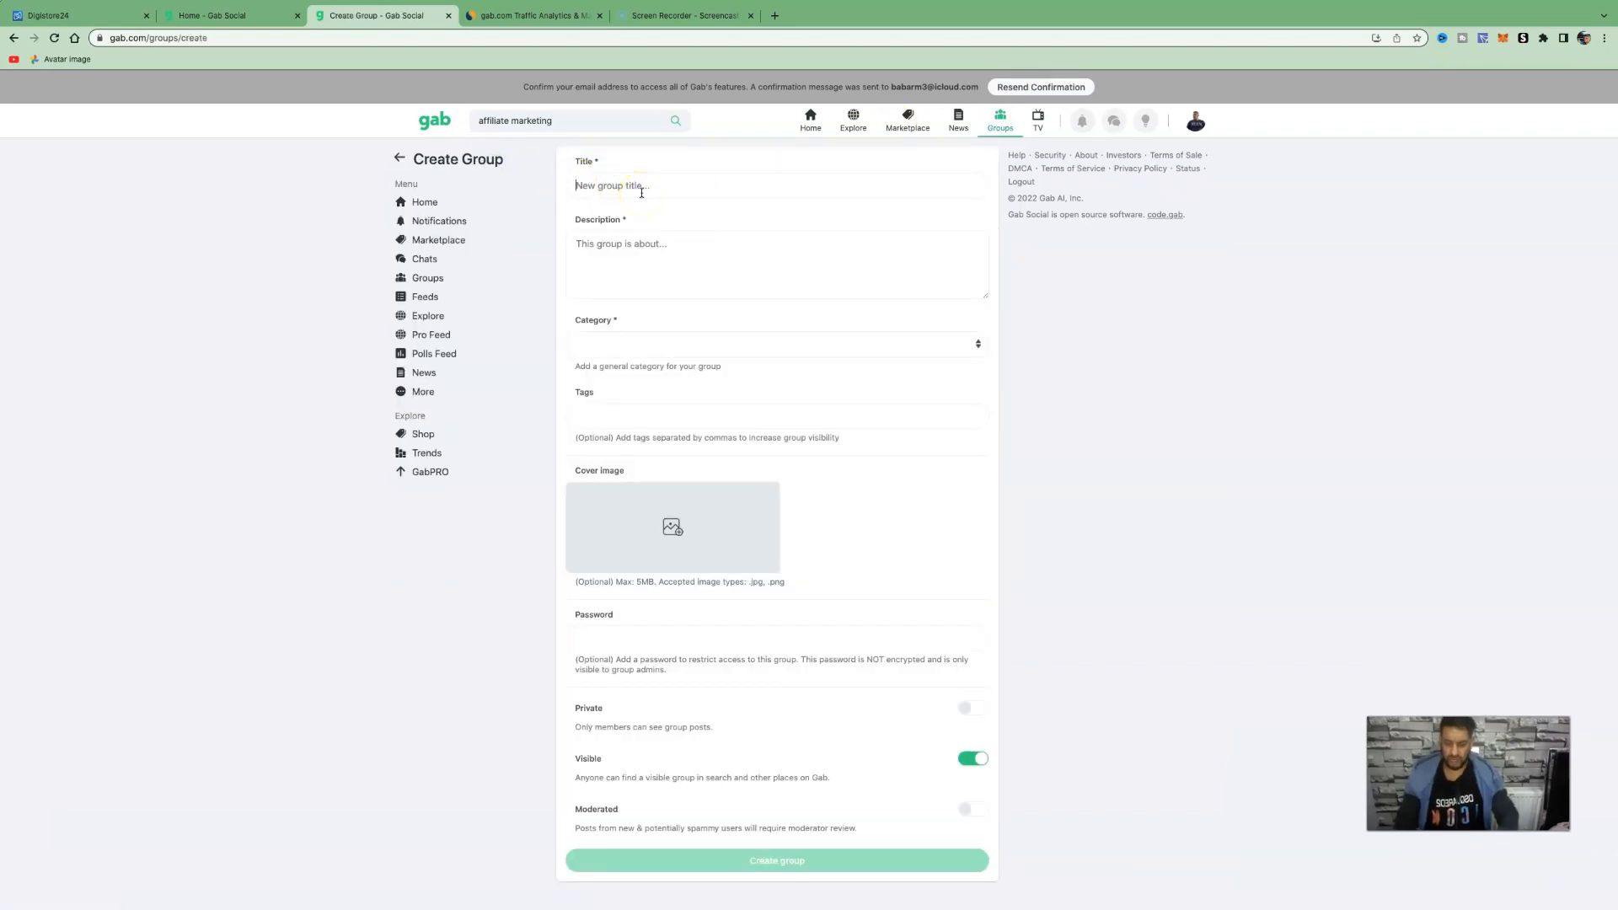
type("learn affiliate marketing")
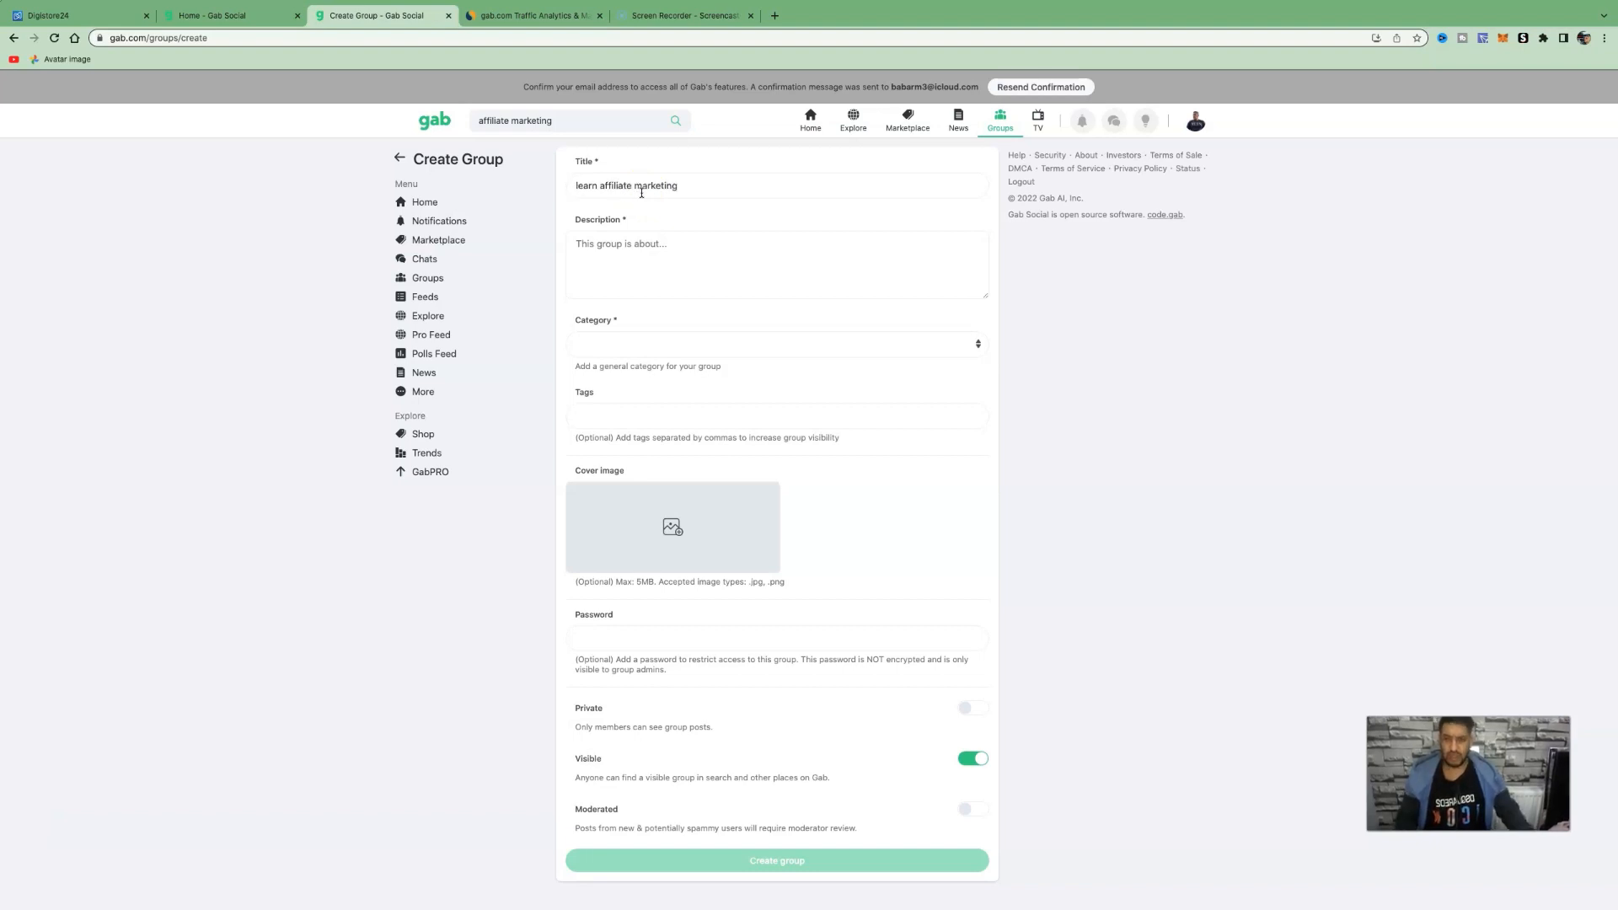
Describe the group as helping you make money from home and set category Business
left_click(618, 256)
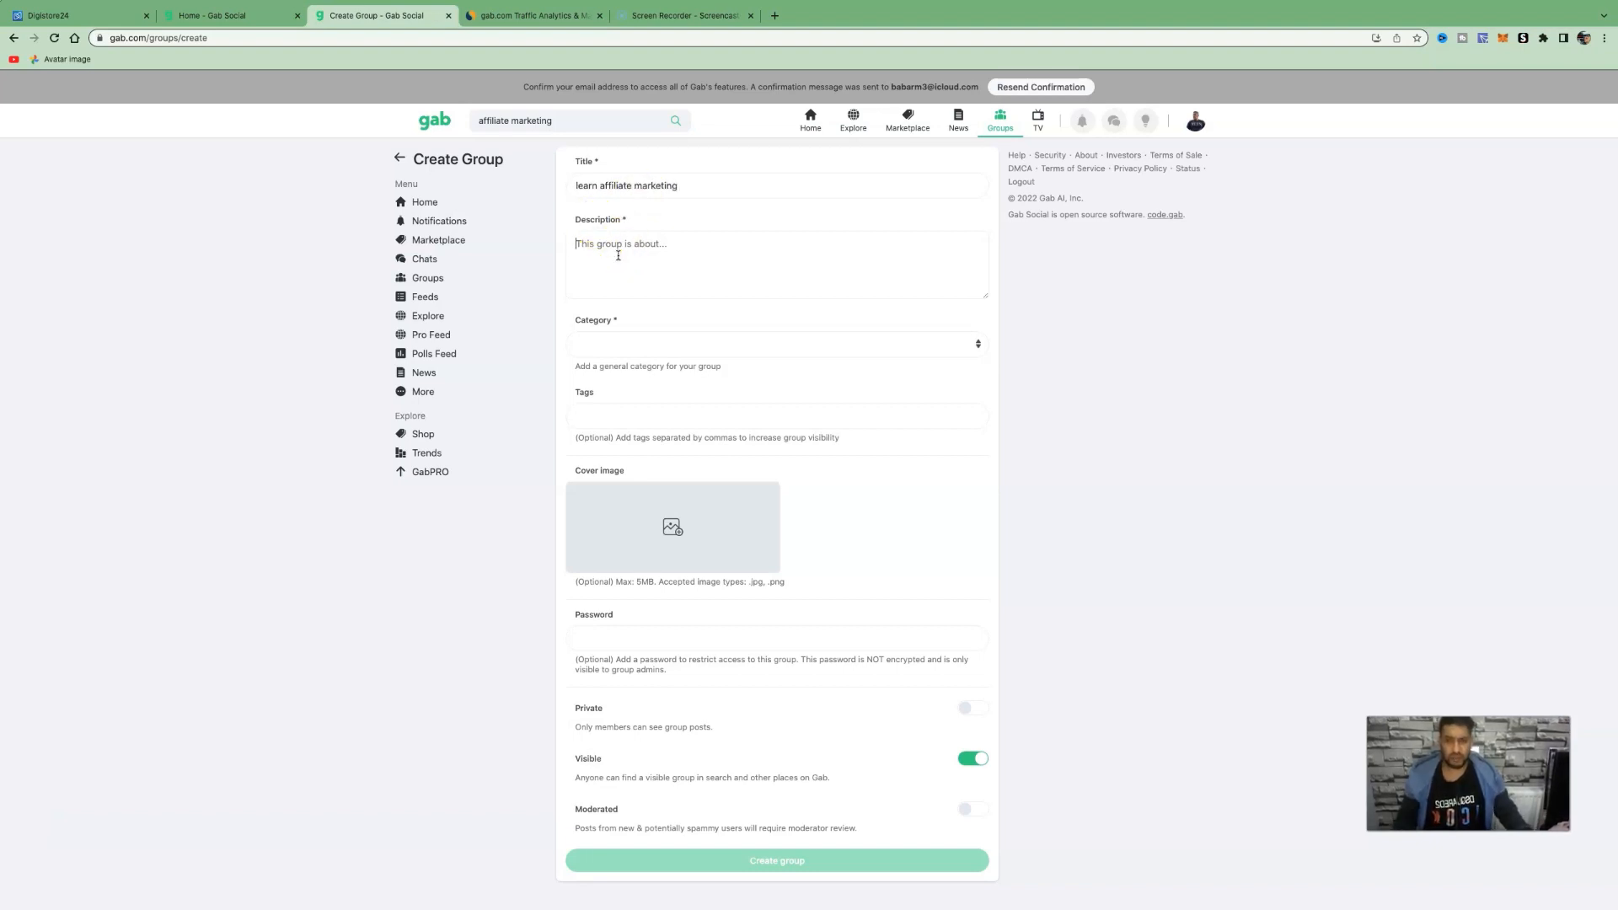
type("This group is all about helping you make money from the comfort of your home doing different product reviews to help you create a success online buinesss")
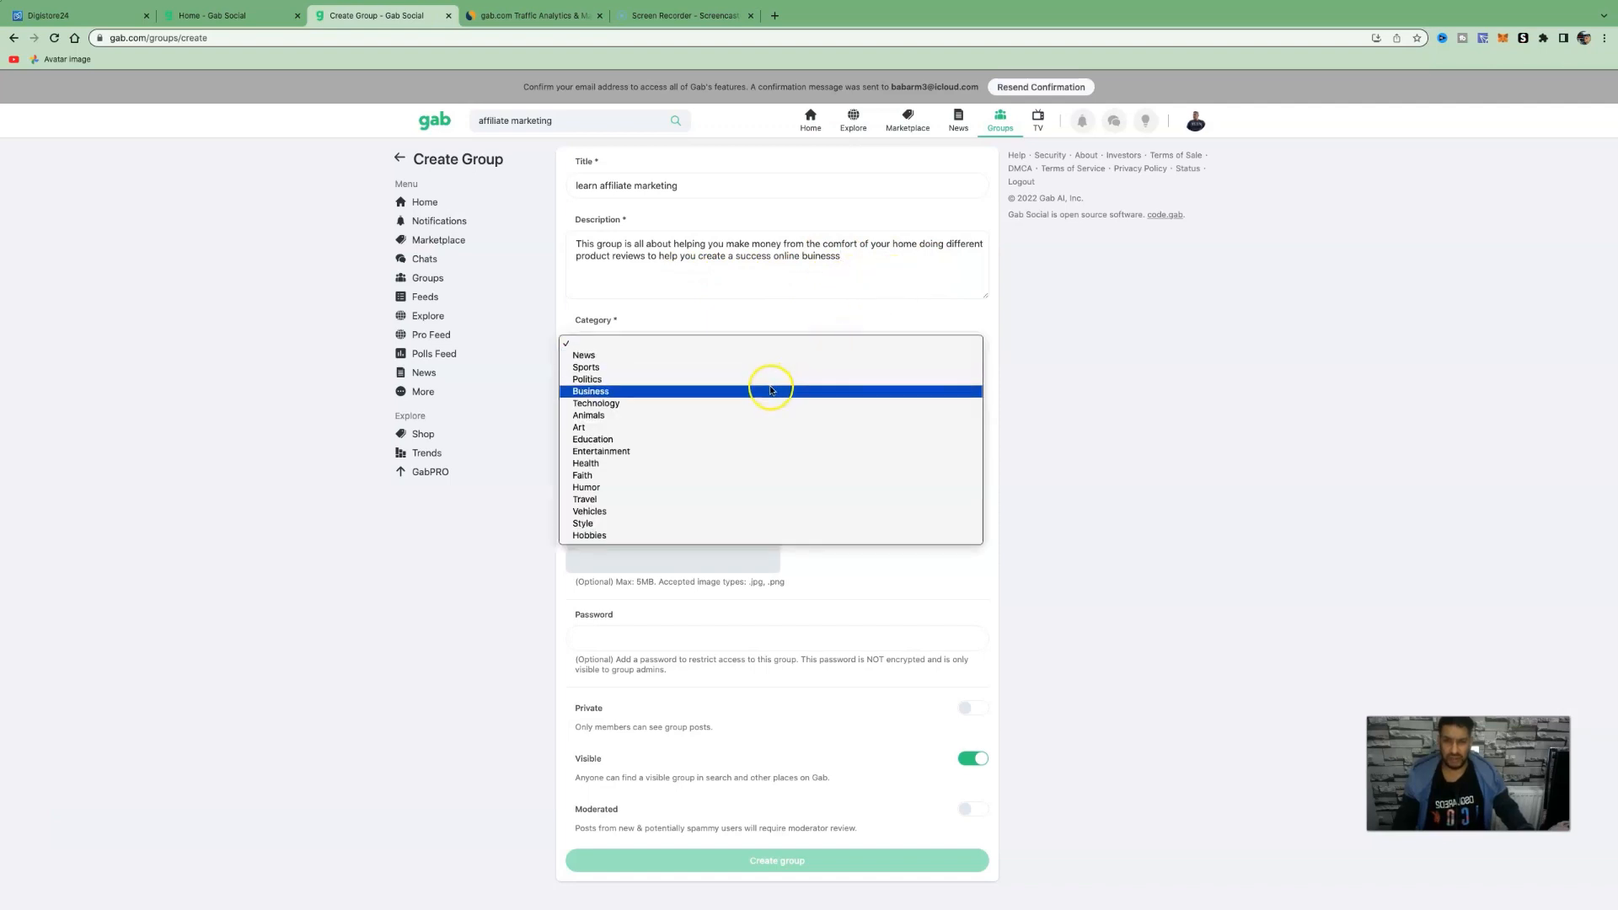
left_click(589, 391)
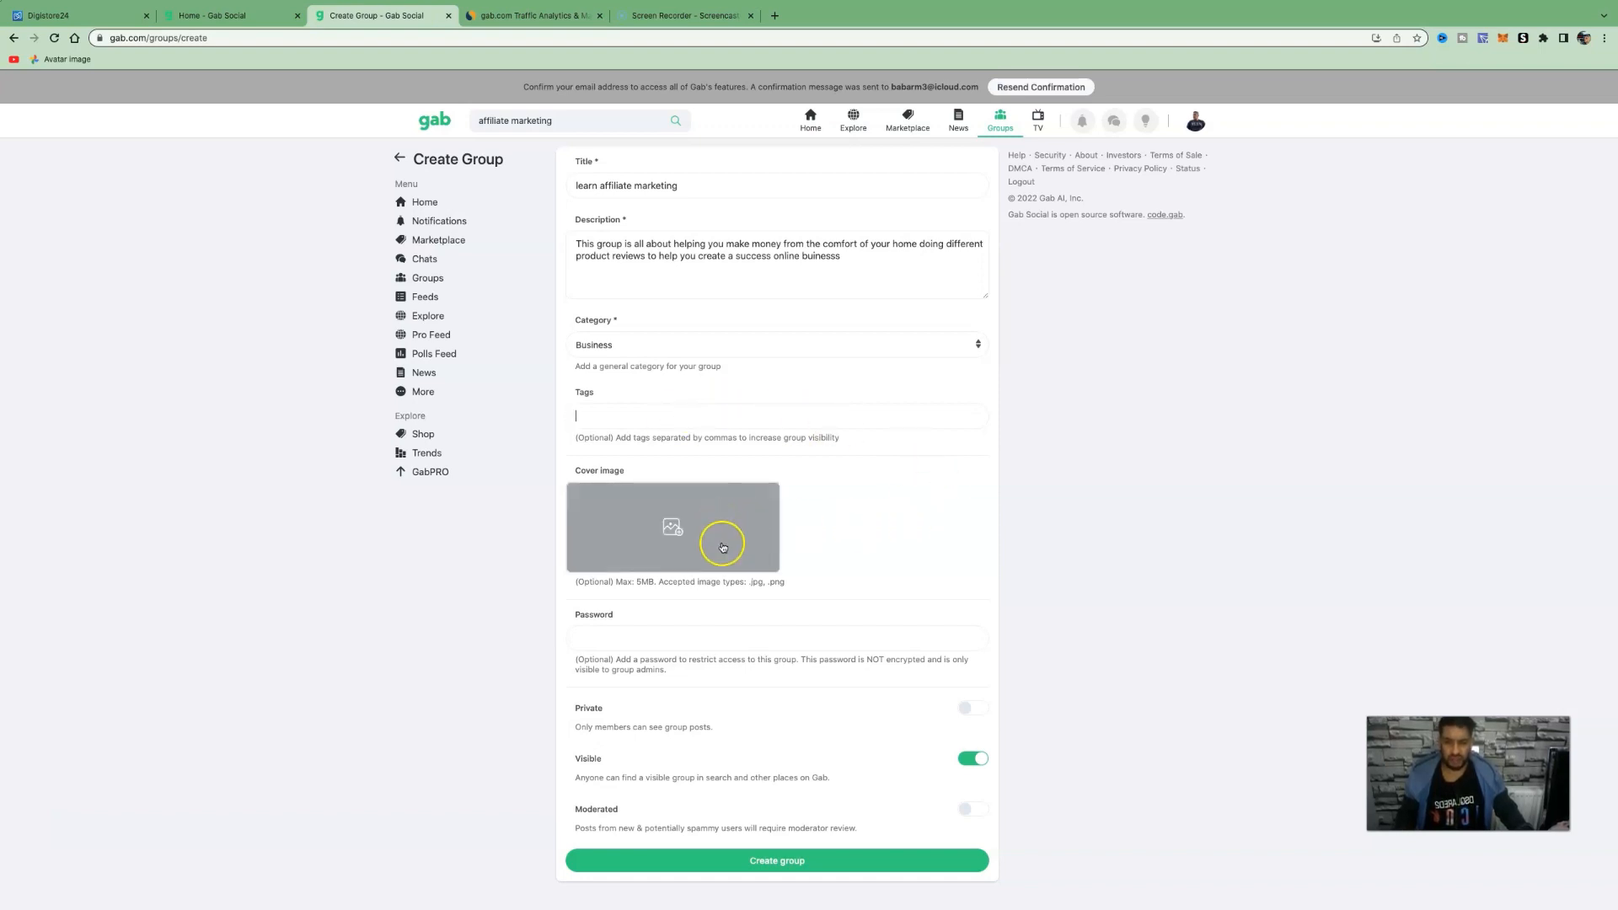
mouse_move(637, 768)
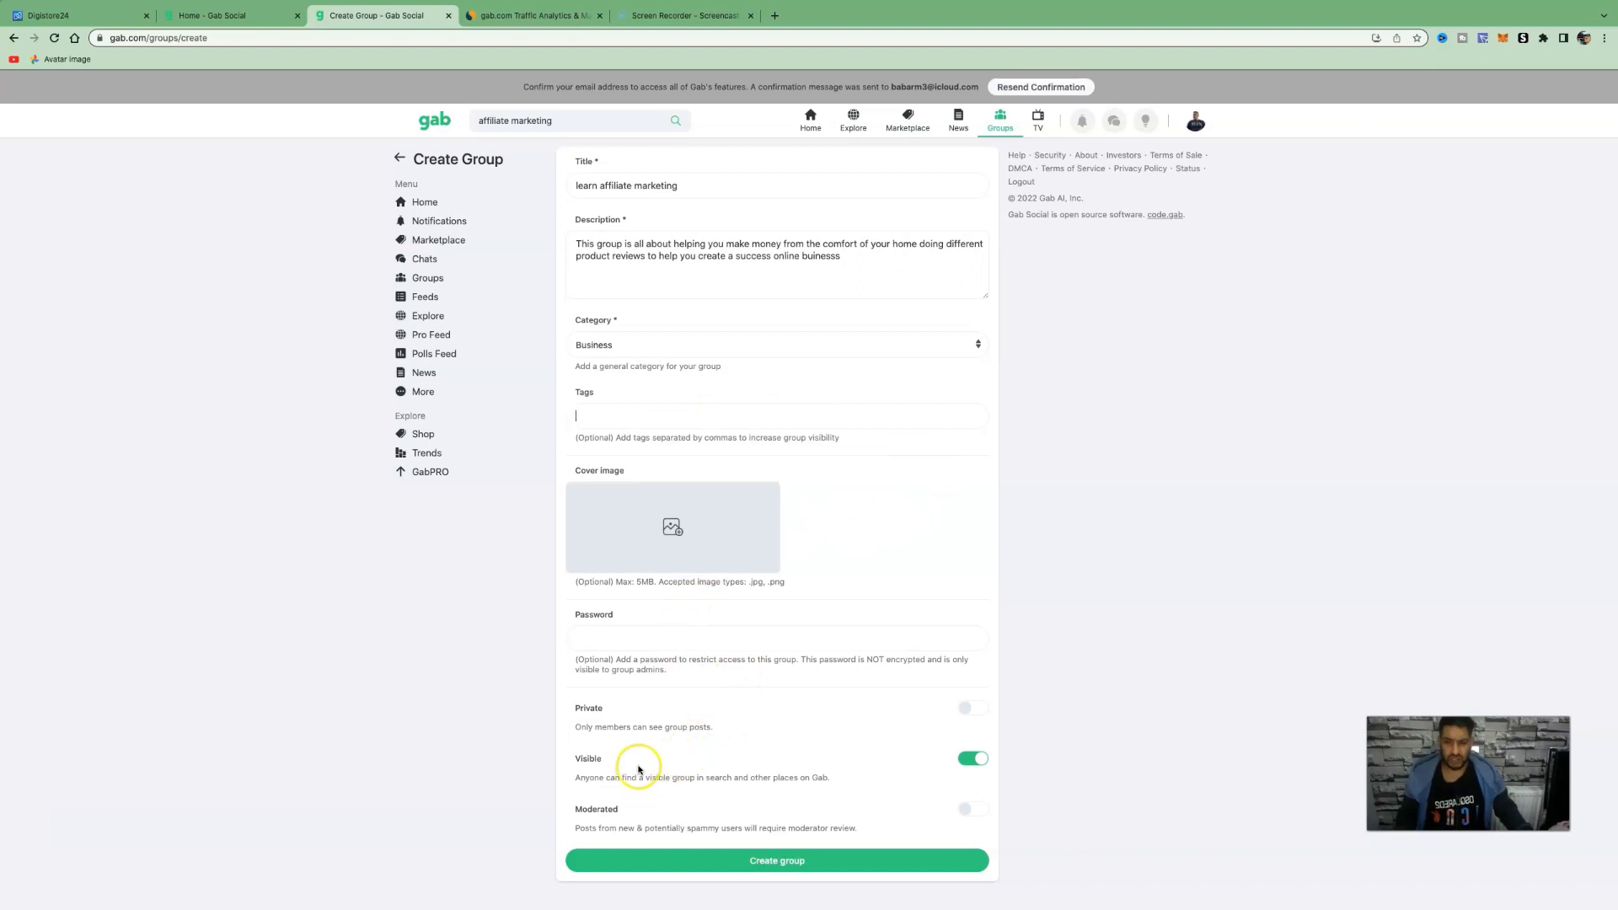
mouse_move(1199, 675)
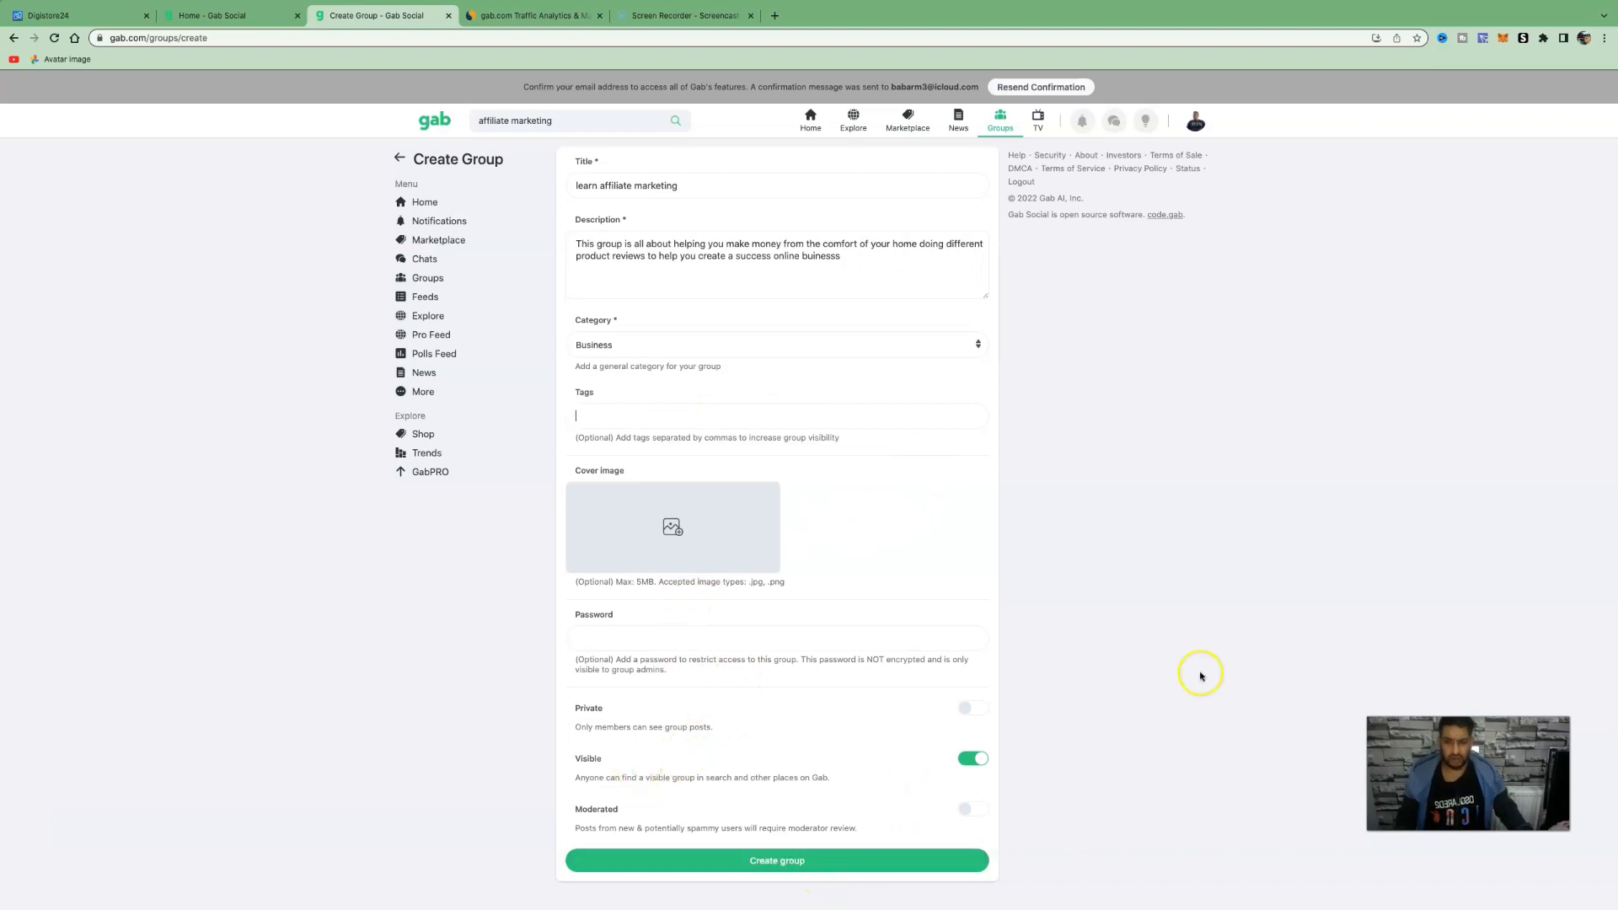
mouse_move(523, 41)
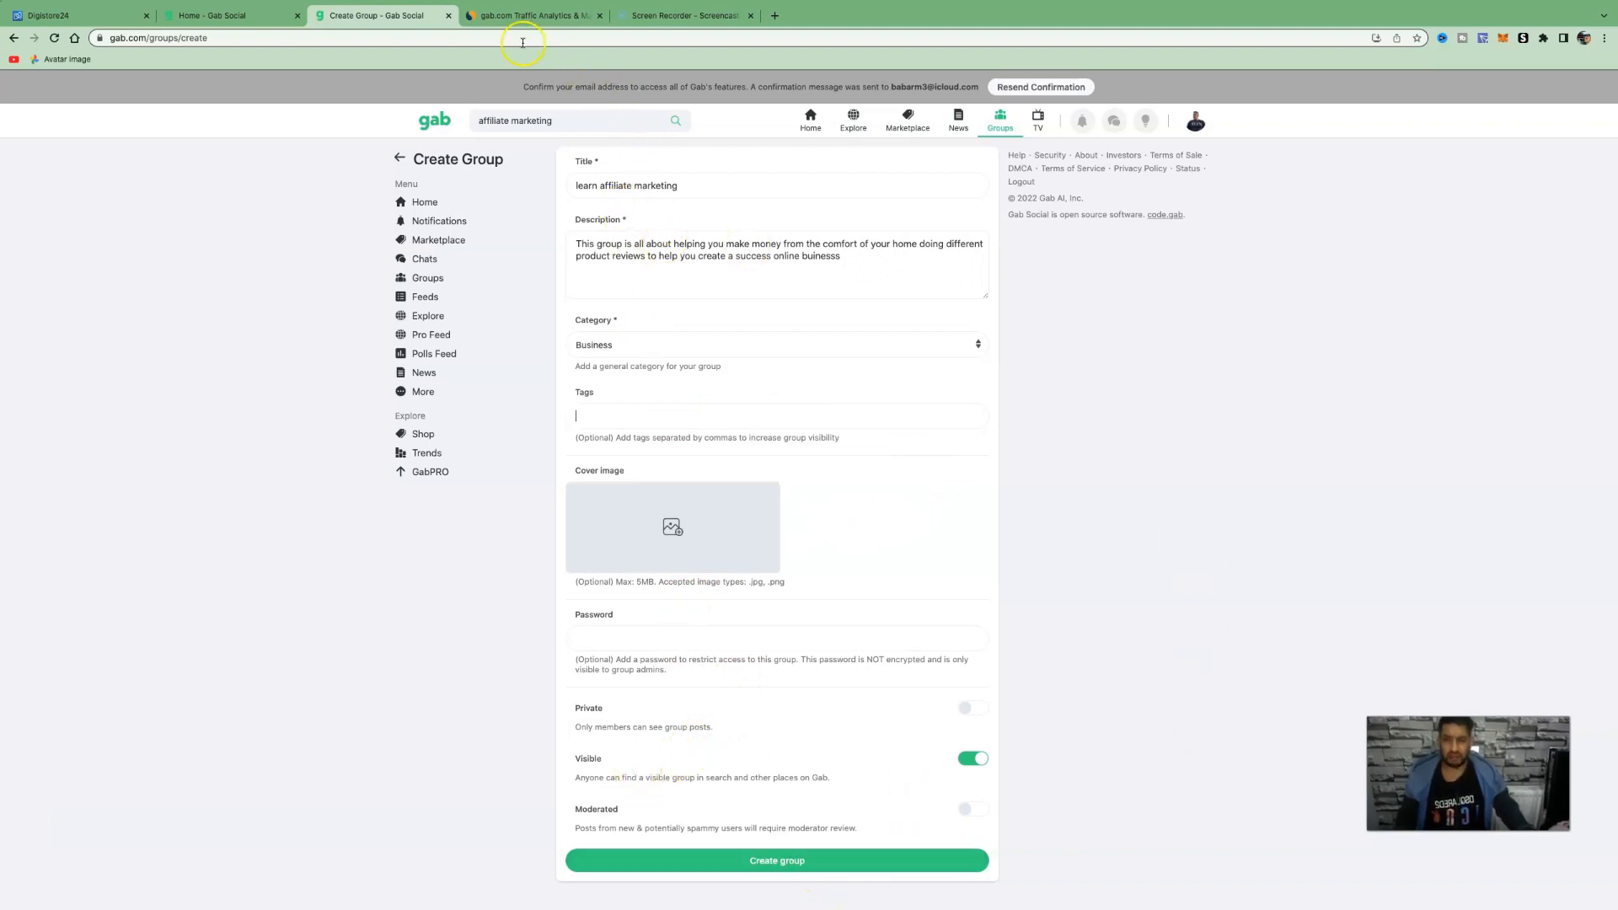
Search for 7 Figure Mastery in a new tab and load the CoolReviews review
left_click(47, 16)
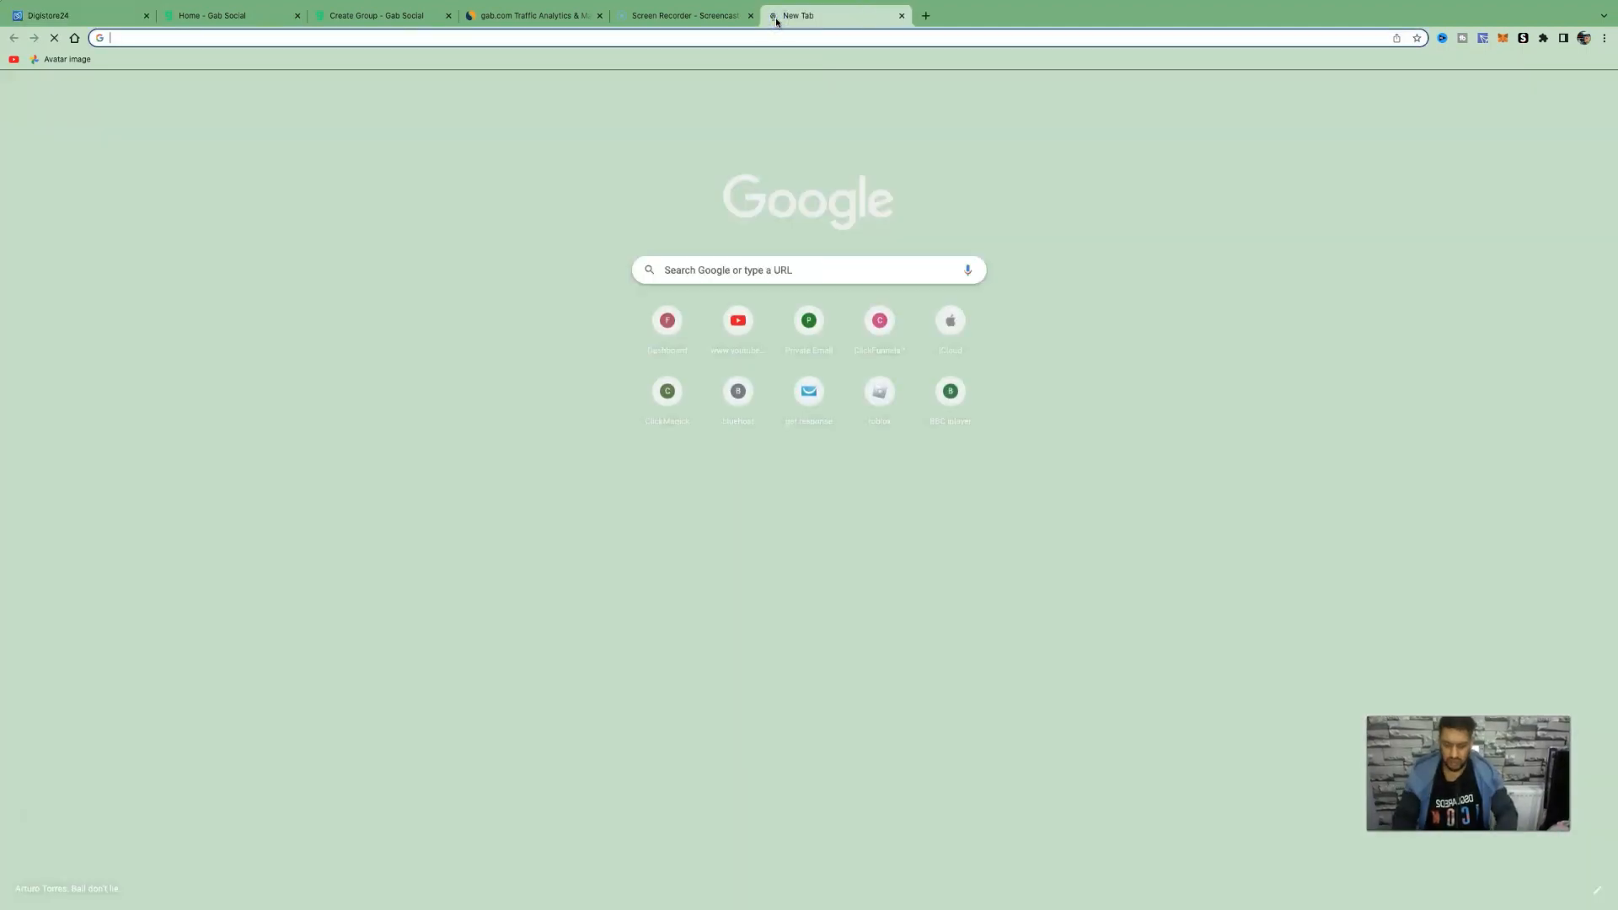
type("7")
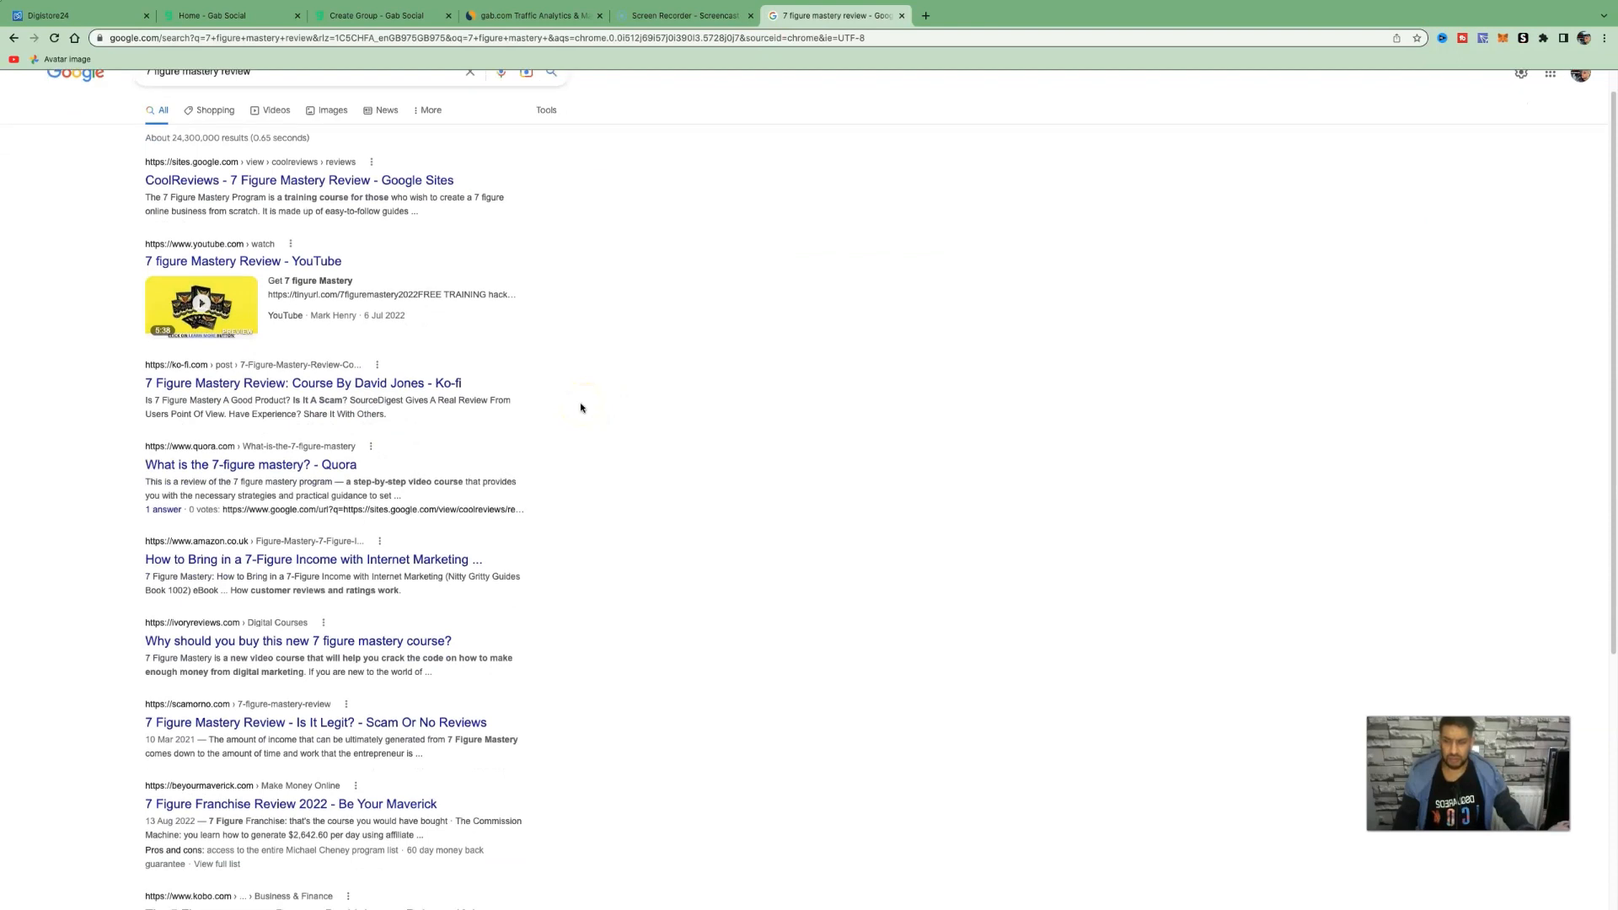
scroll("up", 3)
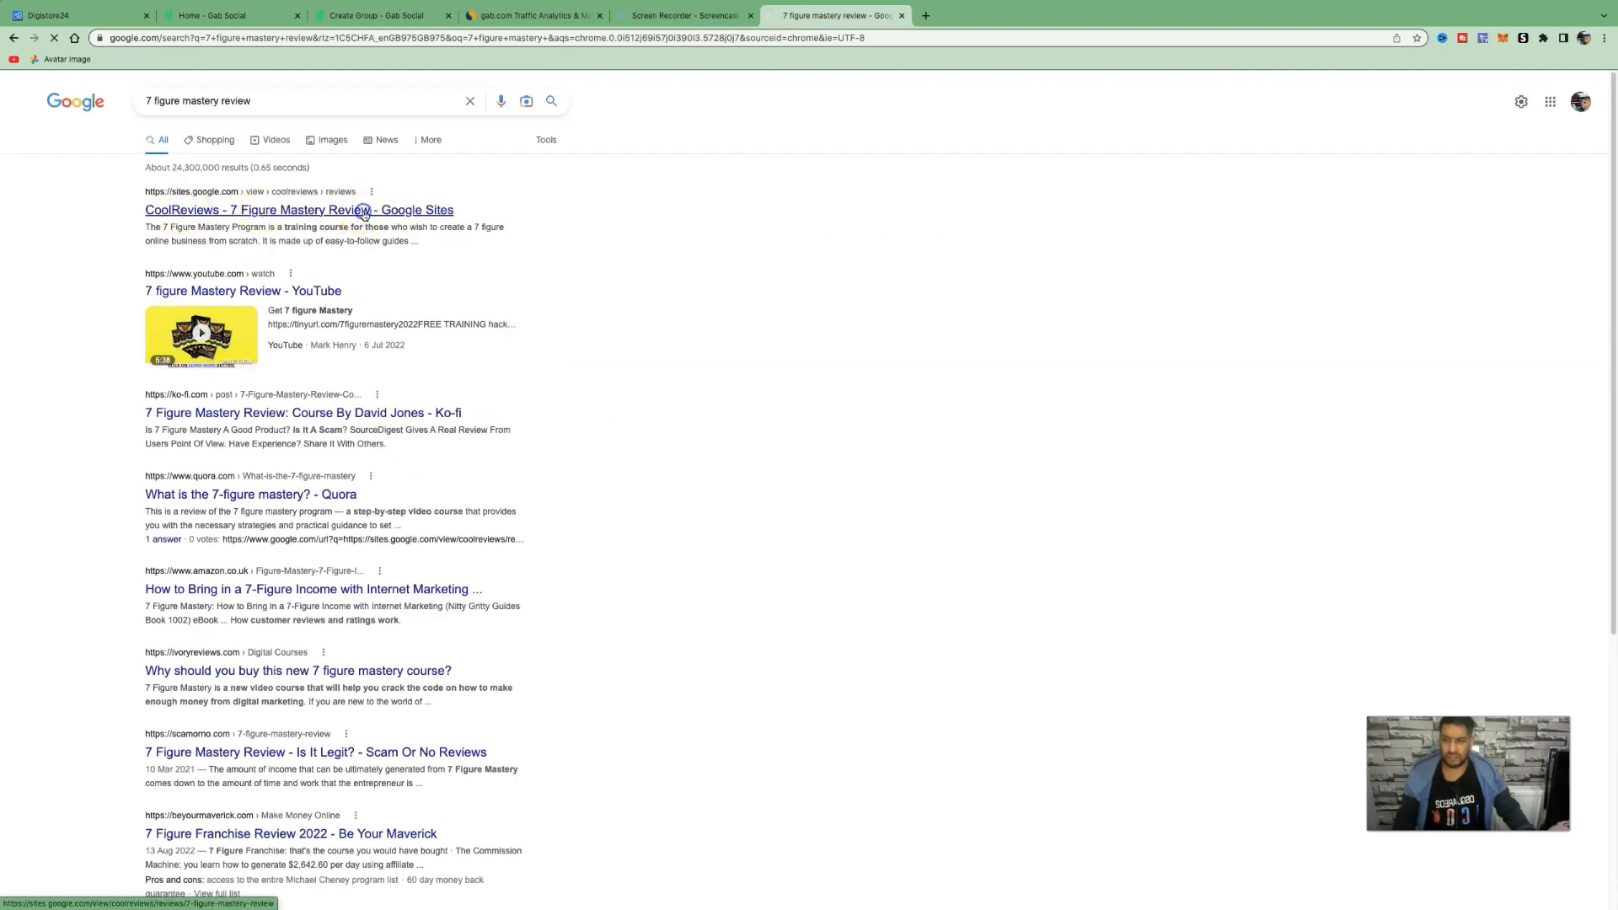
left_click(300, 209)
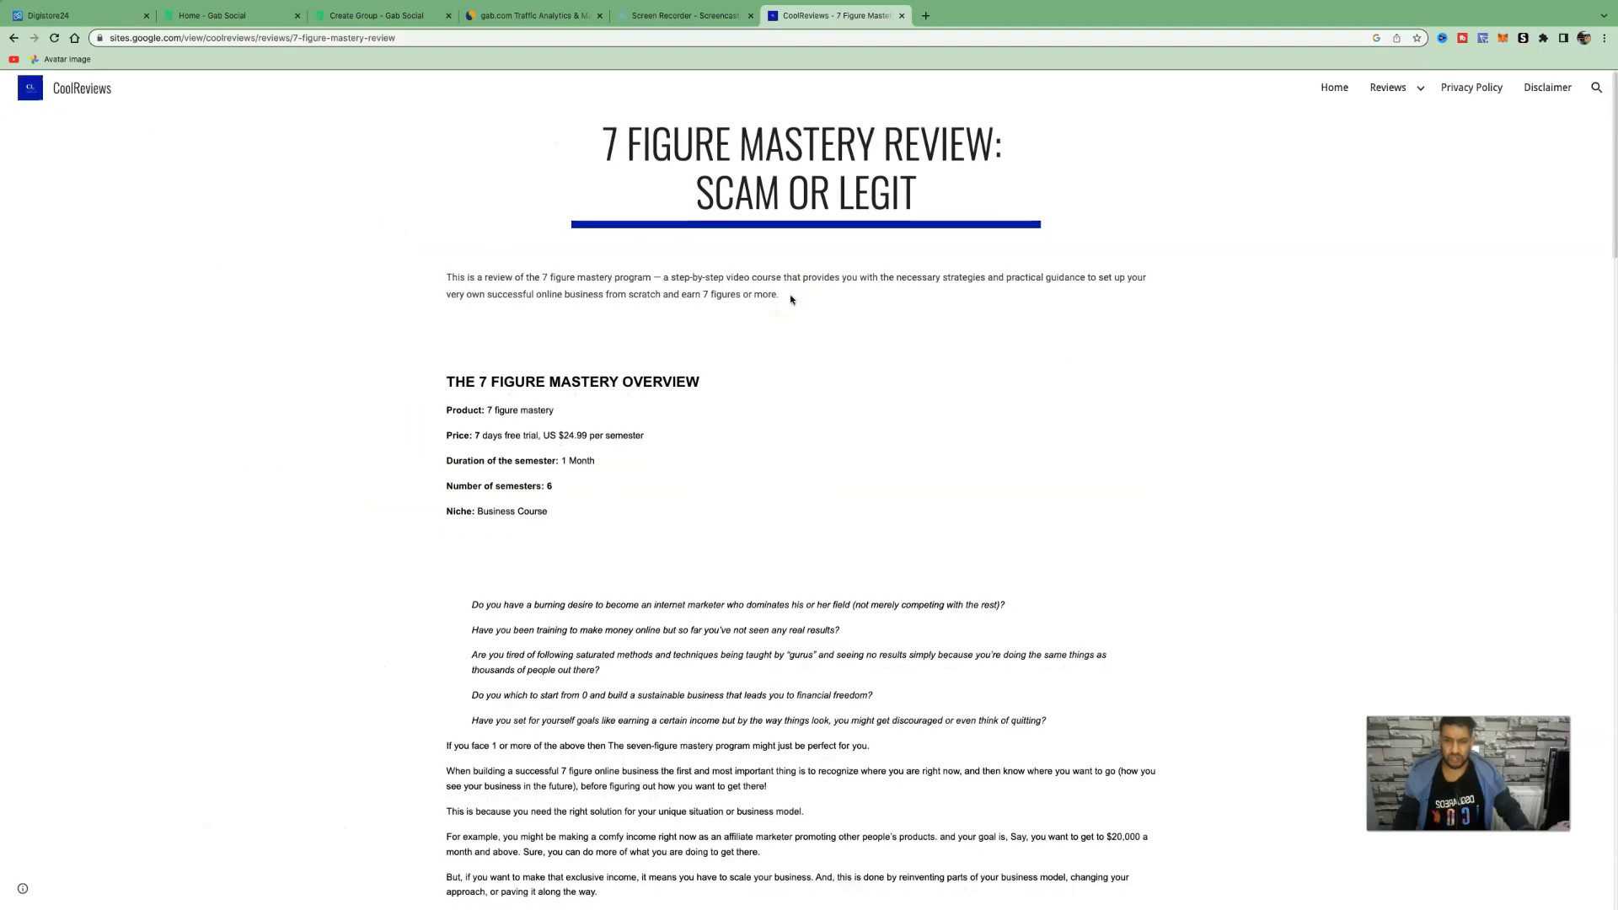
Highlight the full body text of the 7 Figure Mastery review for copying
scroll("down", 3)
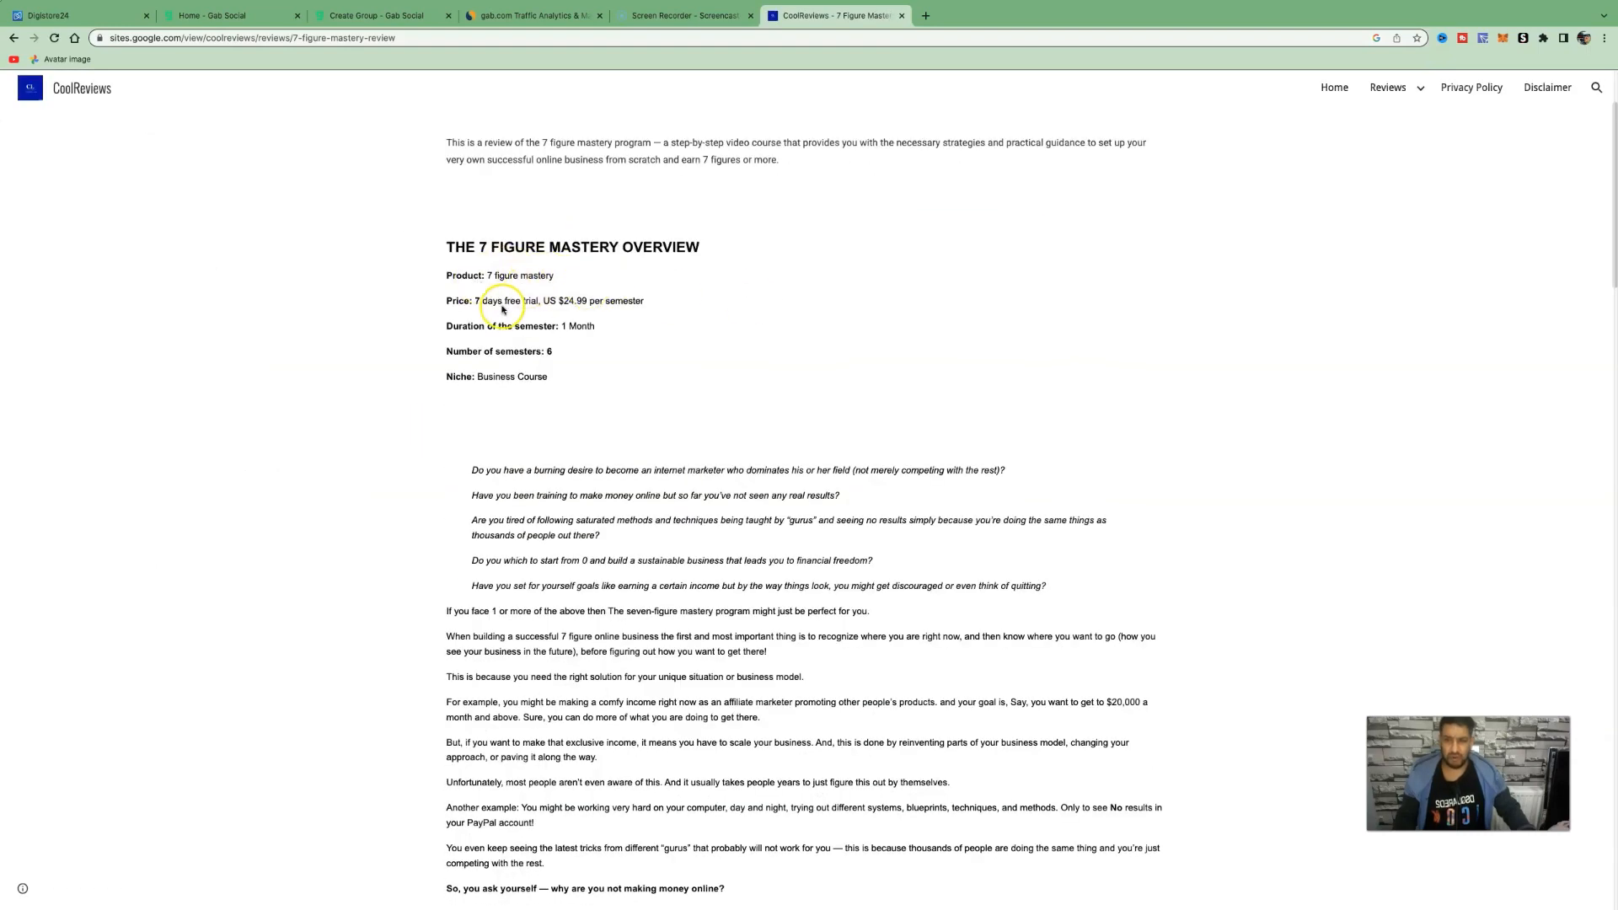
scroll("down", 3)
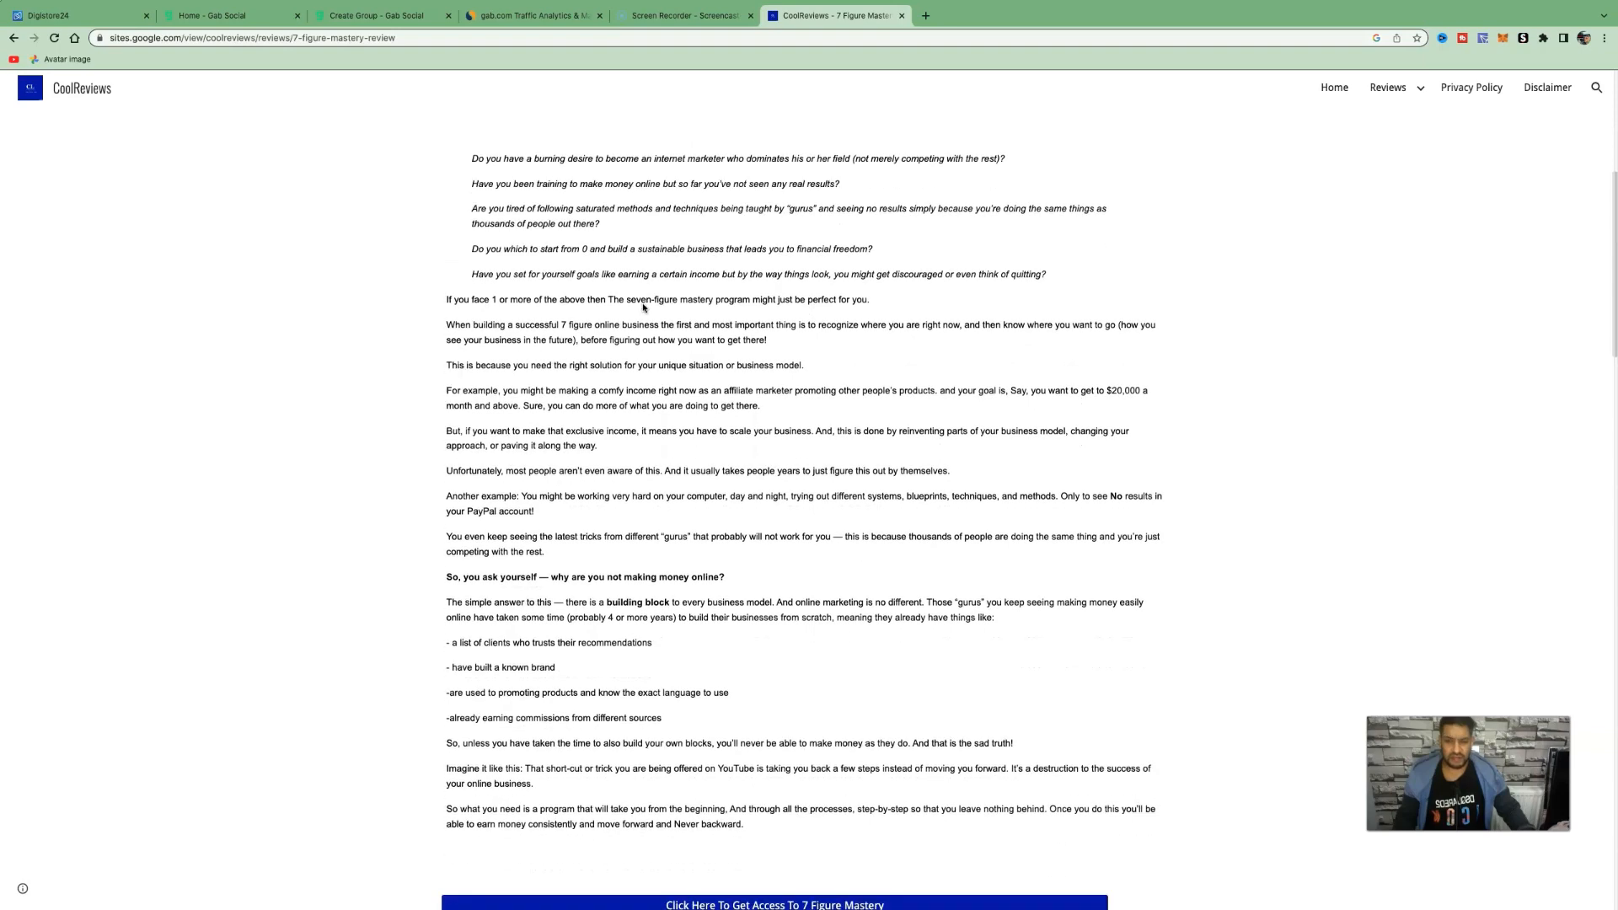
scroll("down", 3)
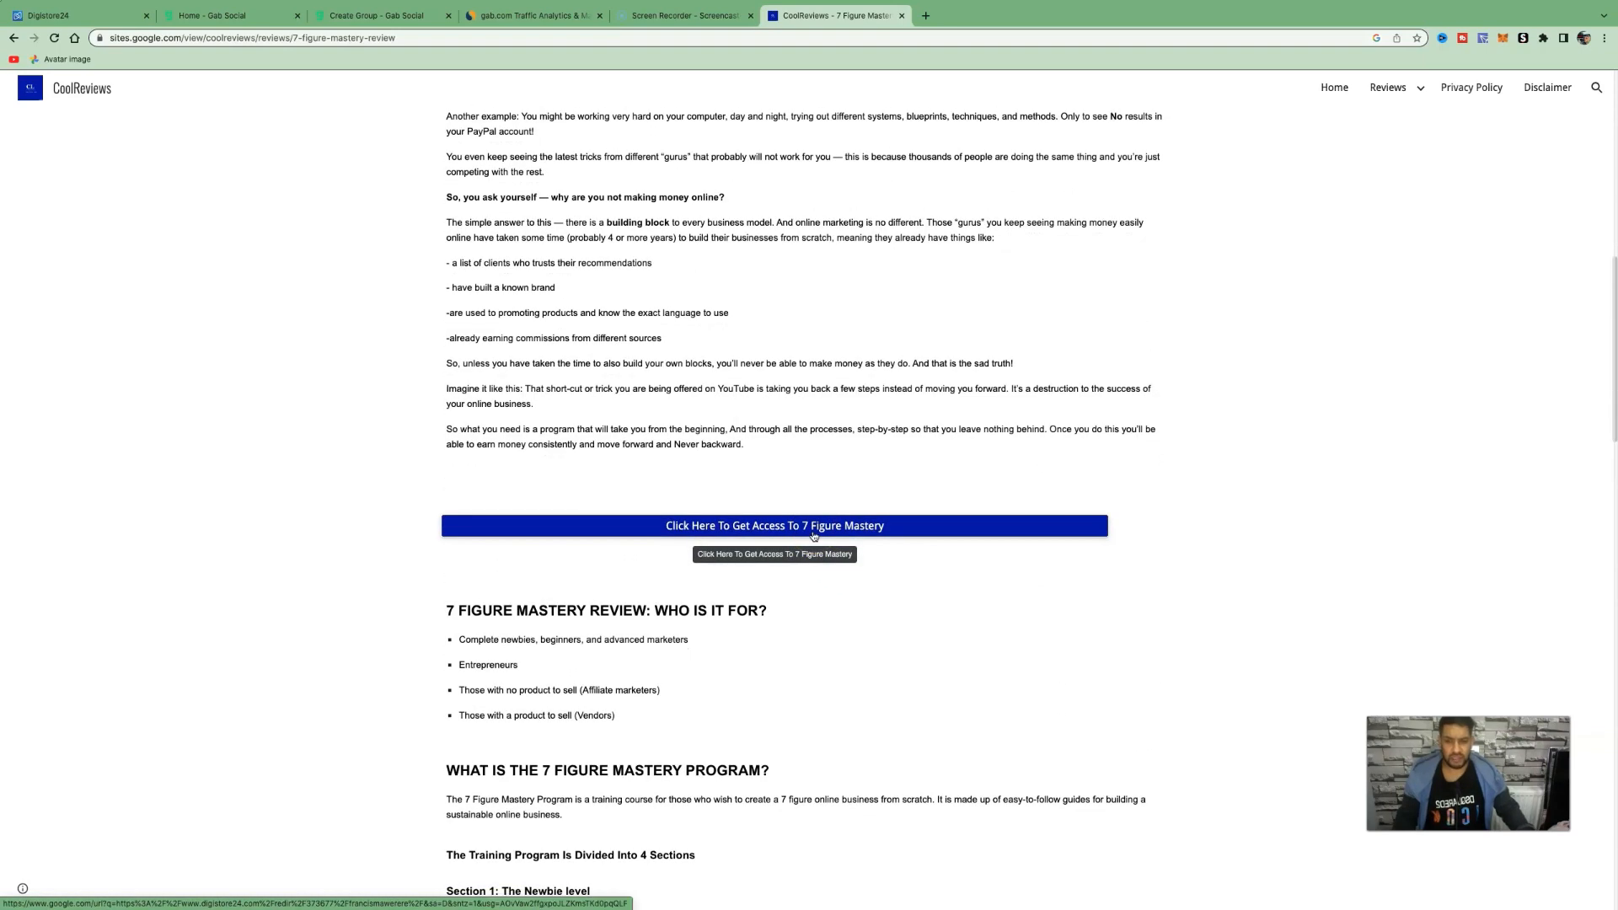
scroll("up", 3)
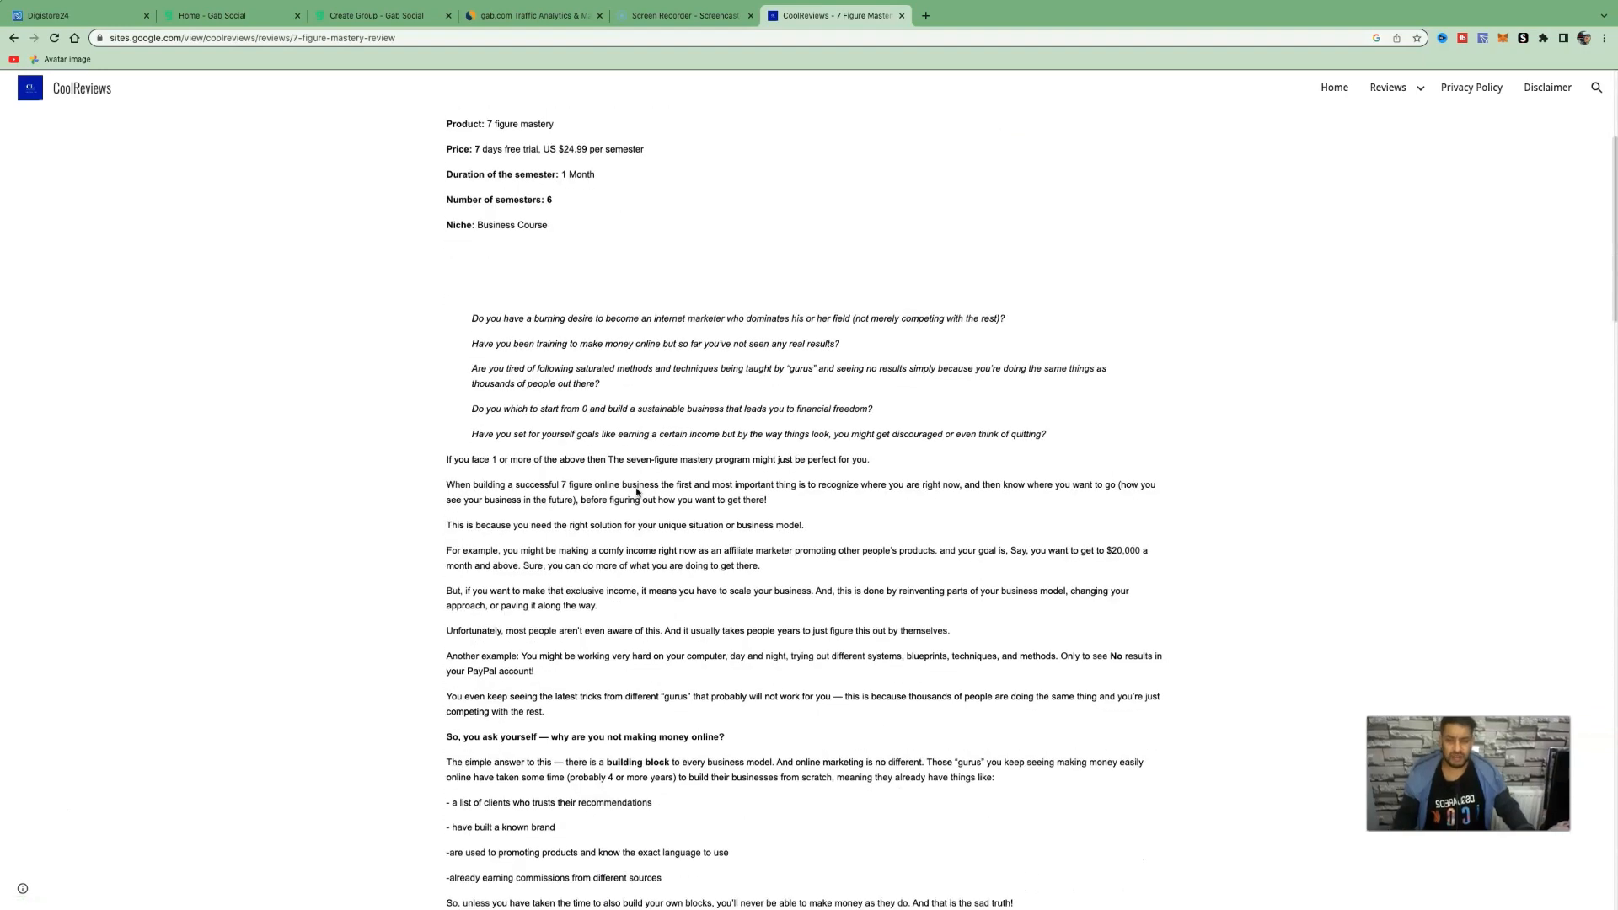
scroll("down", 3)
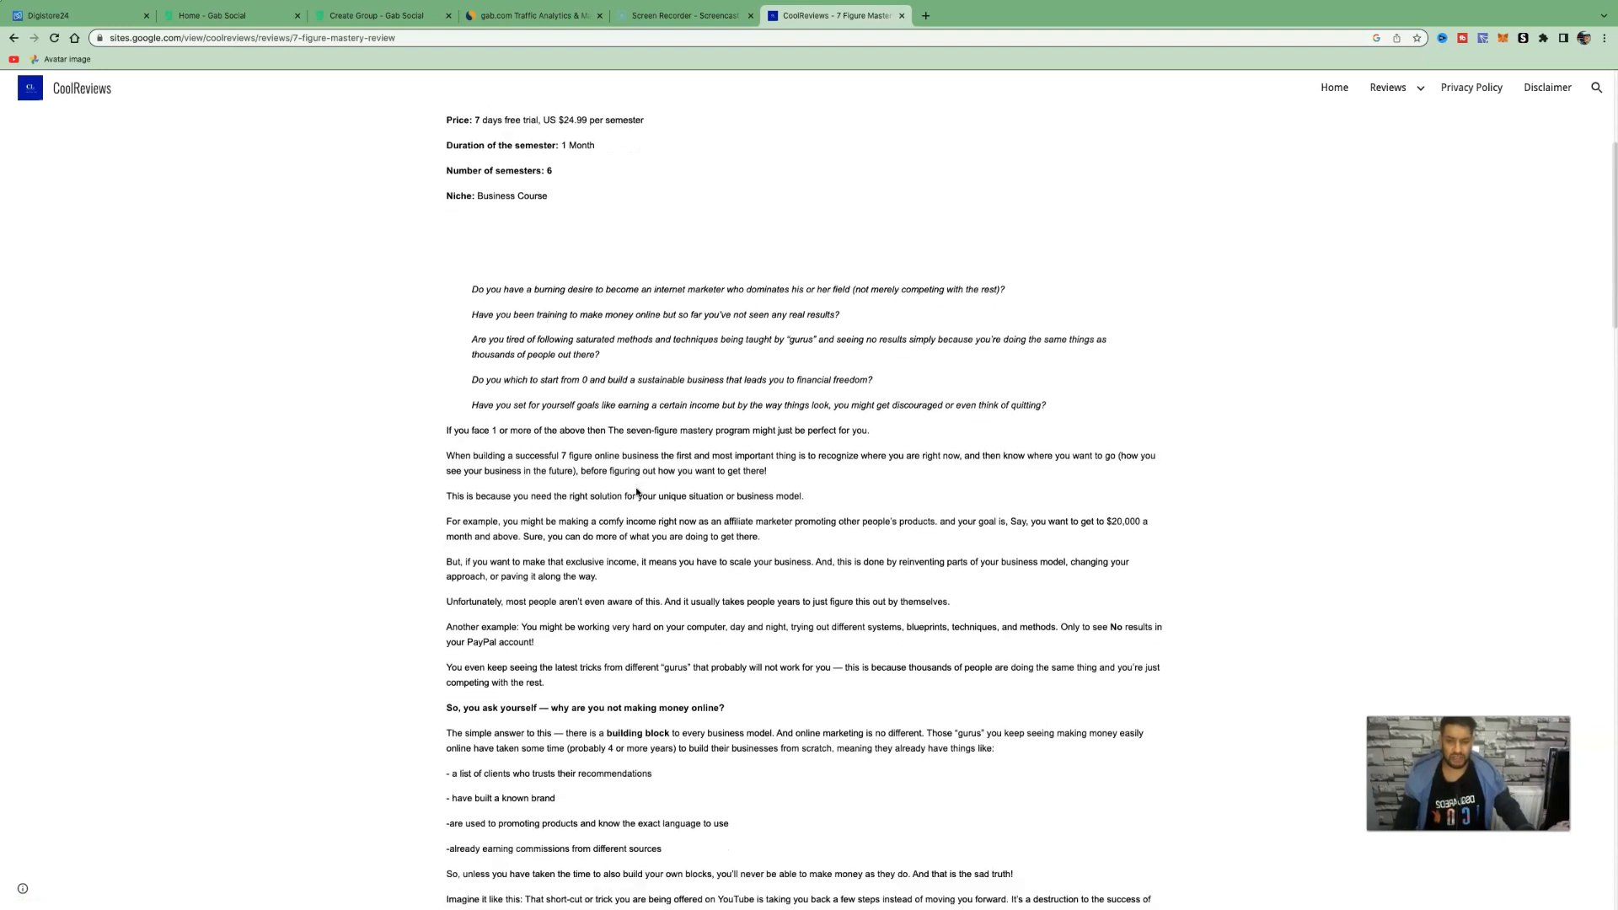
scroll("down", 3)
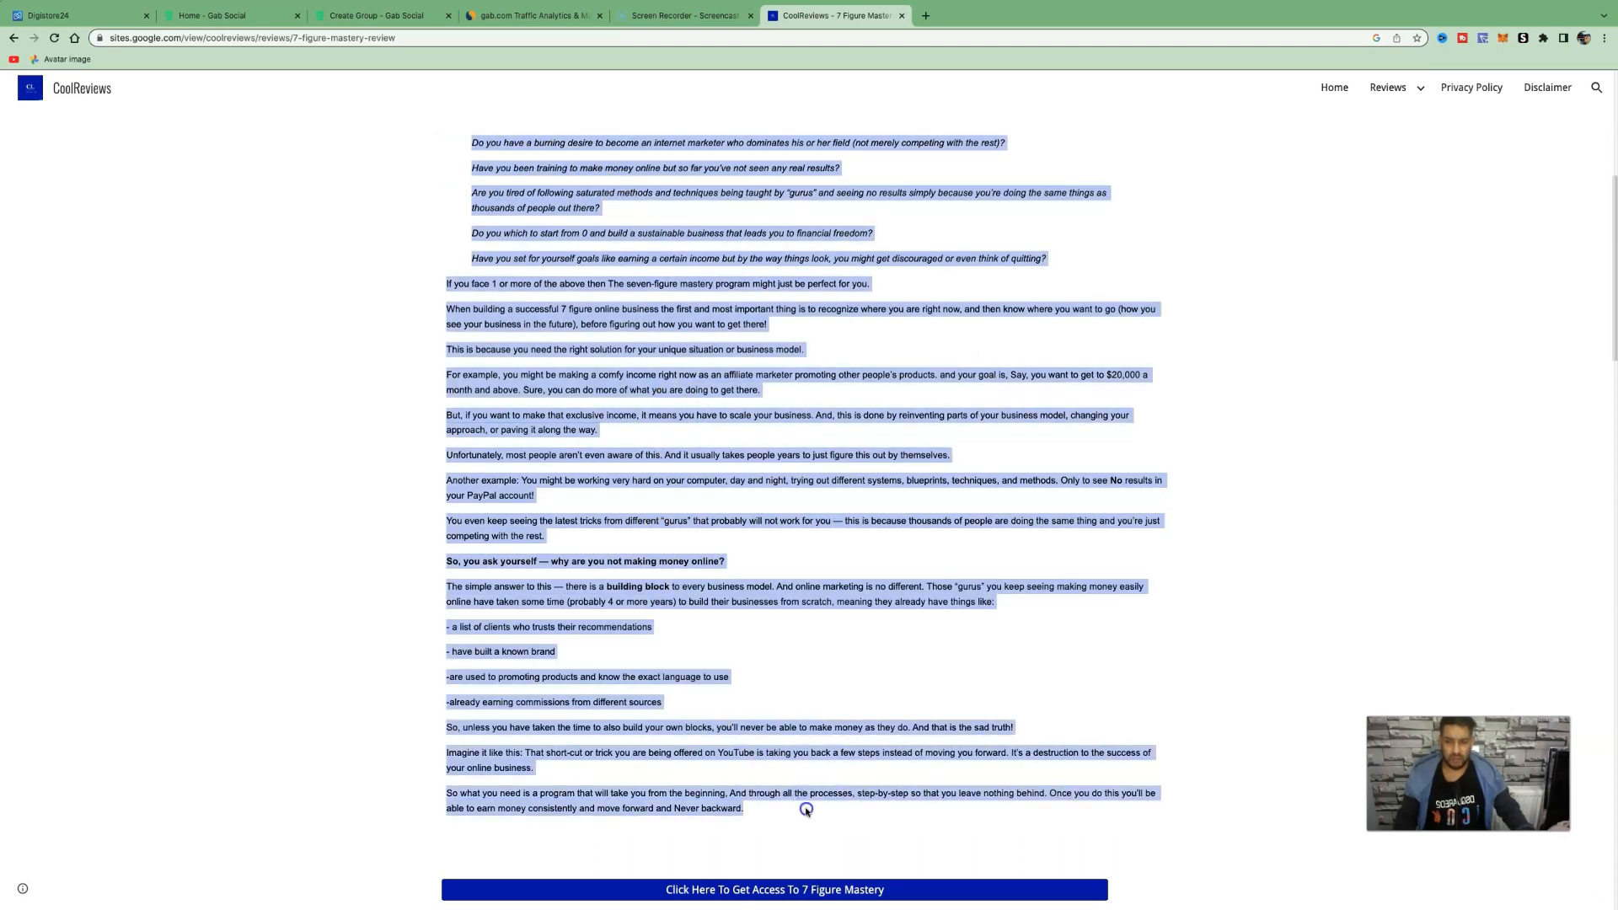
Paste the review into Spinbot, run Basic Spin, and copy the rewritten text
left_click(1077, 15)
type("spinbot.com")
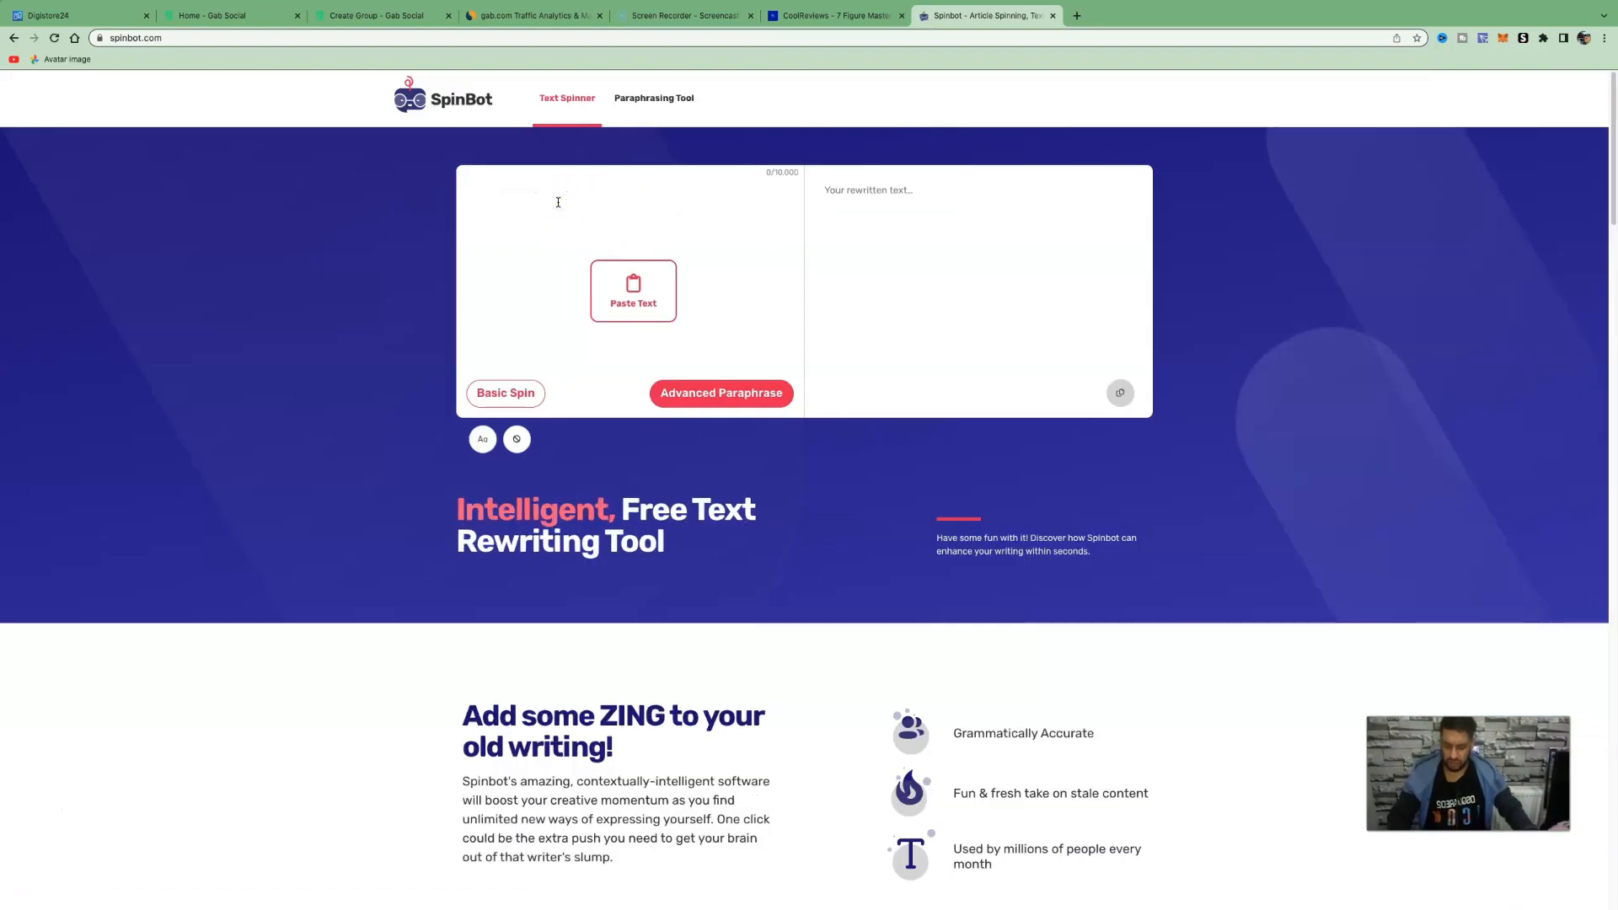
left_click(632, 290)
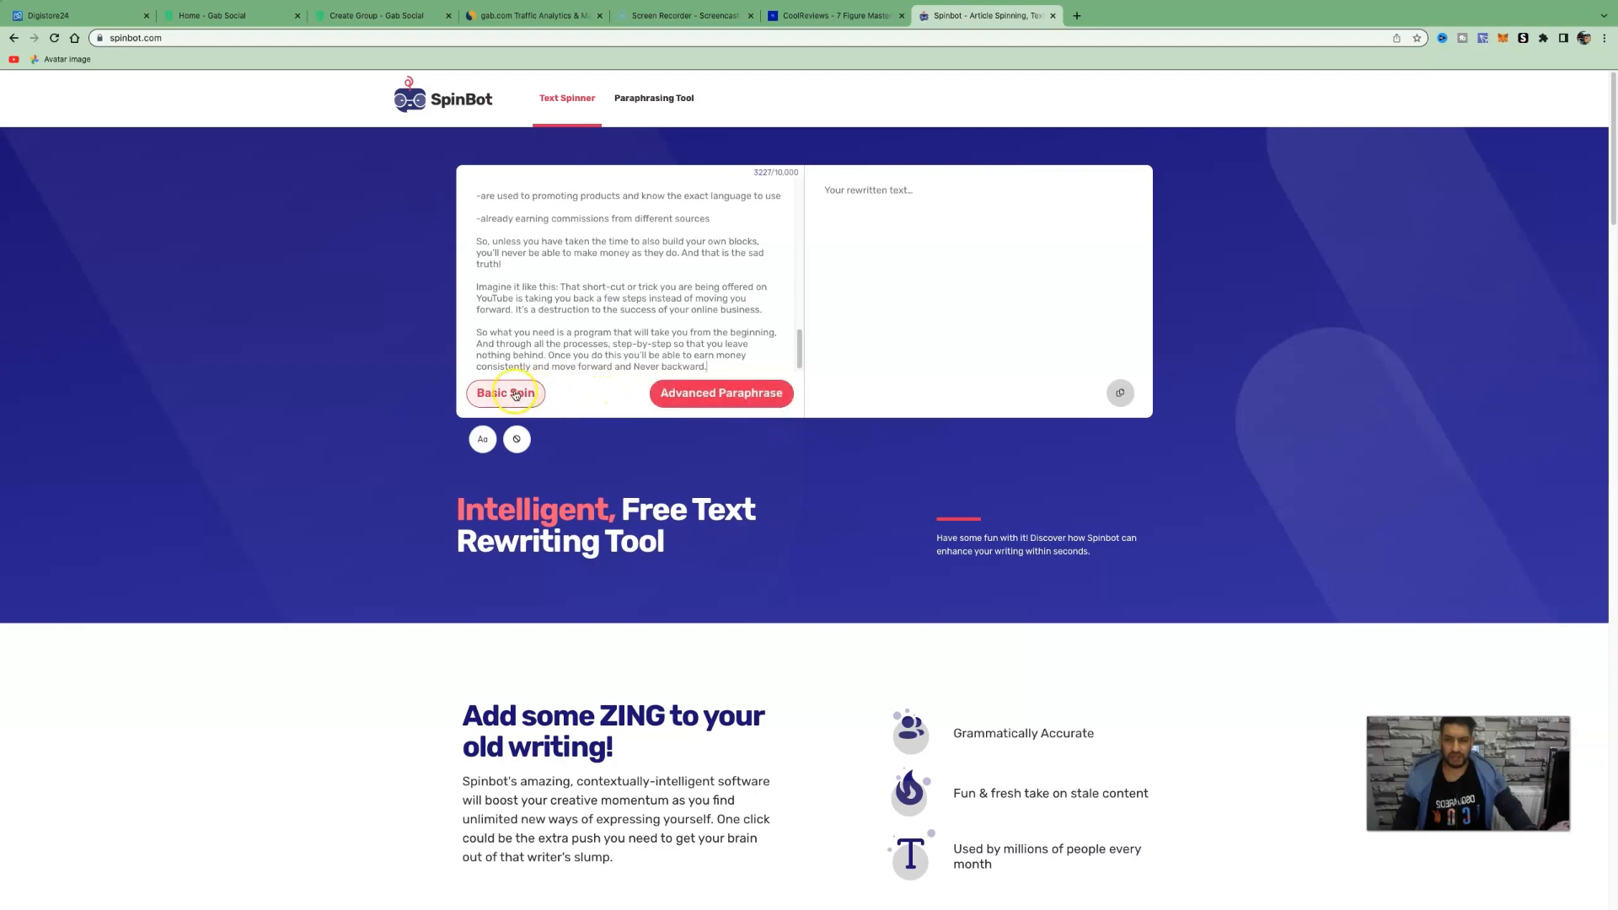
left_click(503, 393)
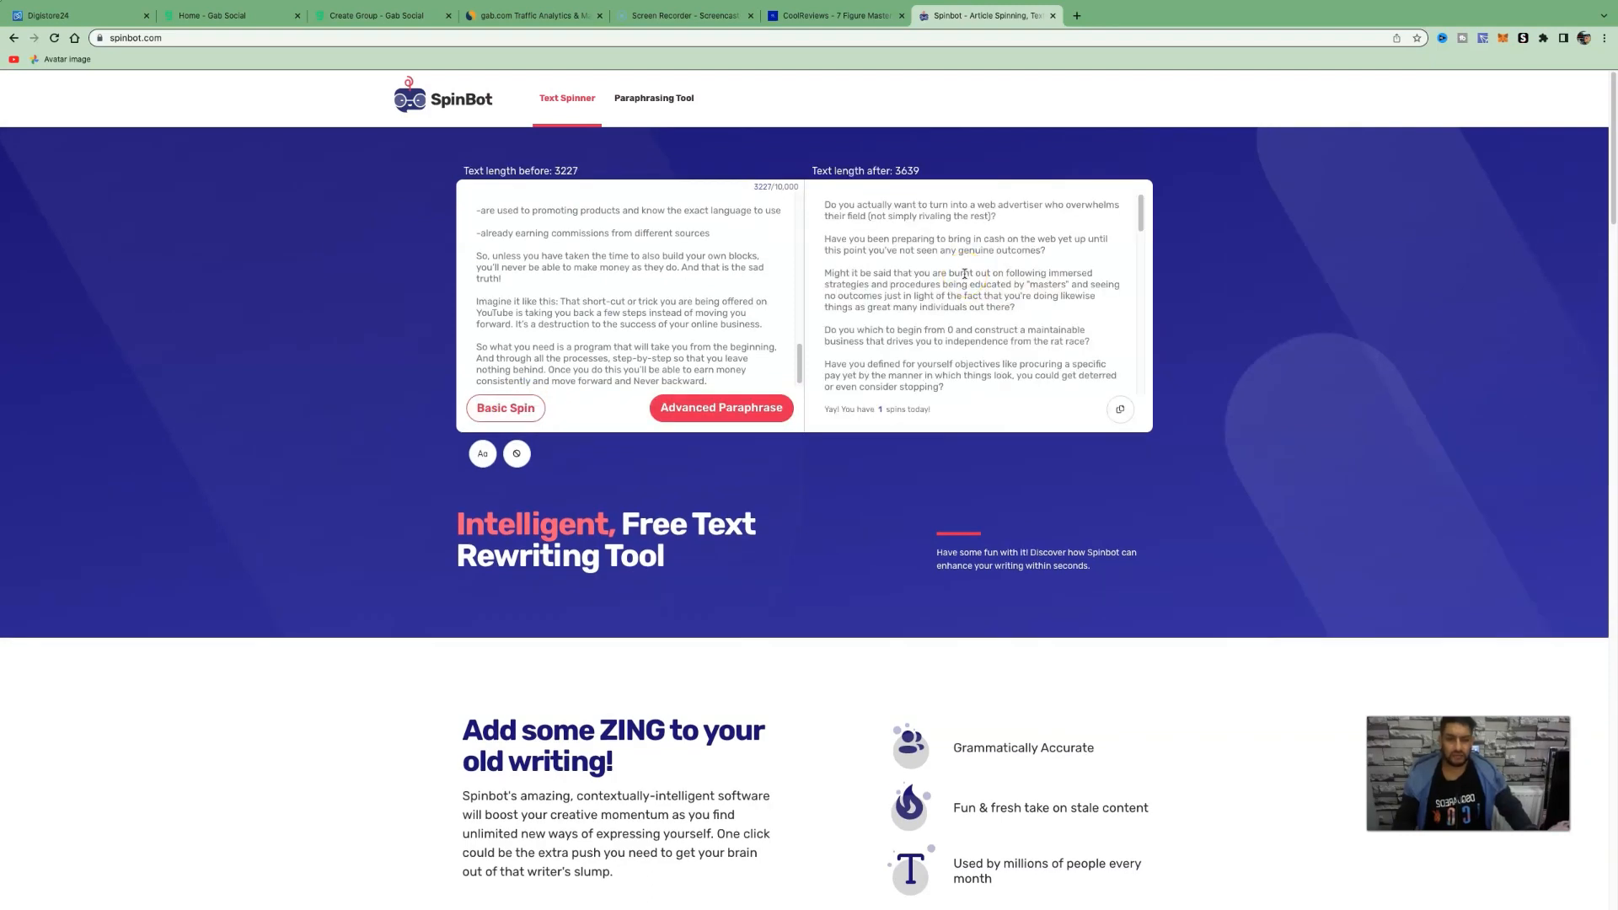
mouse_move(1118, 411)
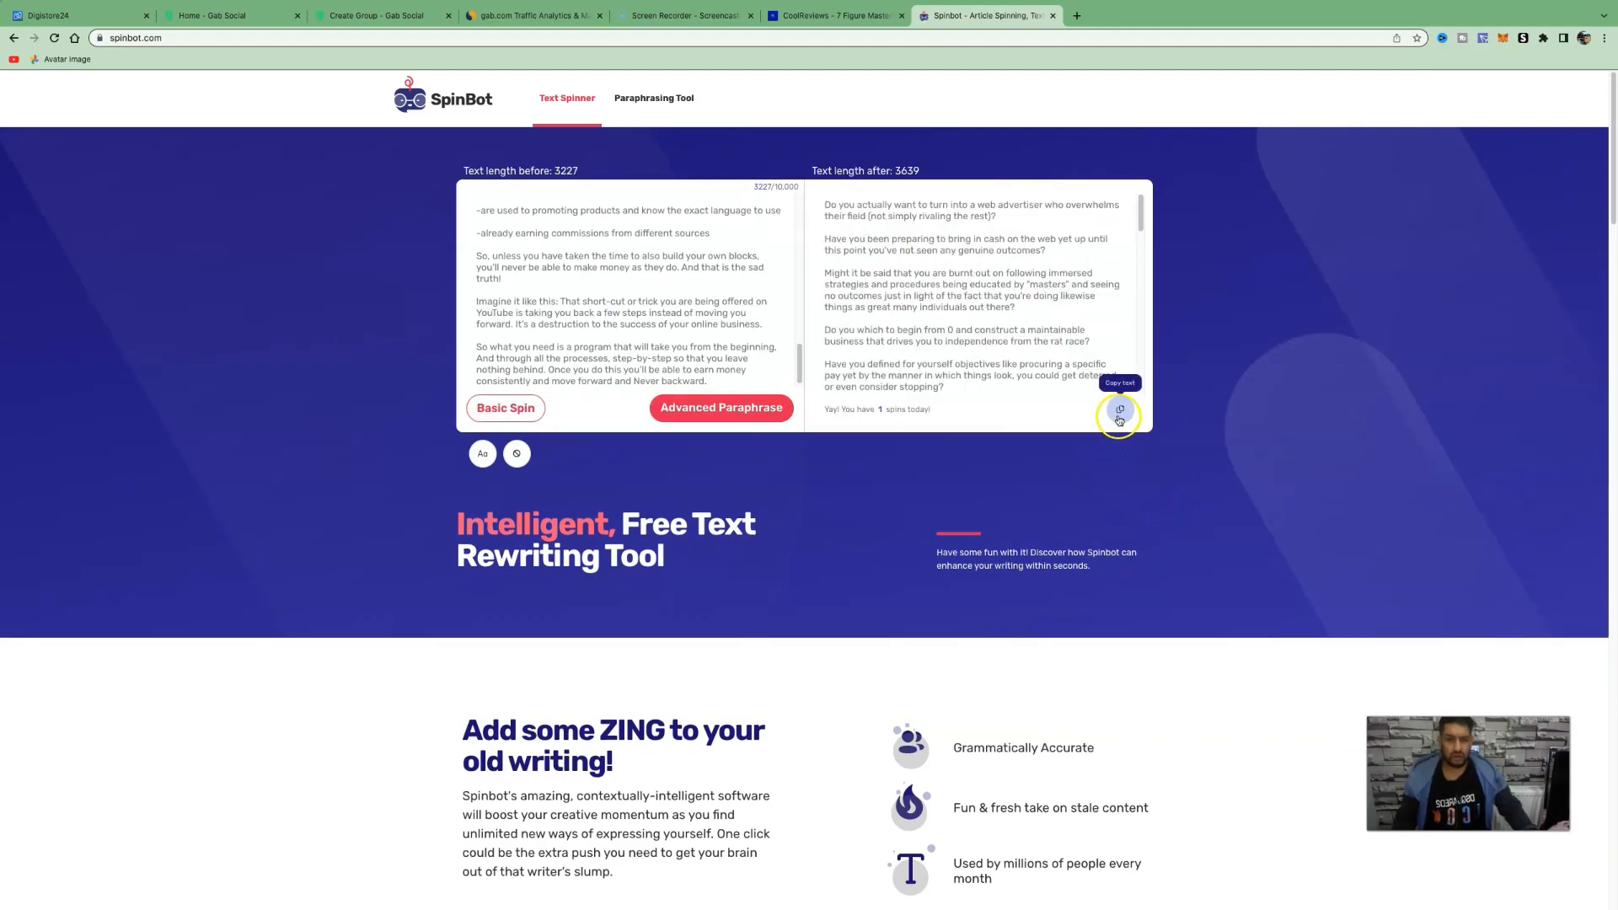
left_click(1119, 408)
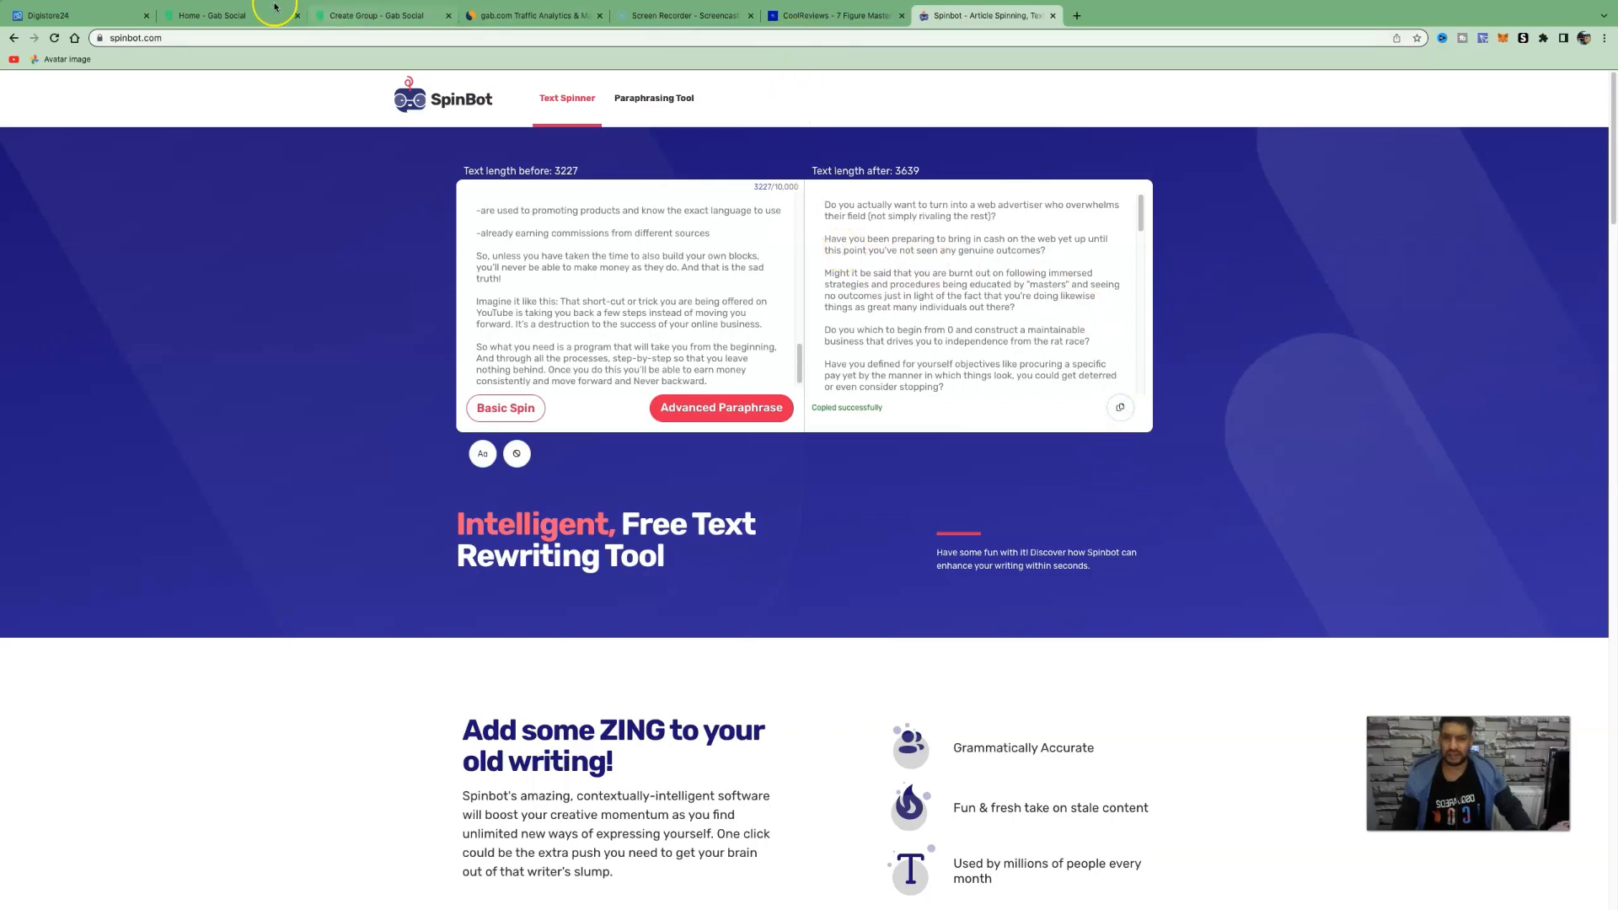
Create the learn affiliate marketing group and paste the spun review under an intro line
left_click(382, 15)
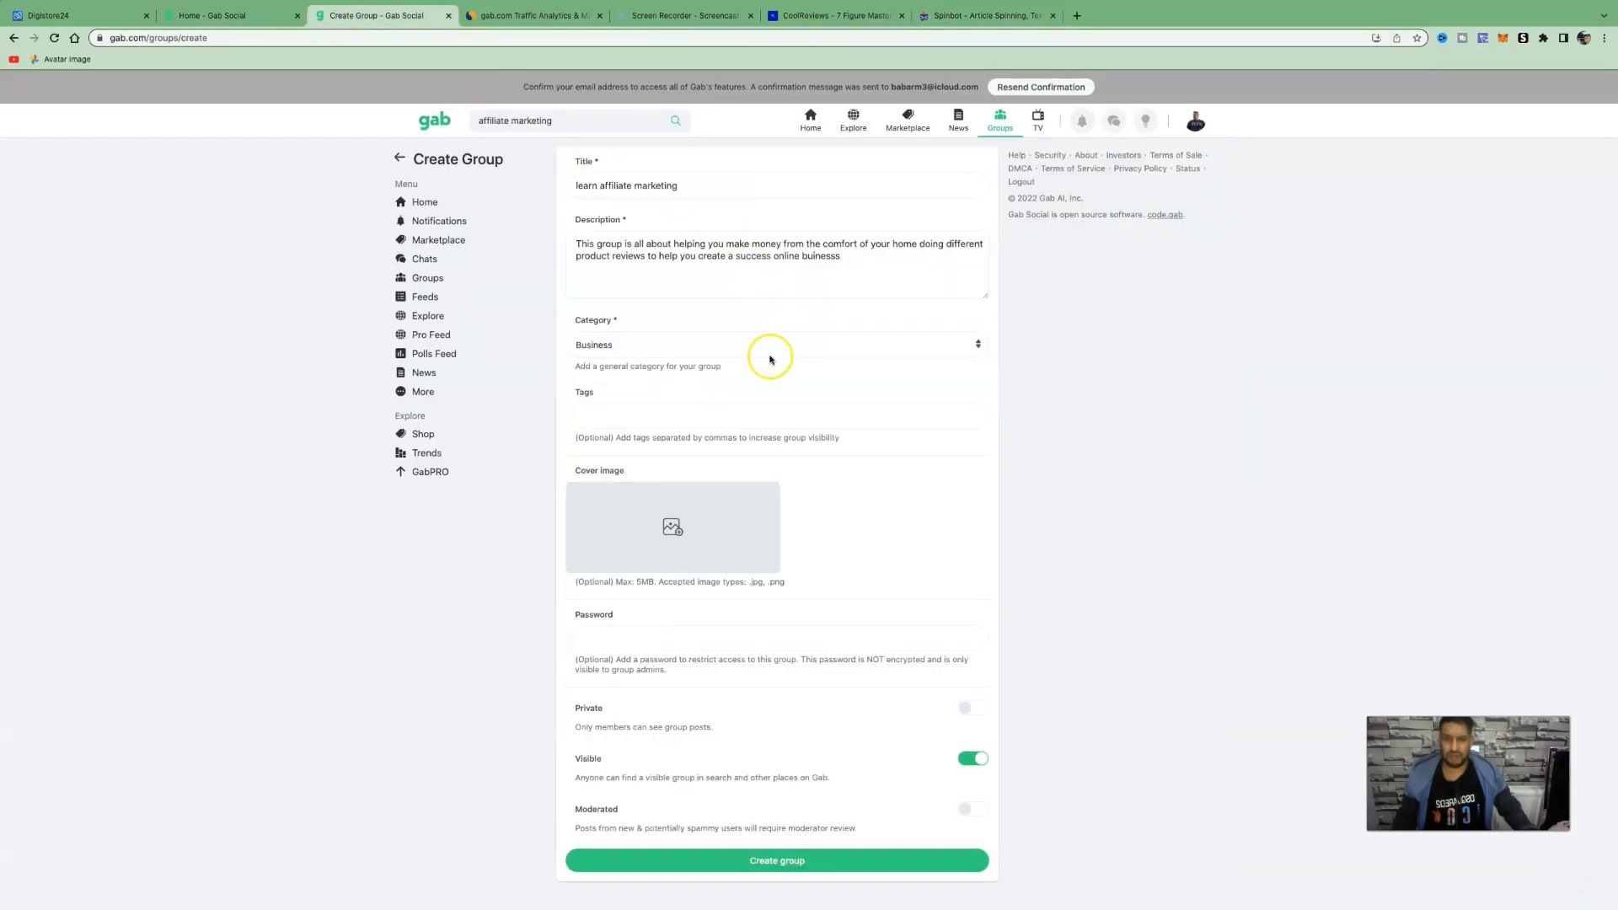
mouse_move(812, 827)
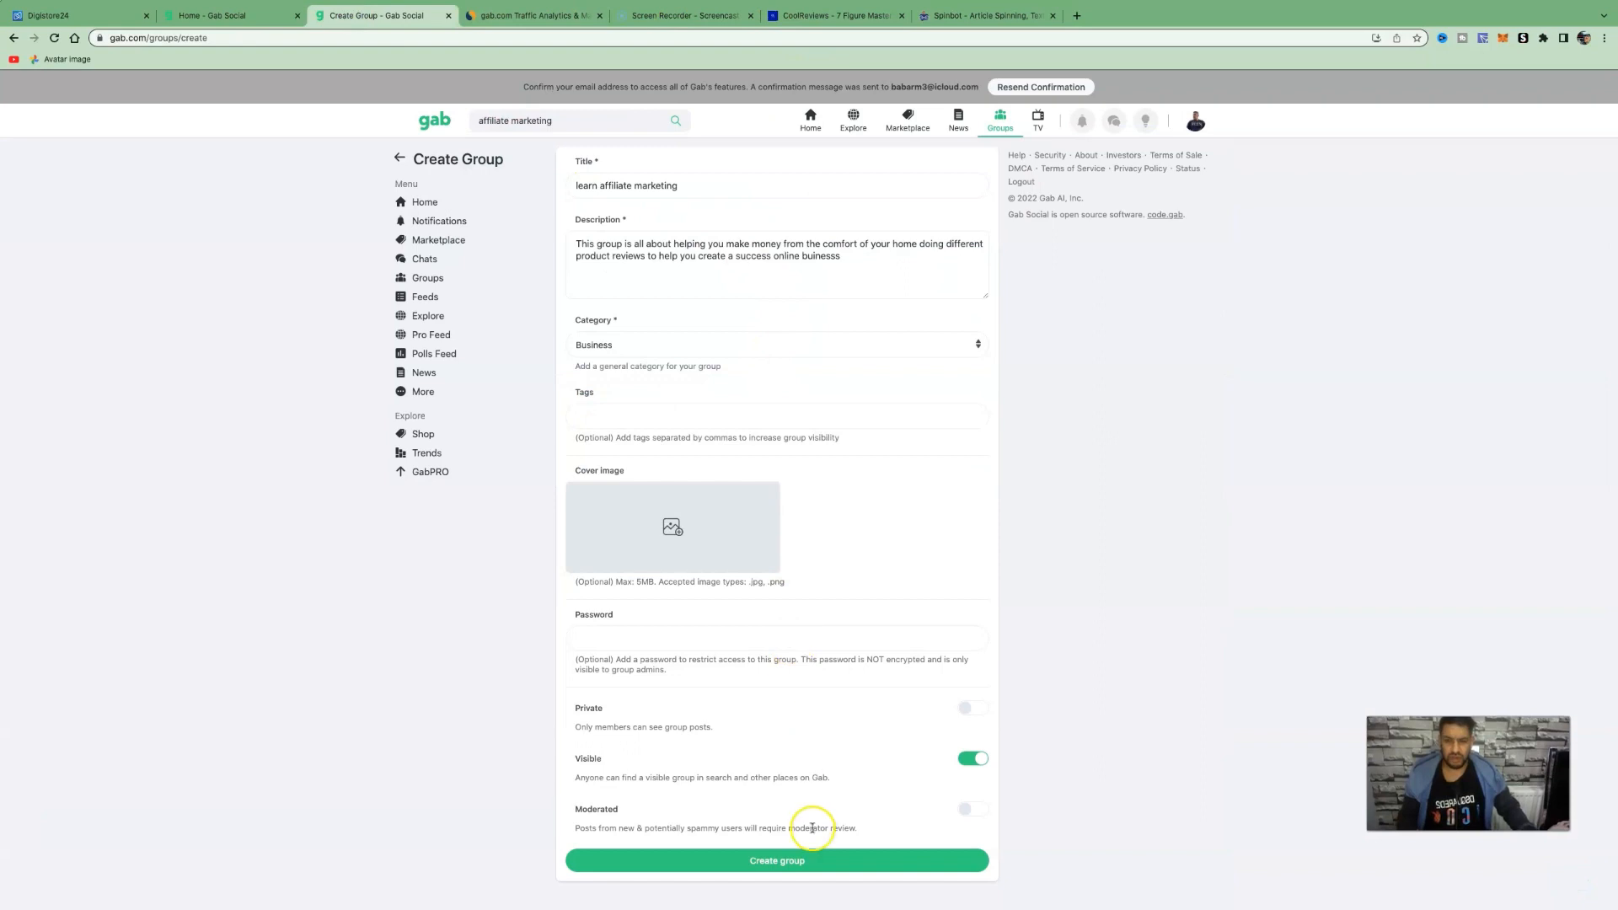
left_click(775, 861)
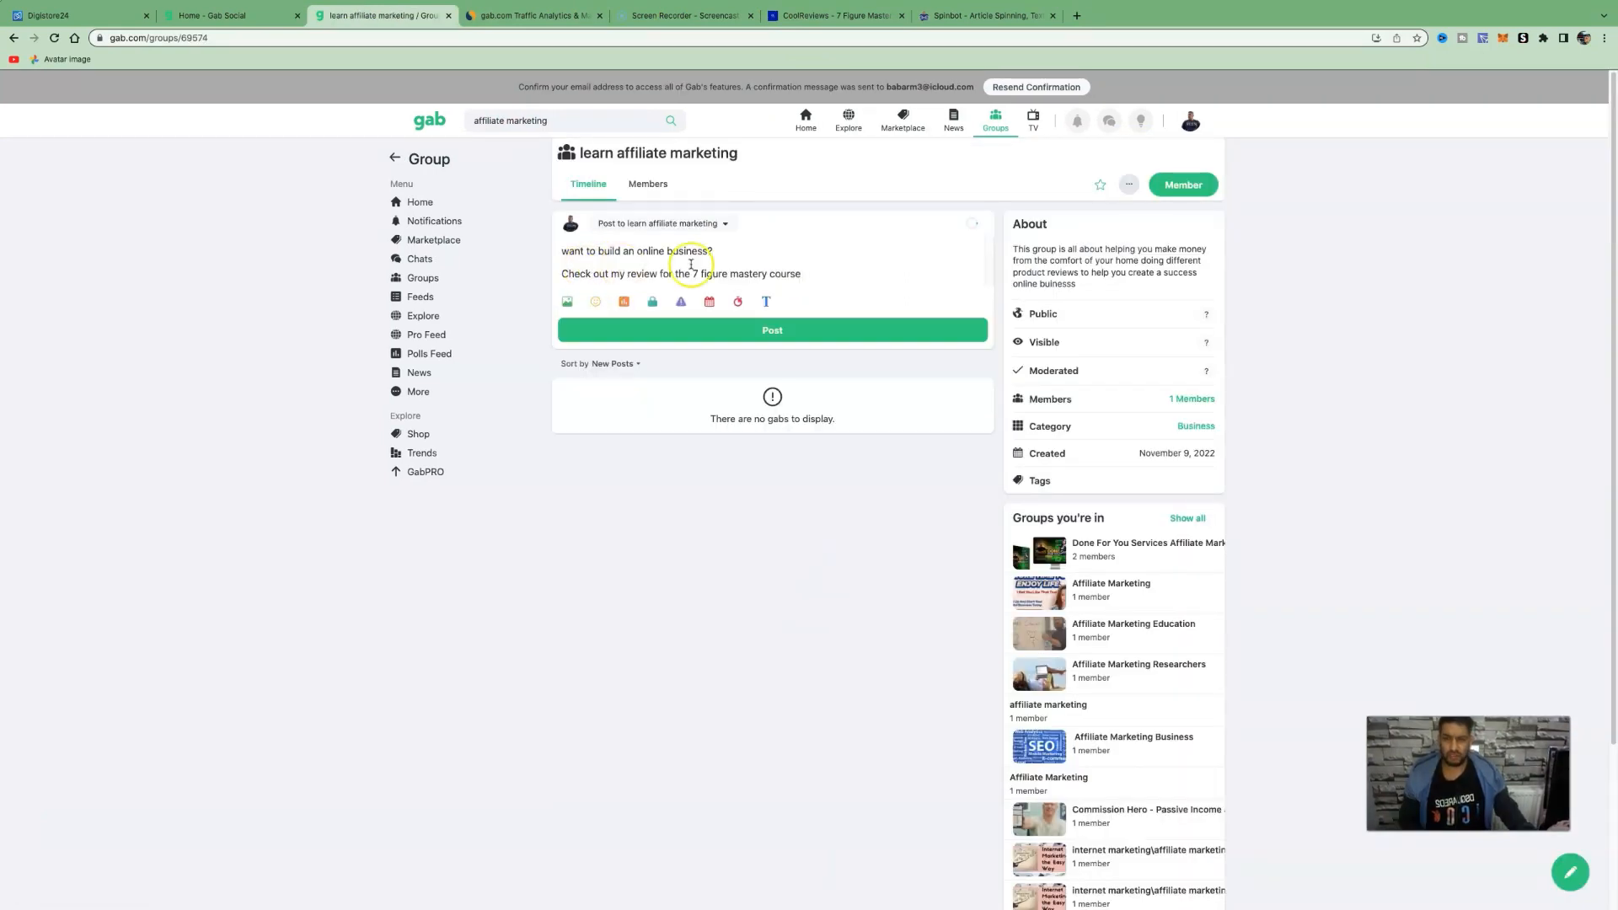
mouse_move(689, 282)
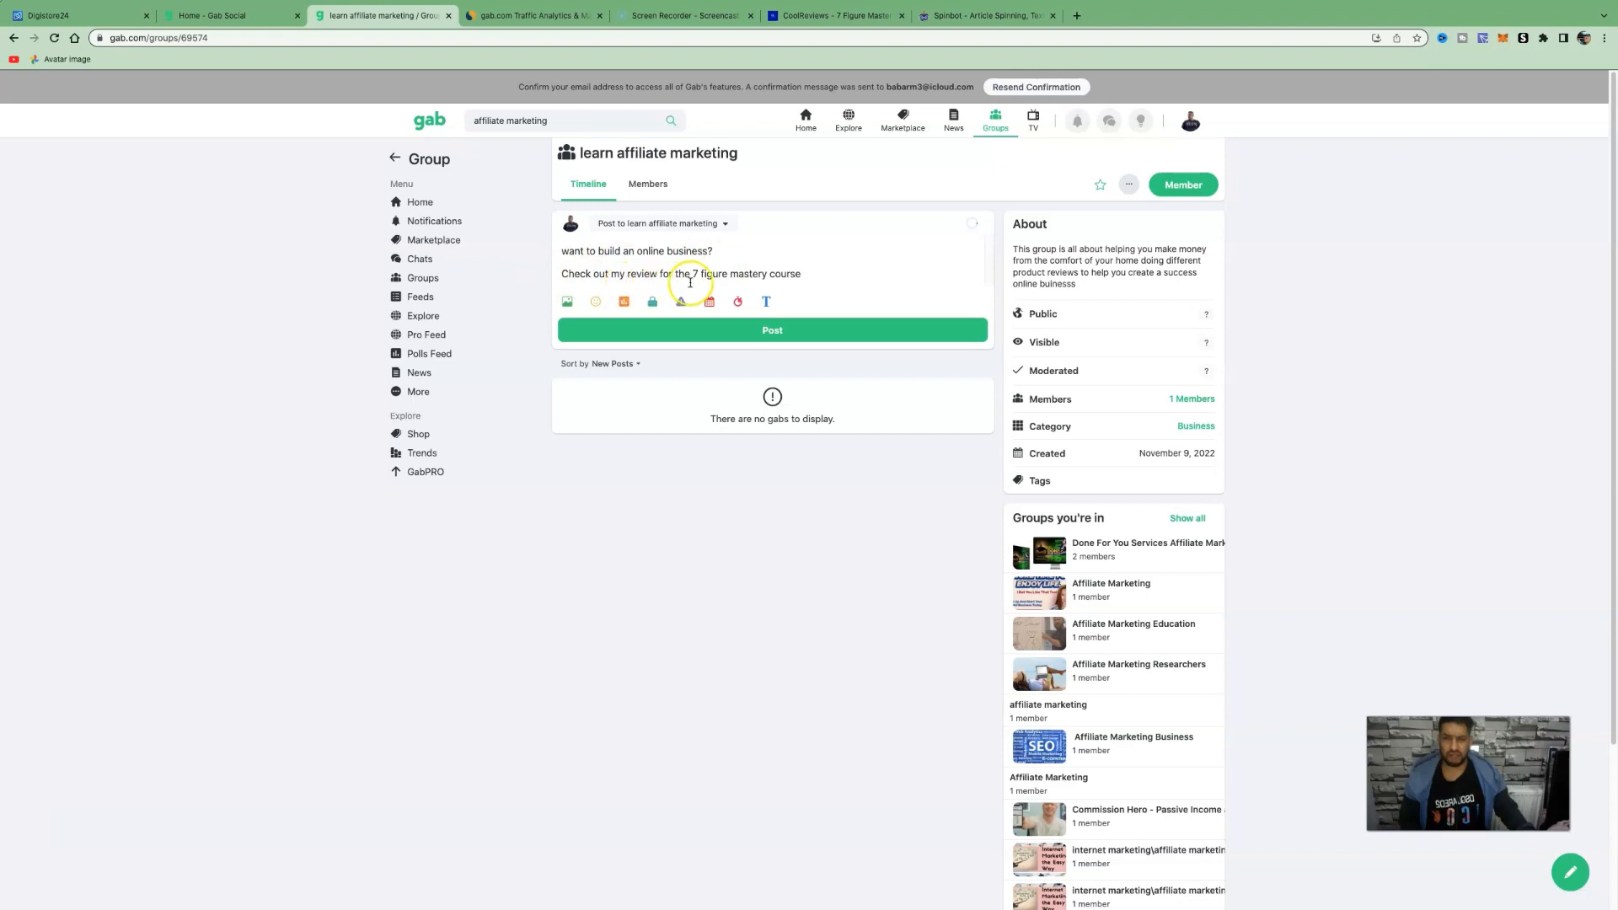
mouse_move(825, 277)
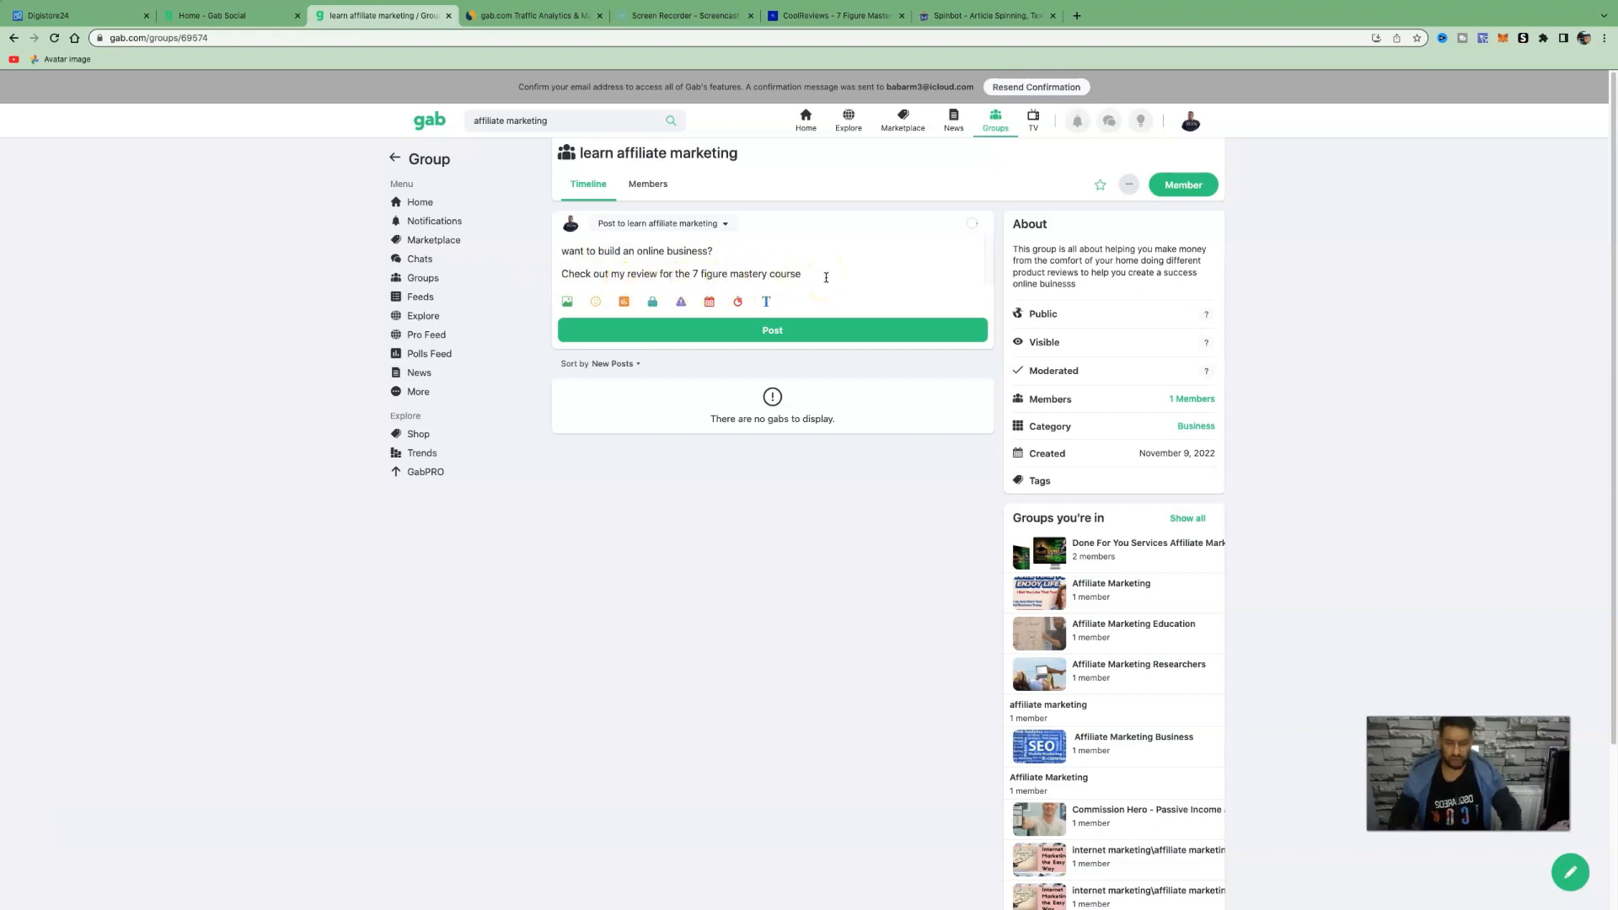
key("enter")
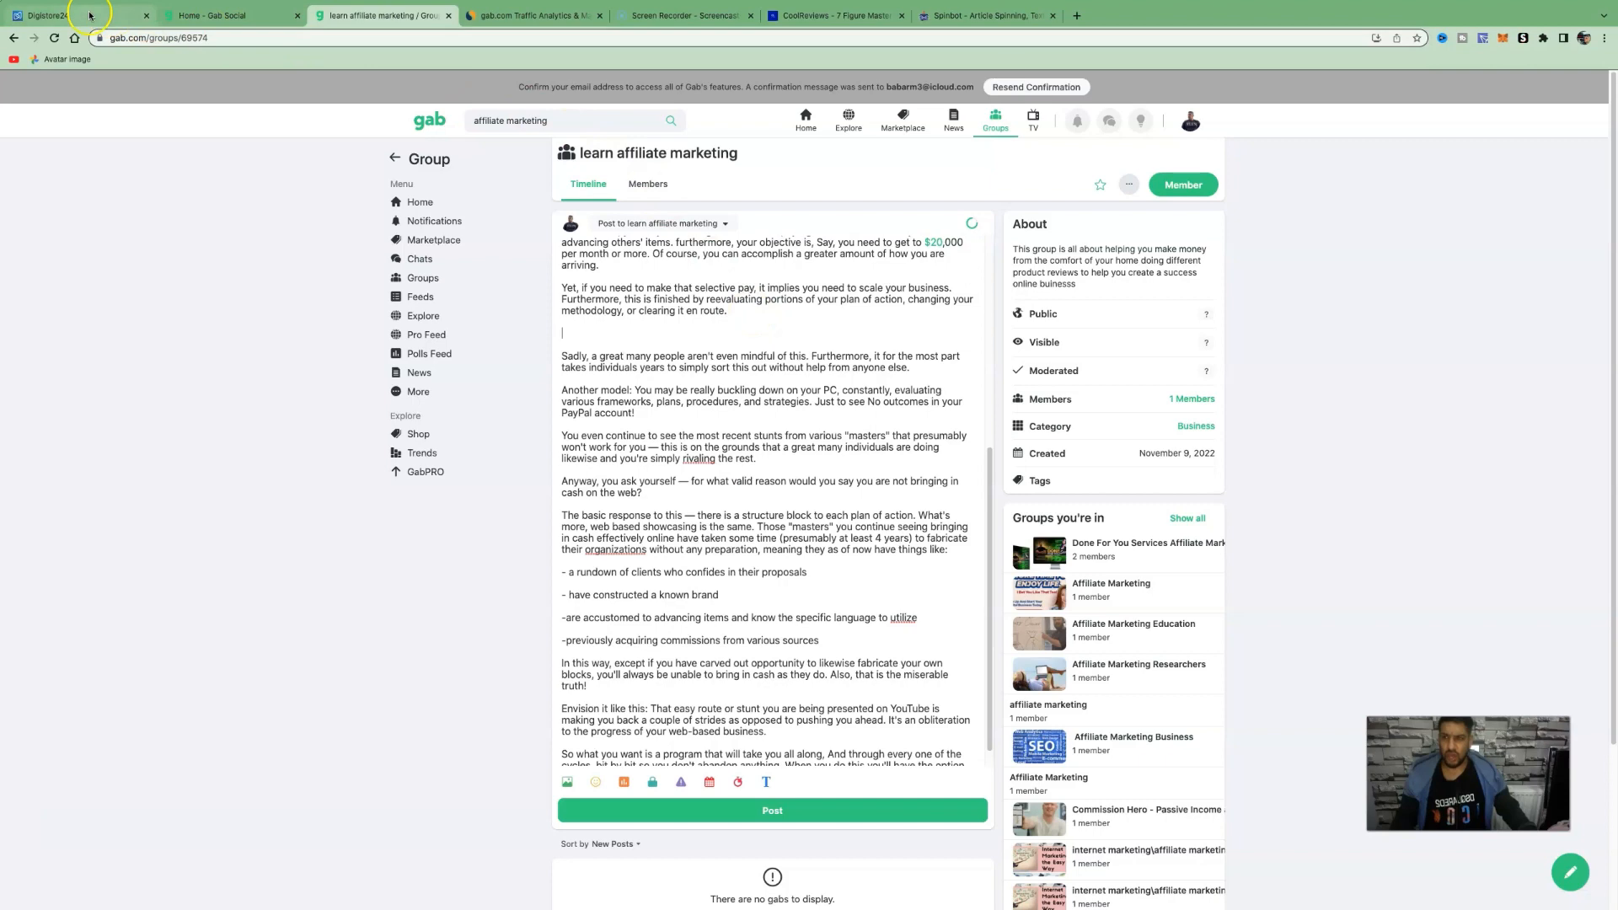
Copy the 7 Figure Mastery promolink from Promote now and paste it into the Gab draft
left_click(73, 15)
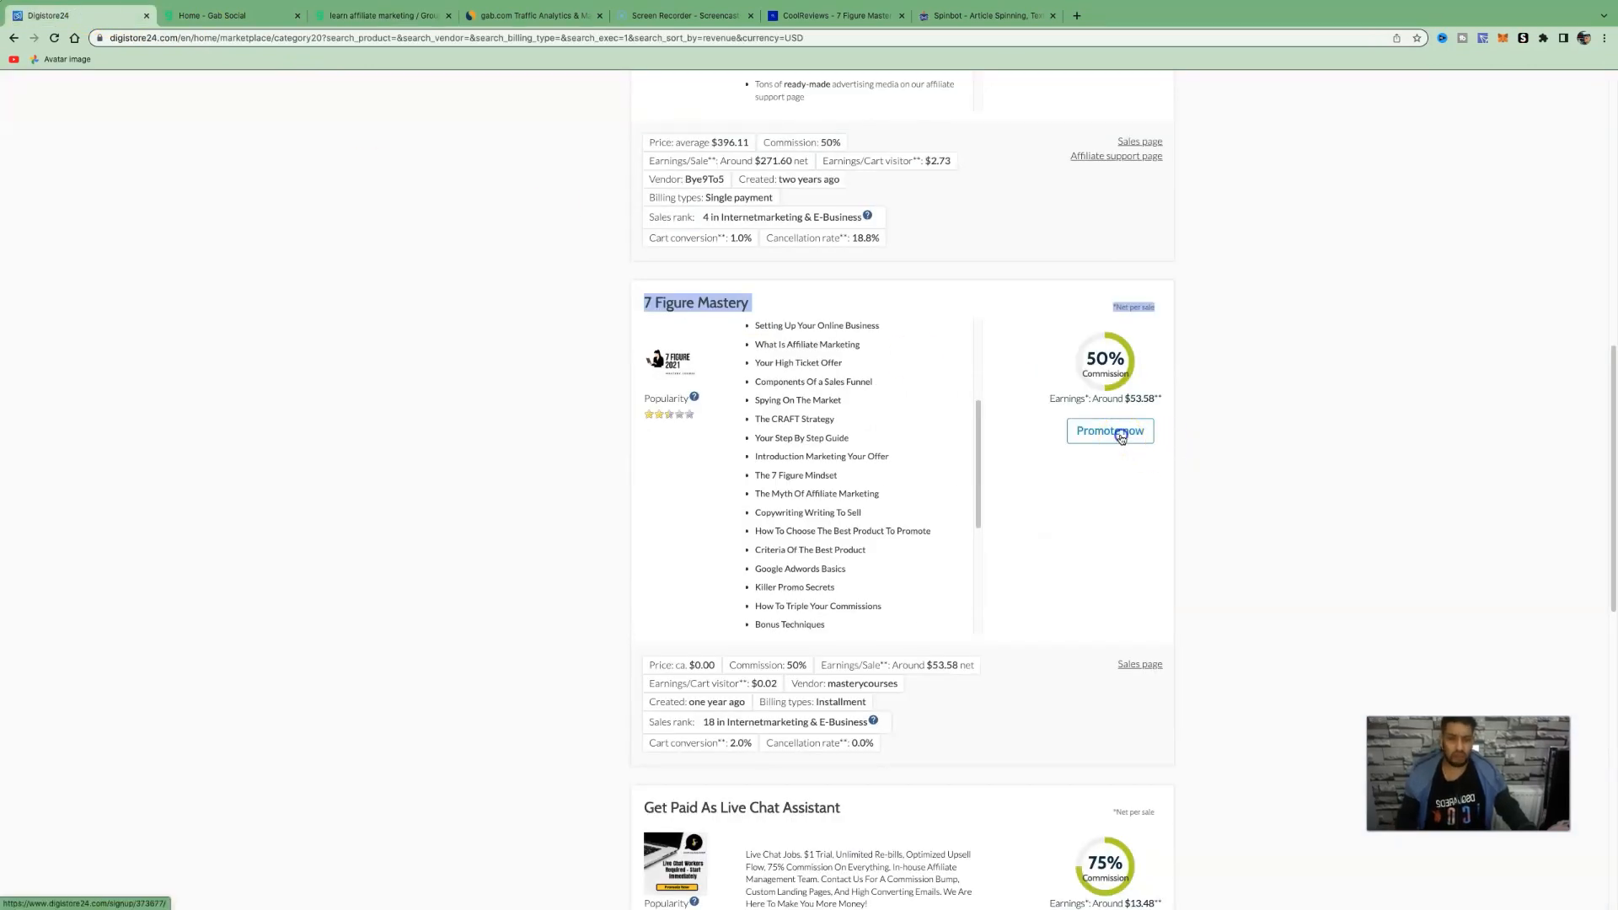
left_click(1109, 430)
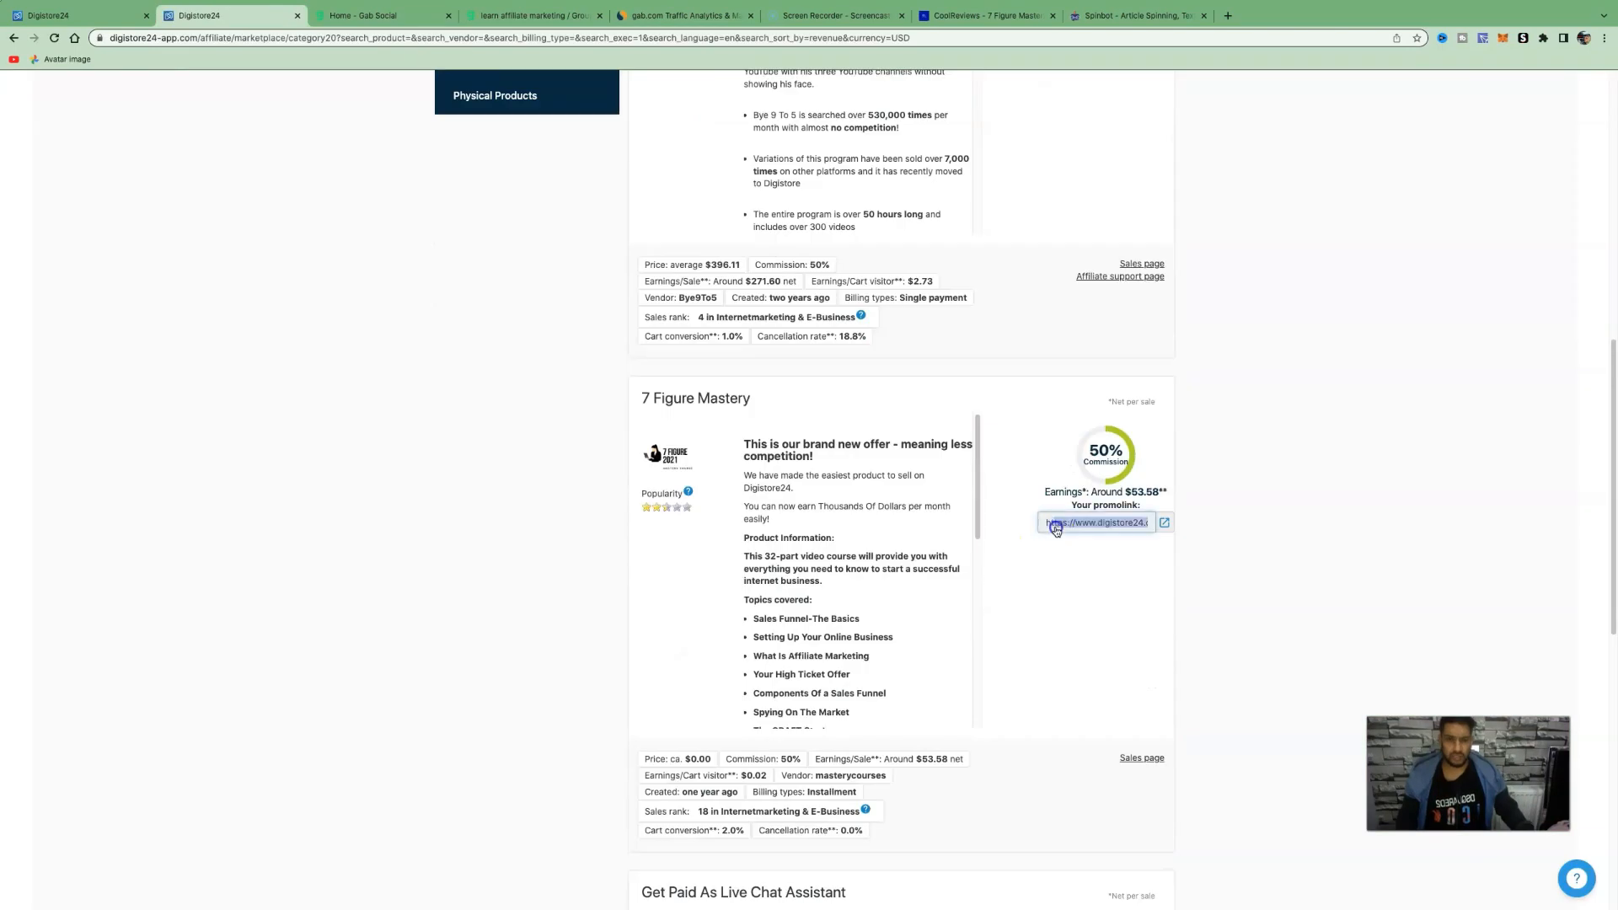
left_click(1163, 522)
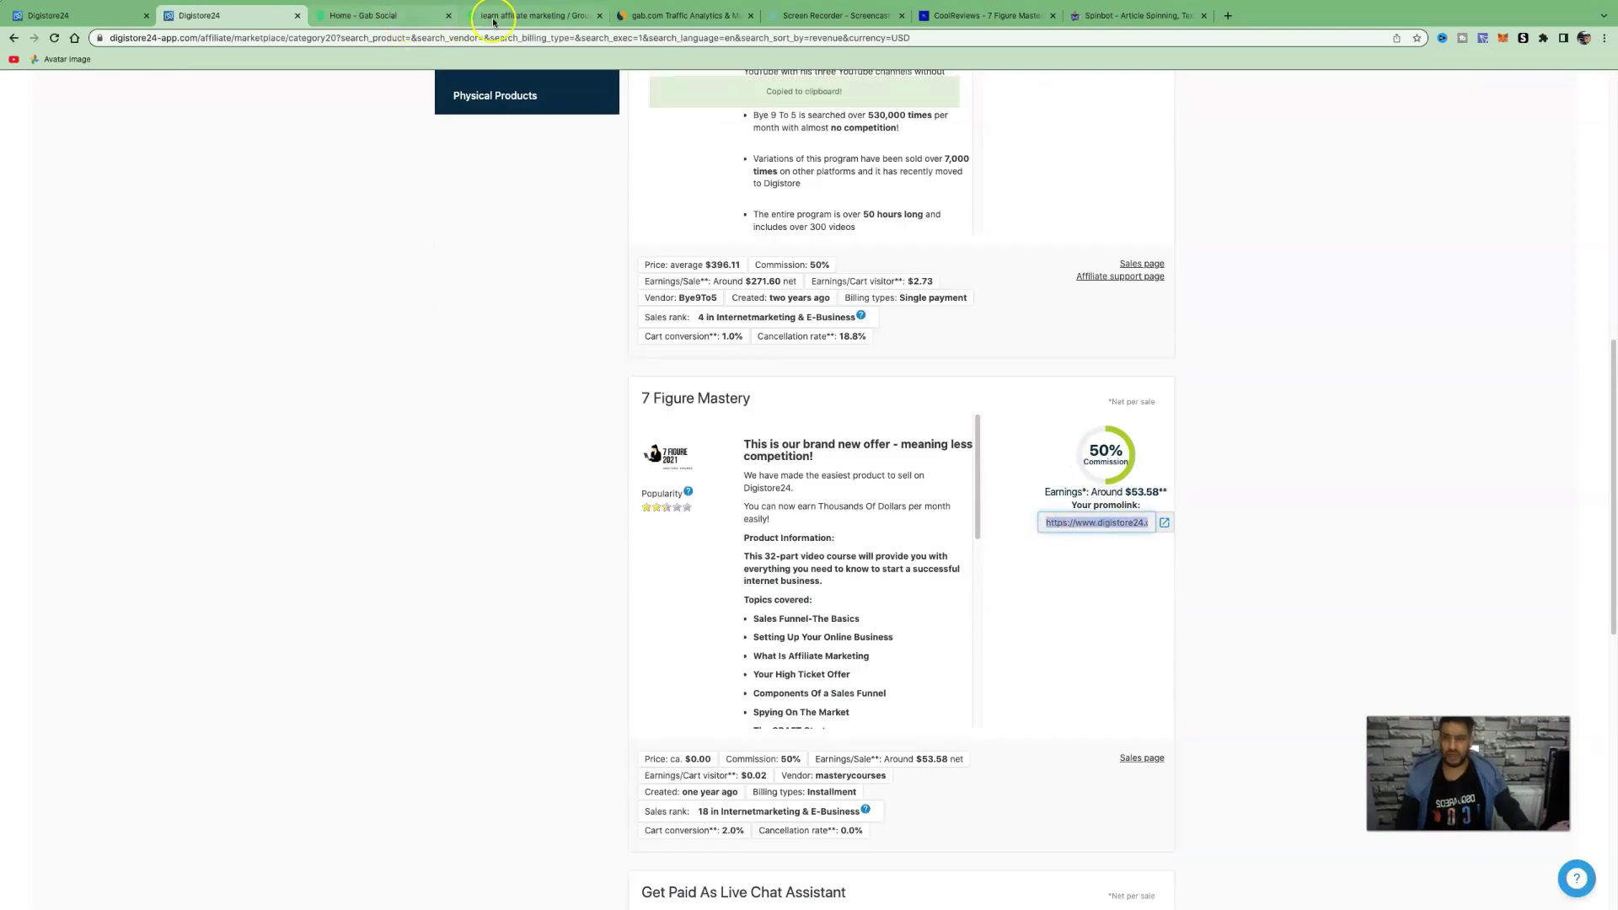
left_click(535, 15)
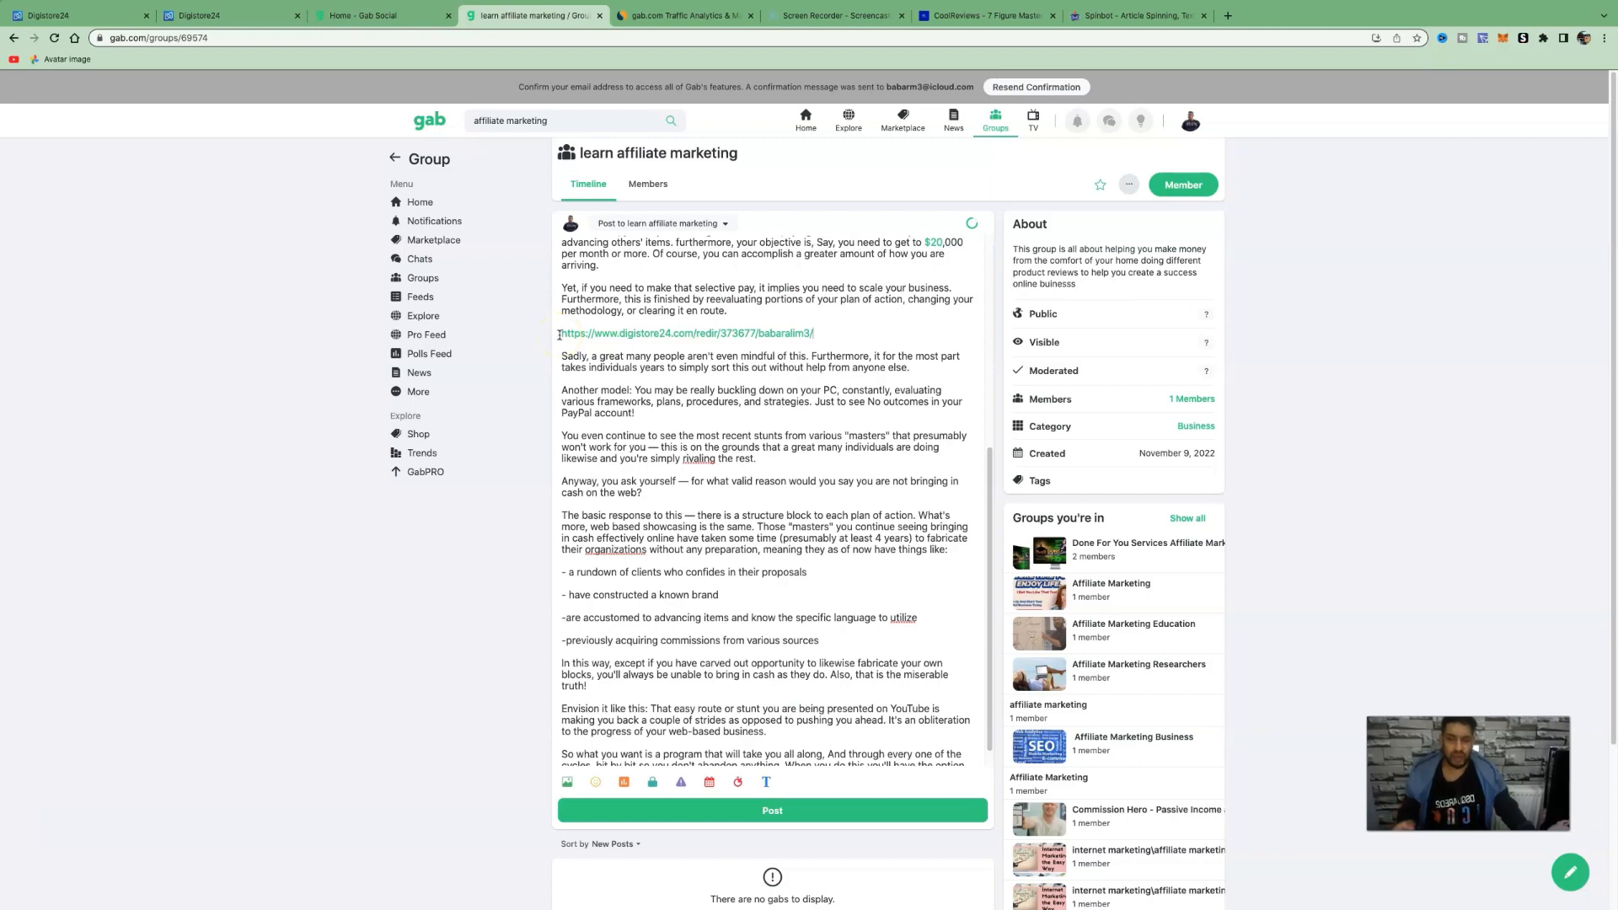
Scroll back to the top of the Digistore24 Internetmarketing & E-Business listing
scroll("down", 3)
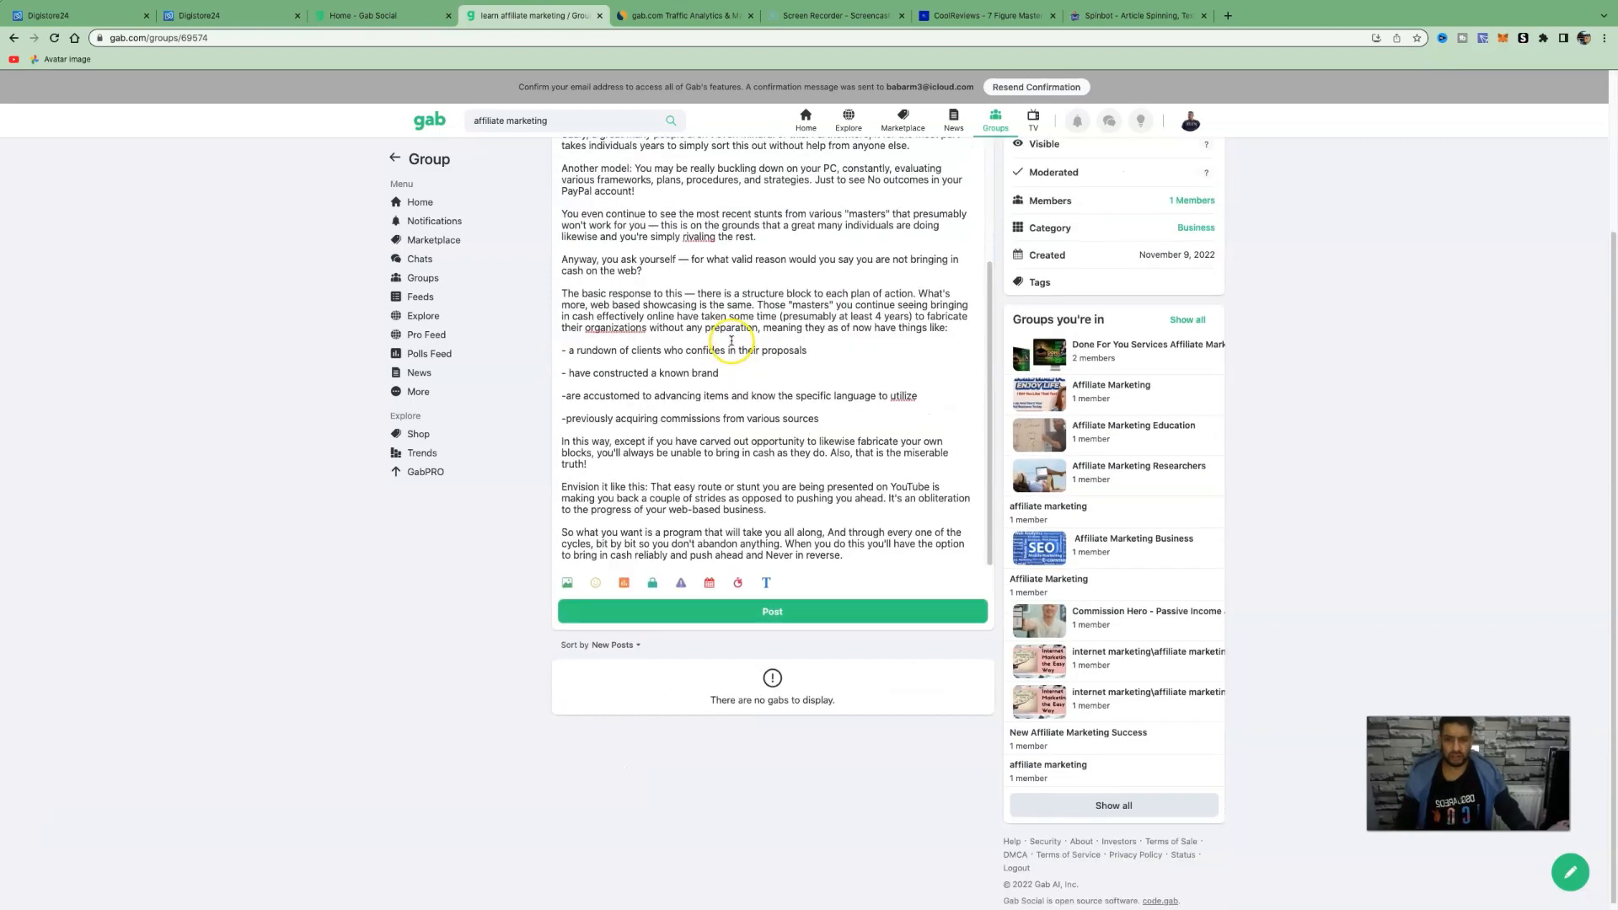
scroll("up", 3)
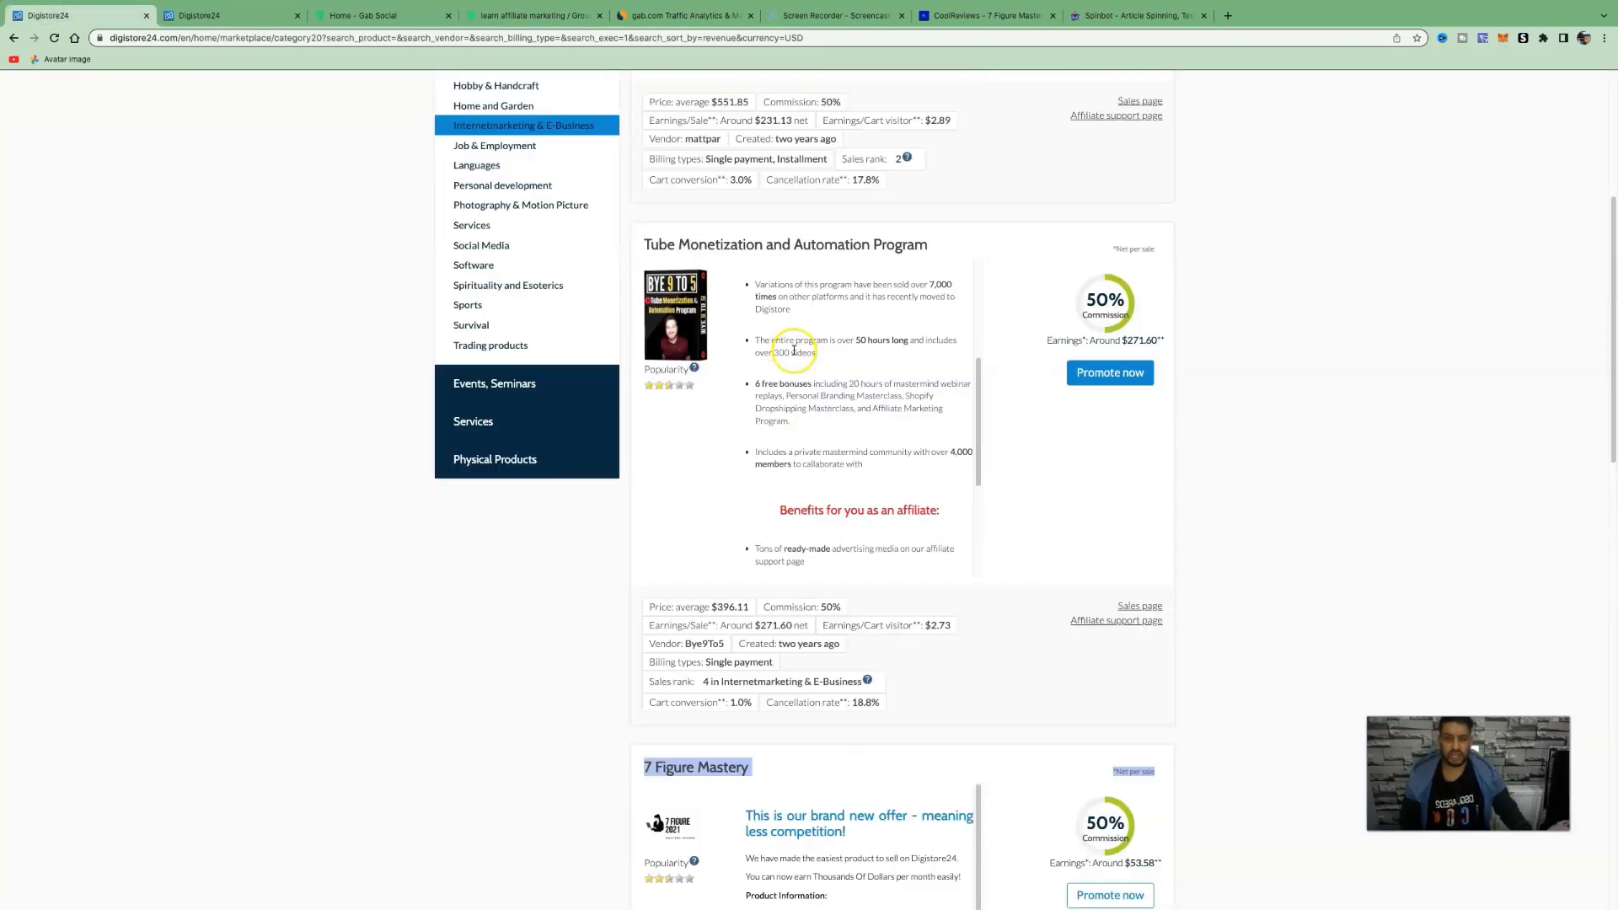
scroll("up", 3)
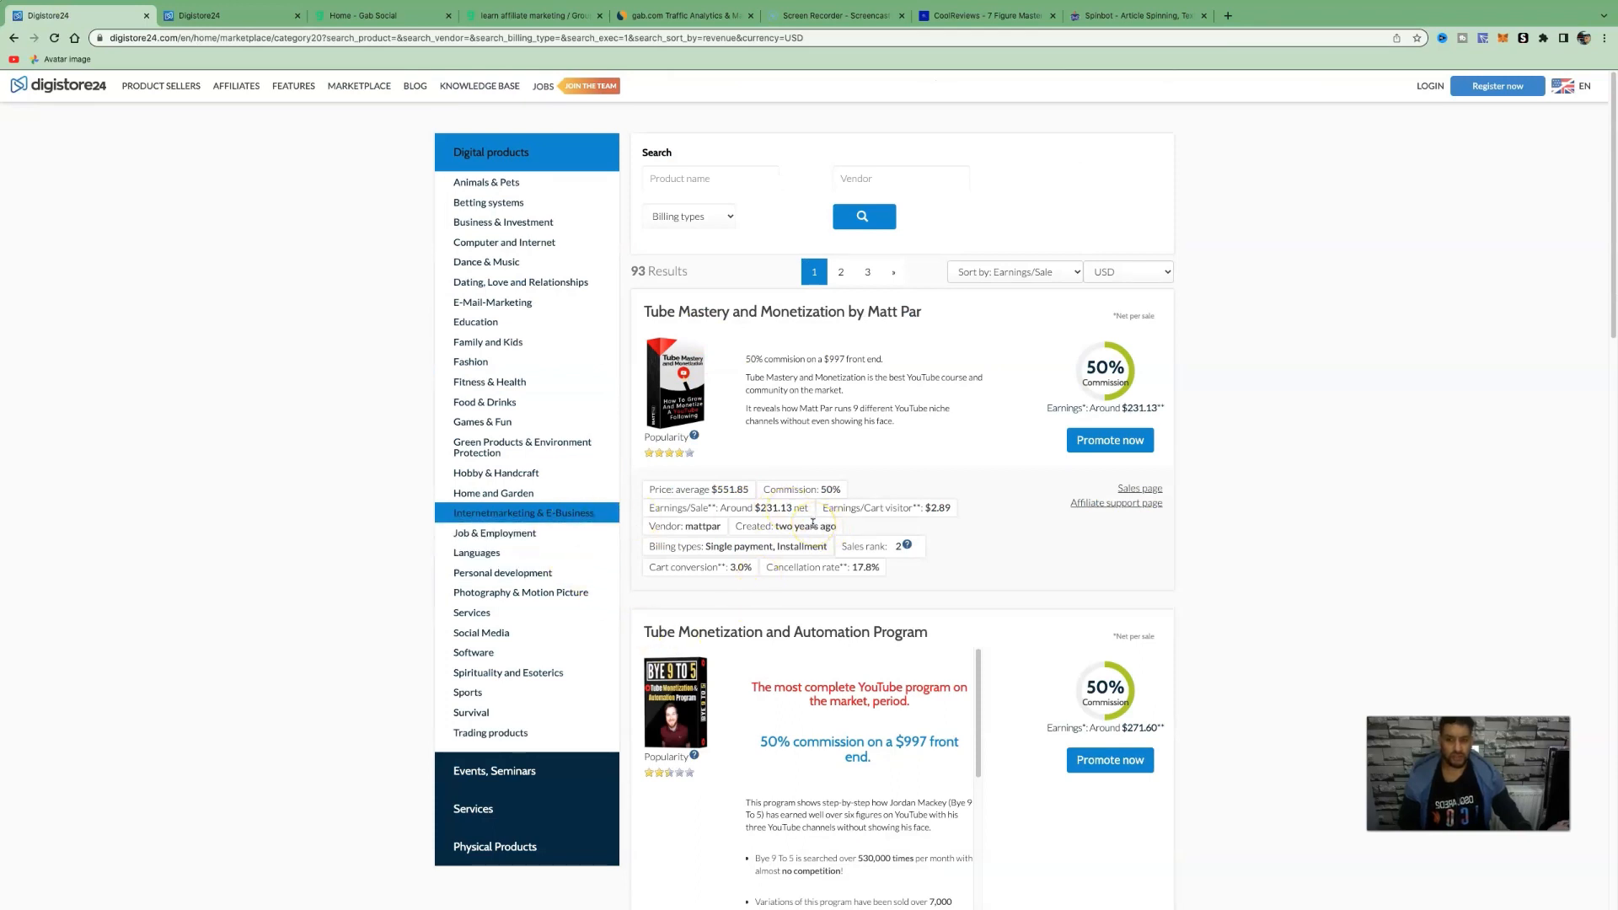
mouse_move(627, 504)
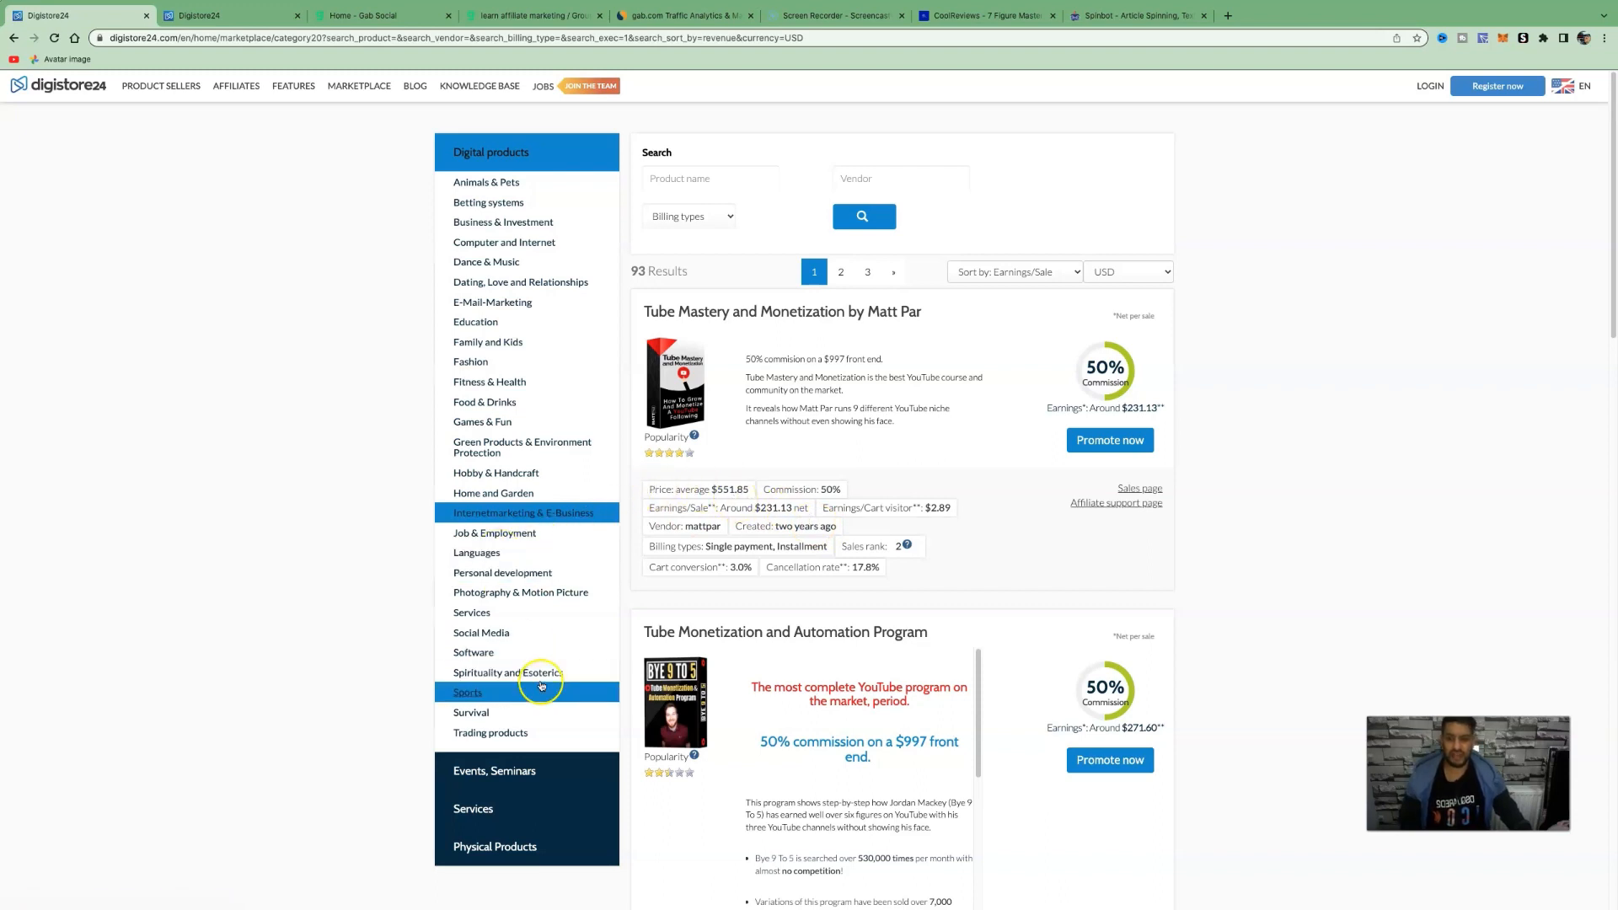
mouse_move(334, 190)
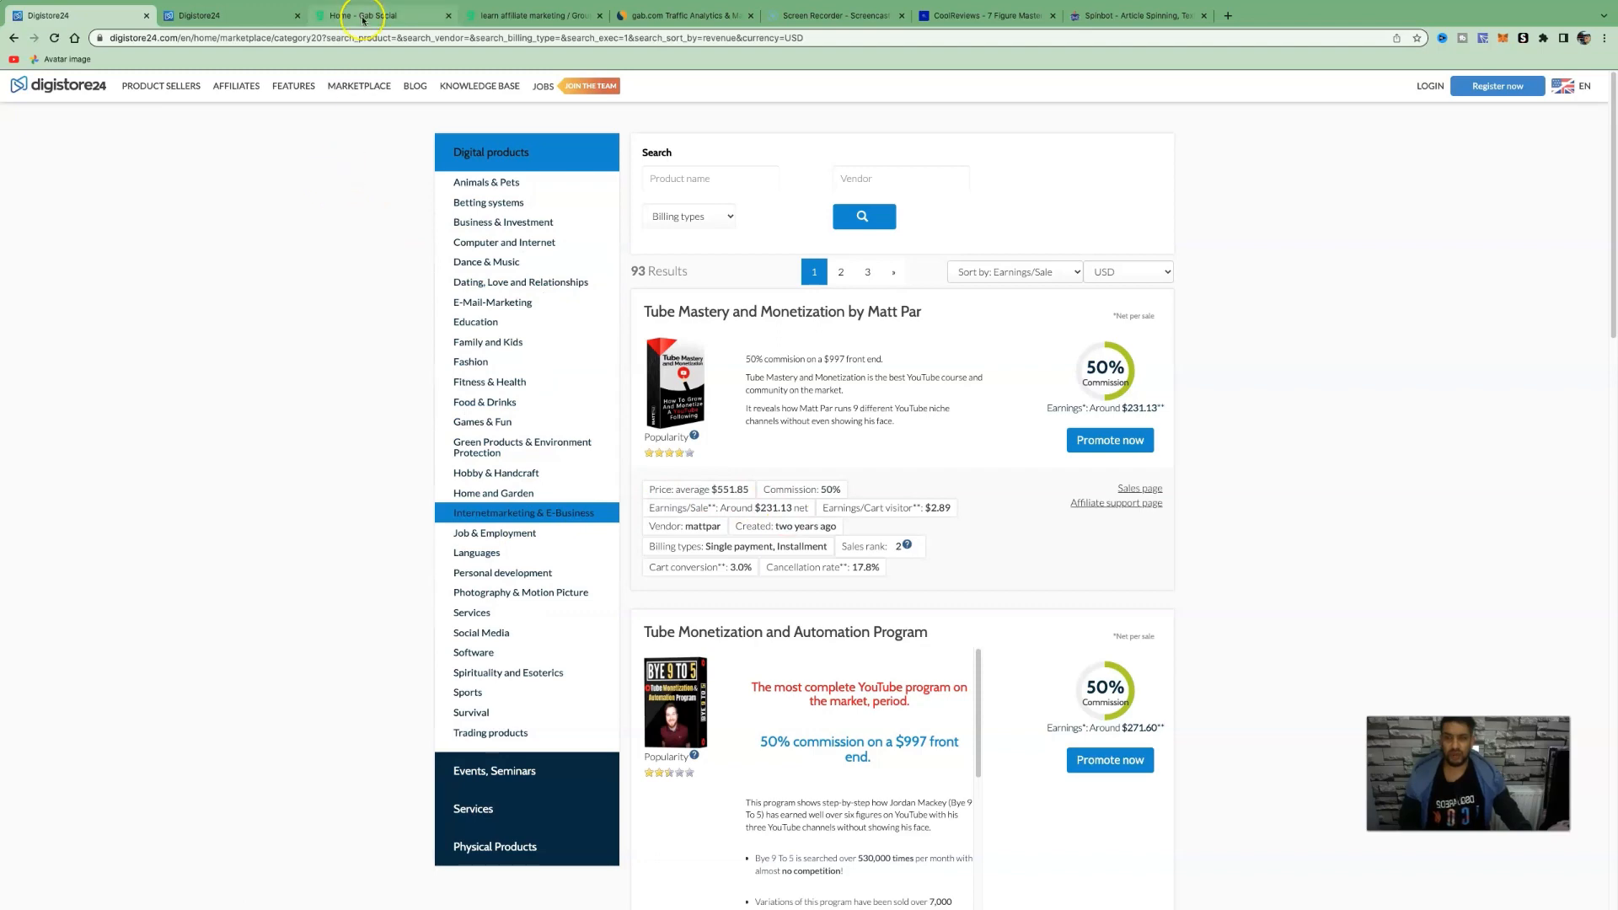
Return to the Gab 'learn affiliate marketing' group and review the unposted draft with spun review and Digistore24 link
left_click(531, 16)
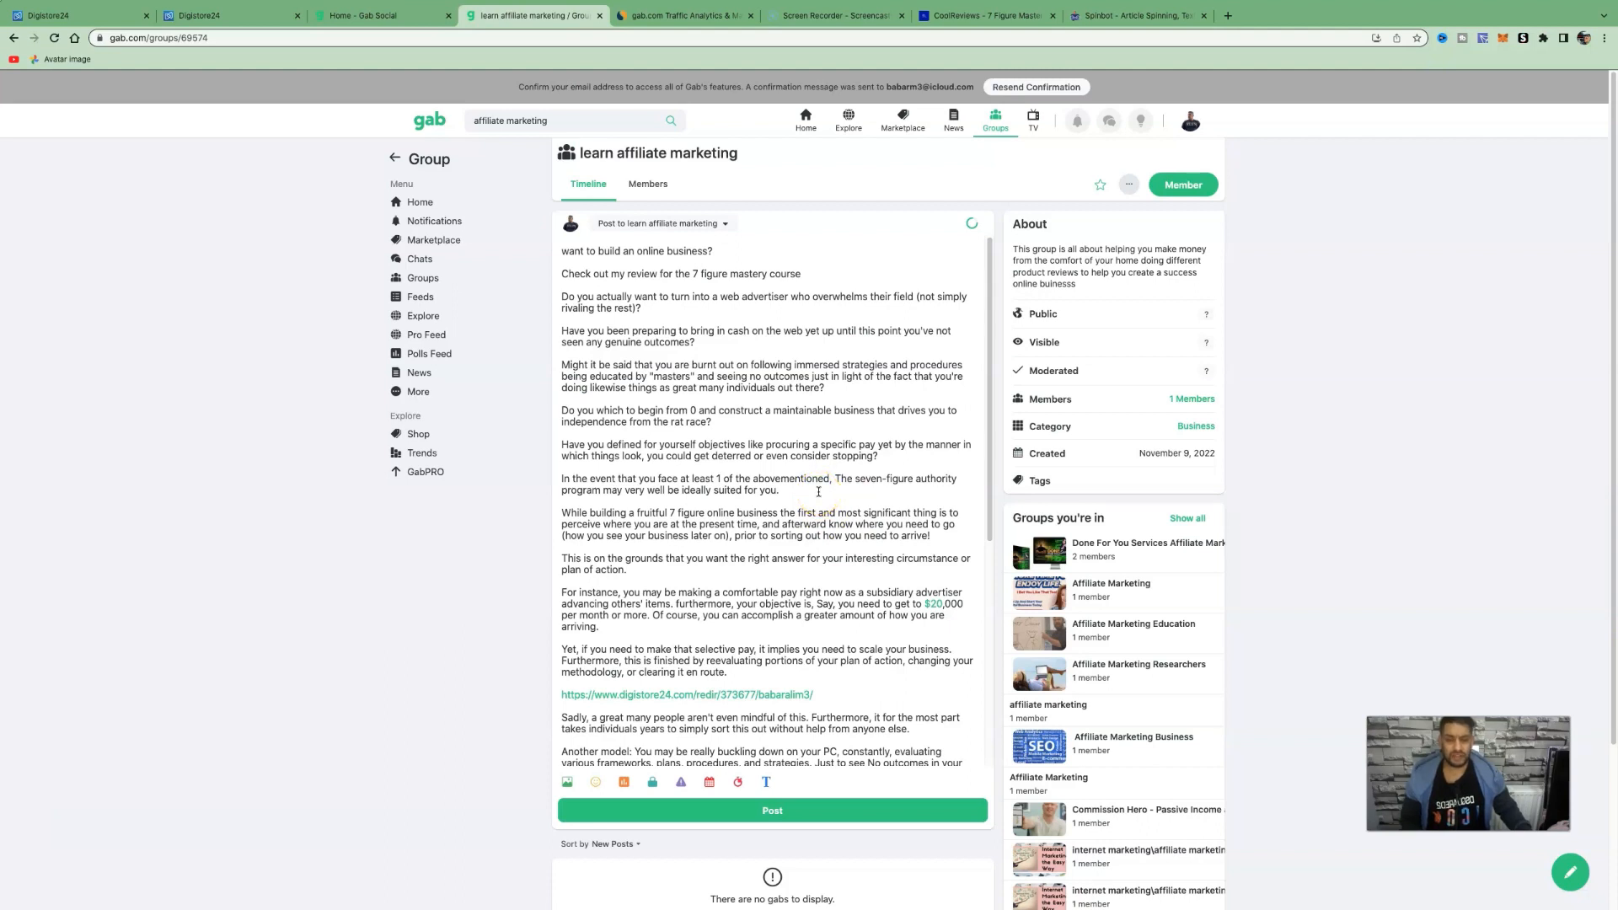
mouse_move(816, 453)
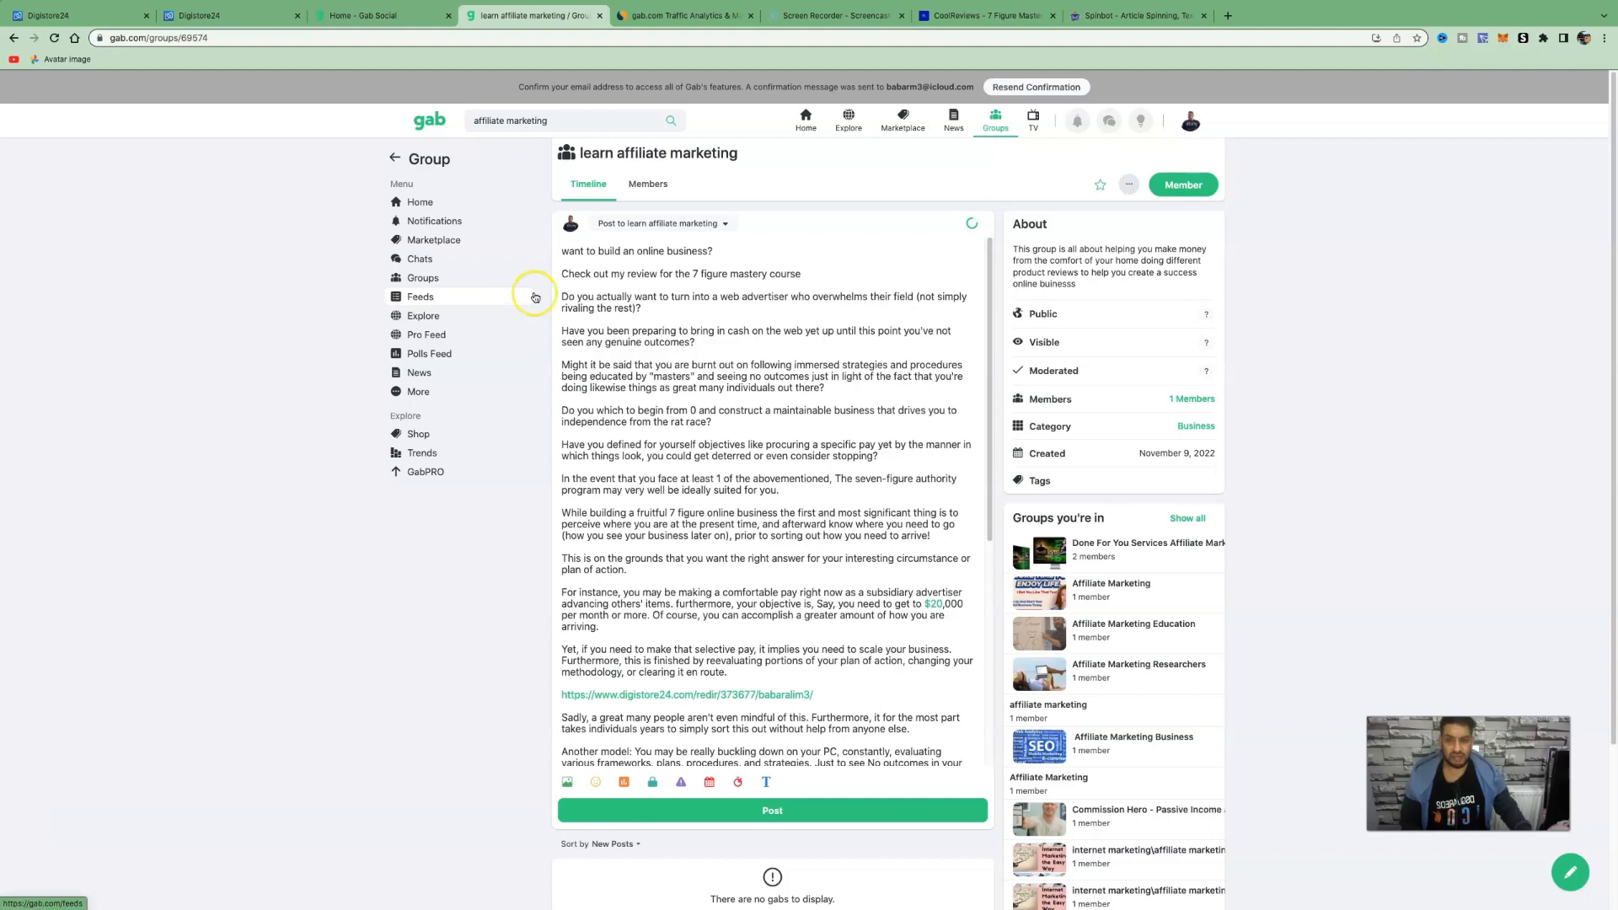
mouse_move(1269, 315)
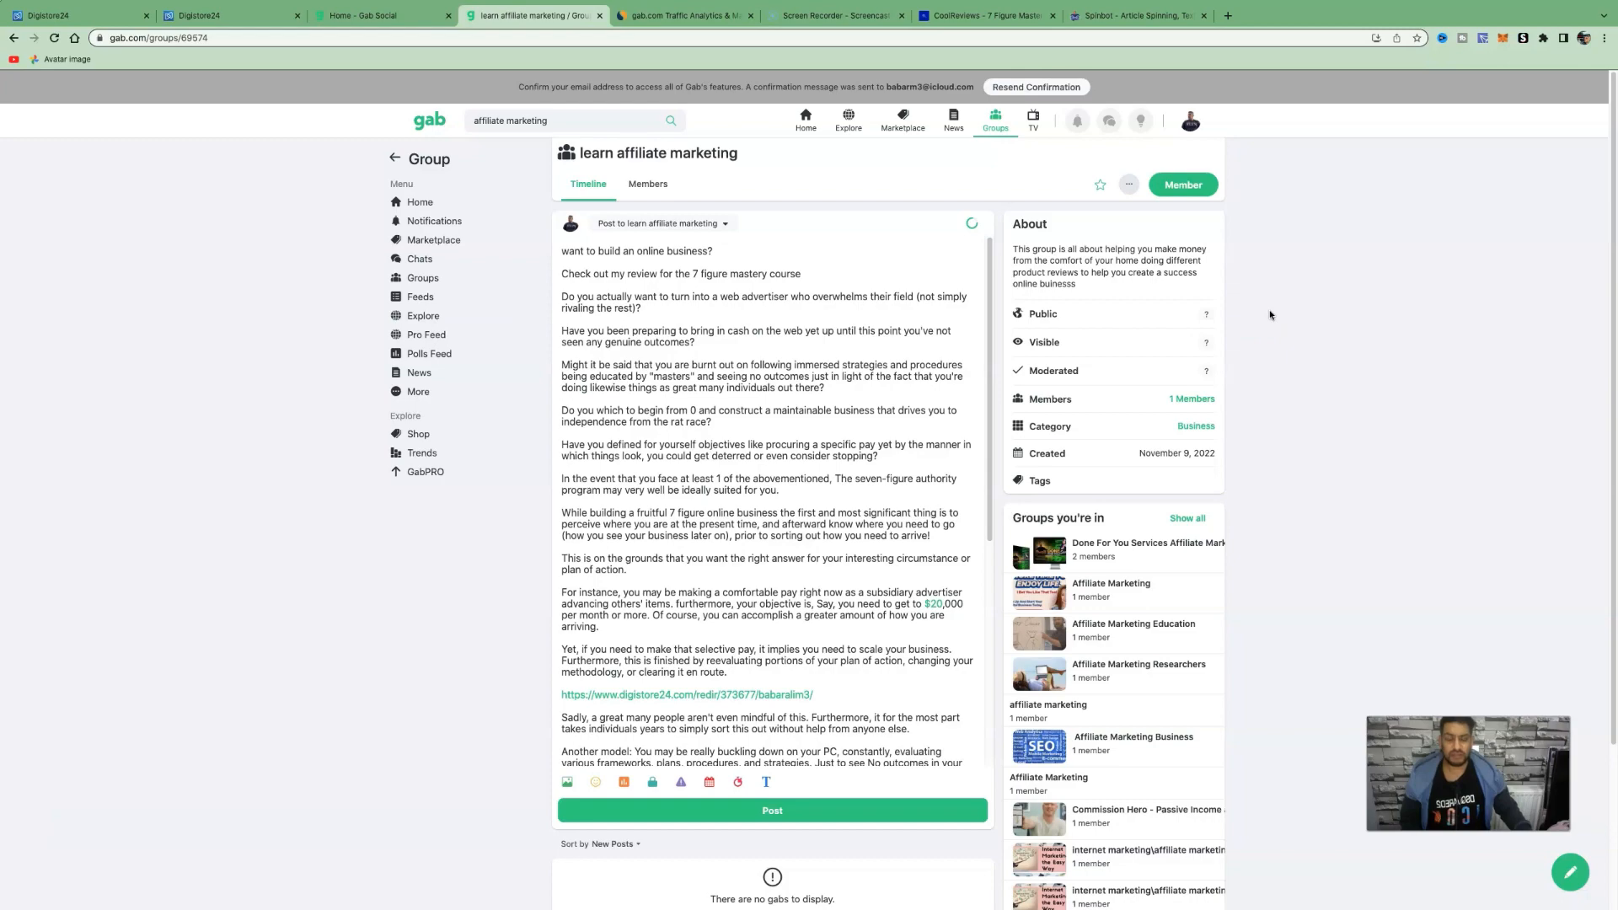
scroll("down", 3)
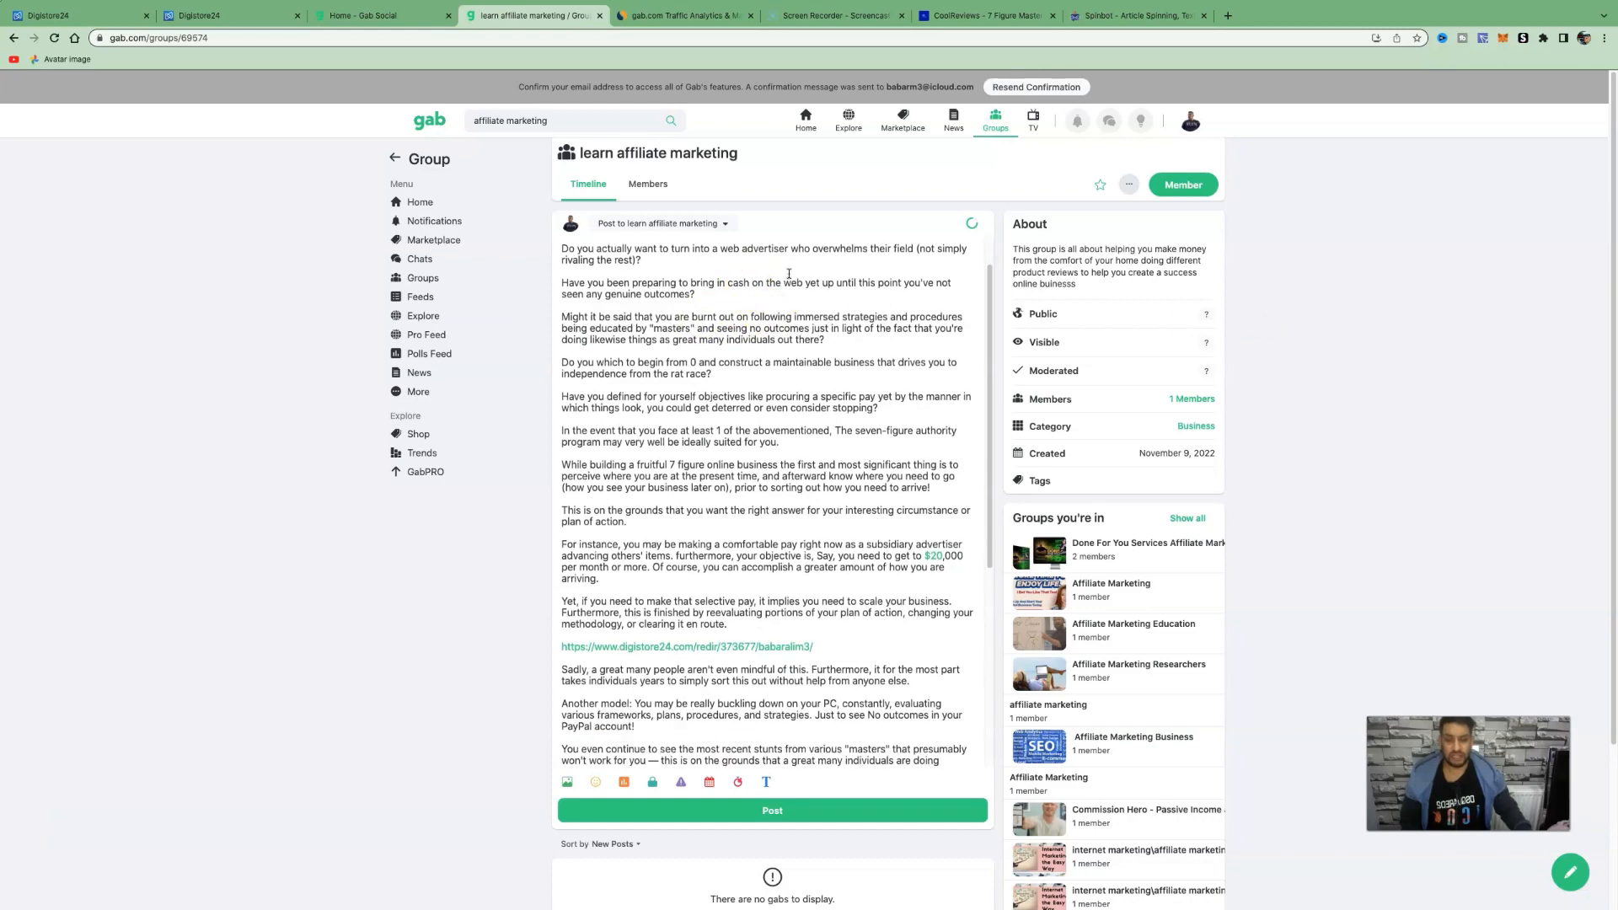